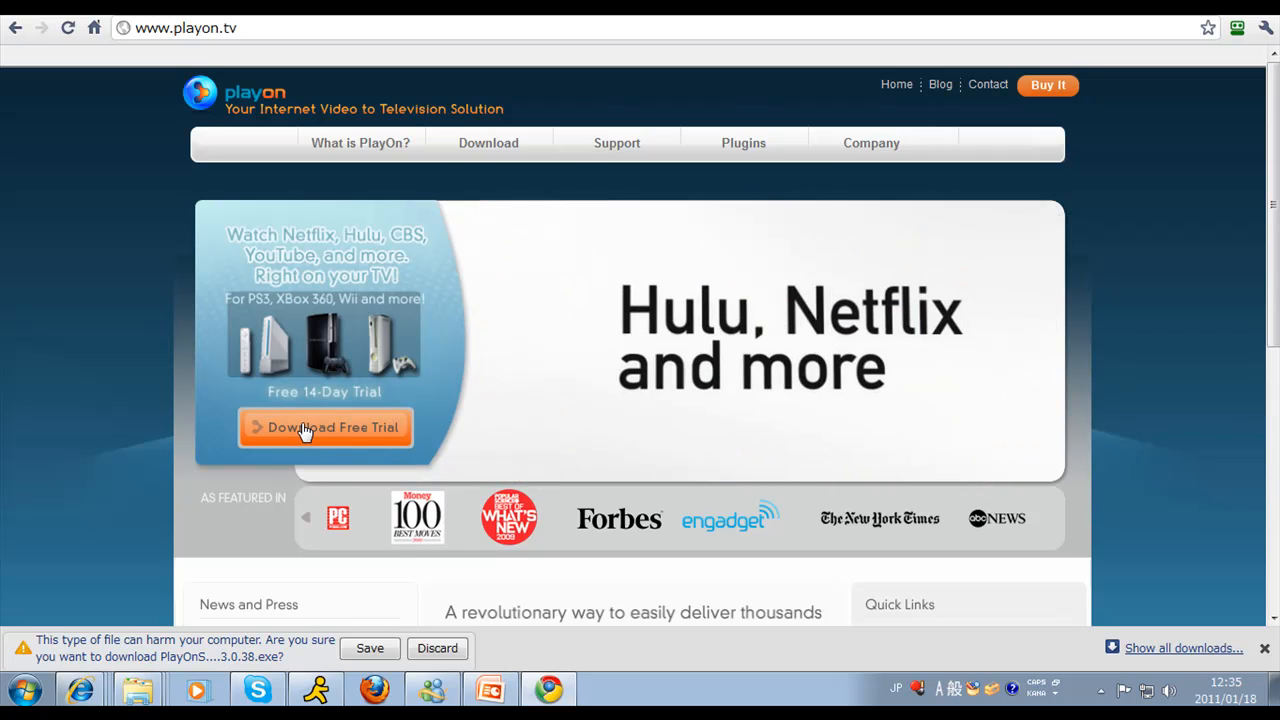
Download the PlayOn free 14-day trial installer from playon.tv
{"action": "left_click", "coordinate": [325, 427]}
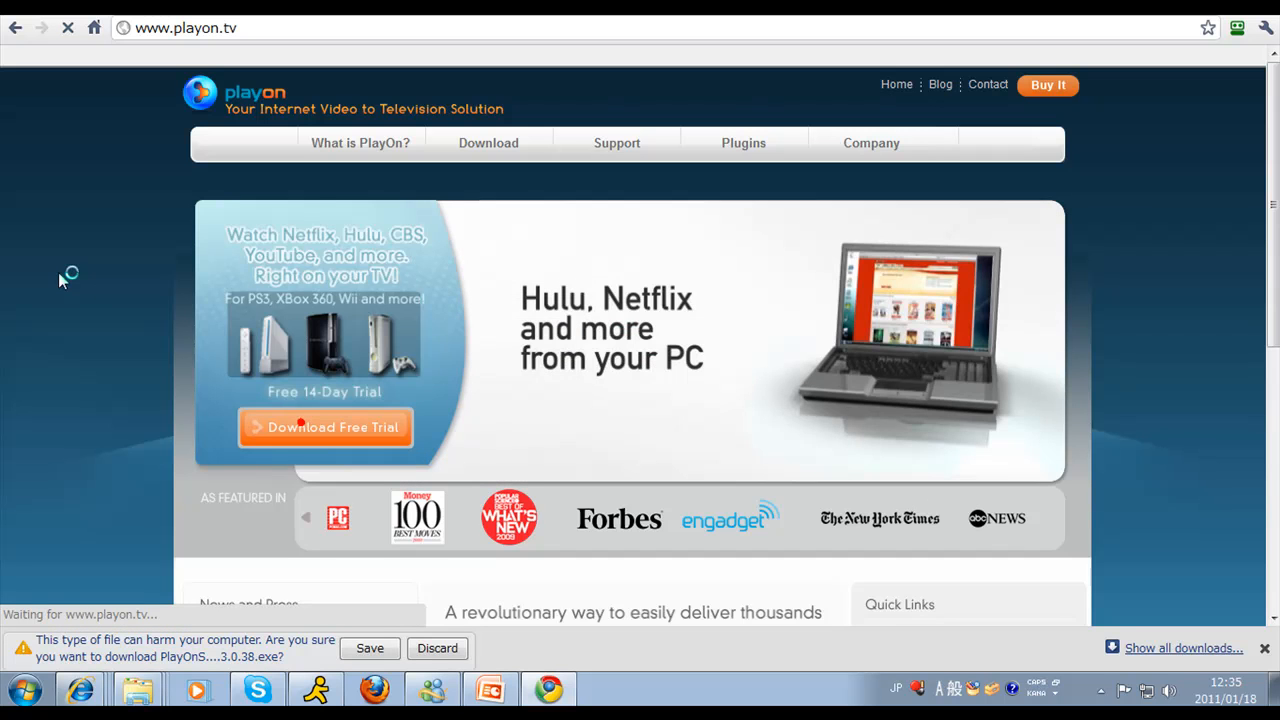
{"action": "left_click", "coordinate": [325, 427]}
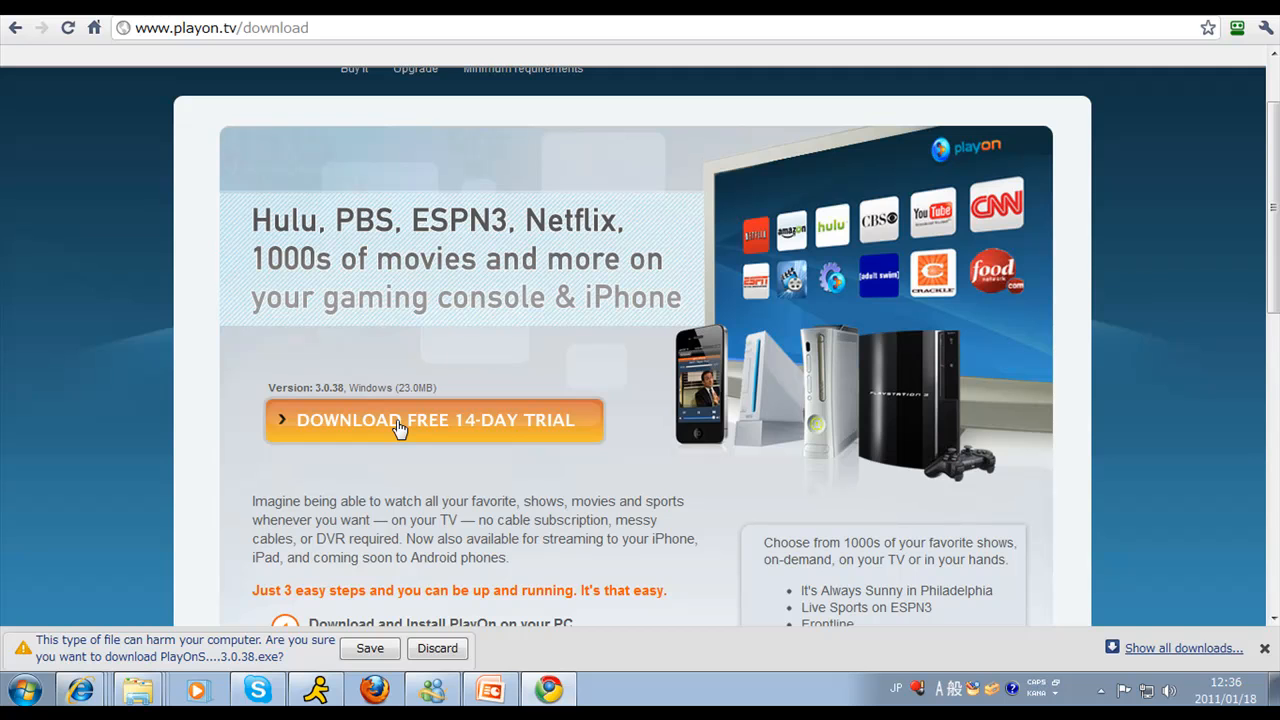
{"action": "mouse_move", "coordinate": [213, 414]}
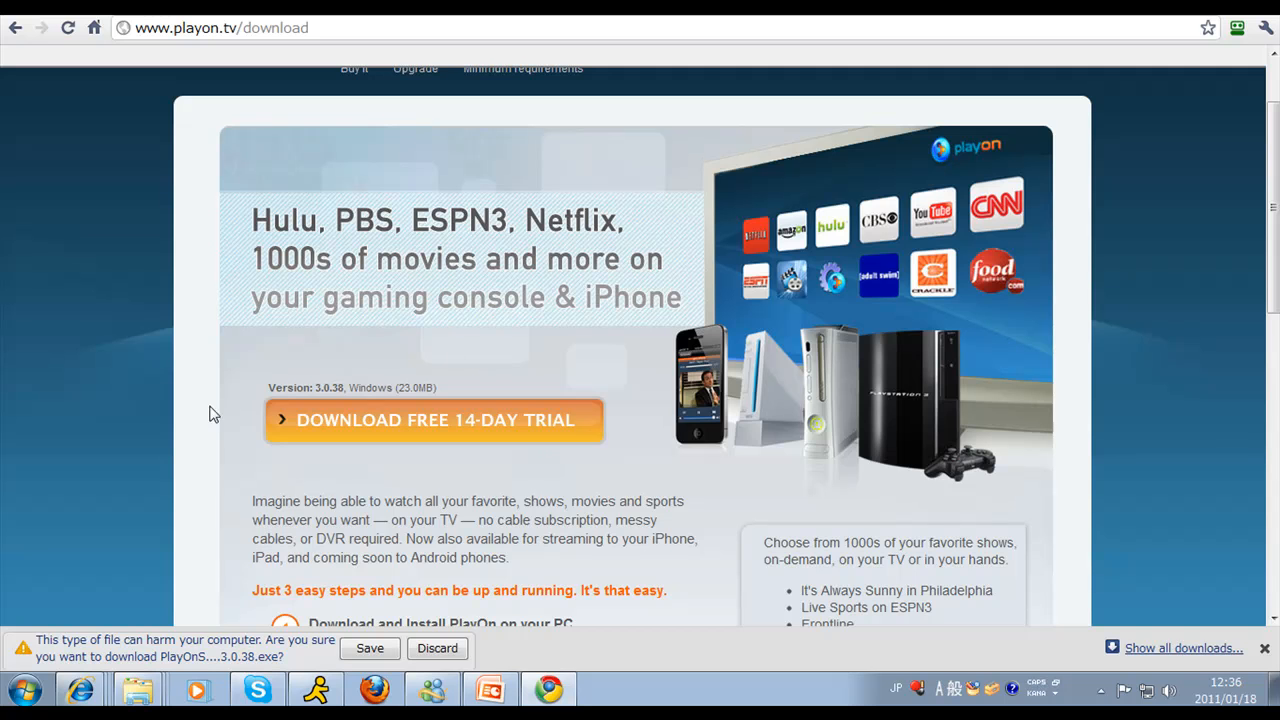
{"action": "scroll", "scroll_direction": "down", "scroll_amount": 3}
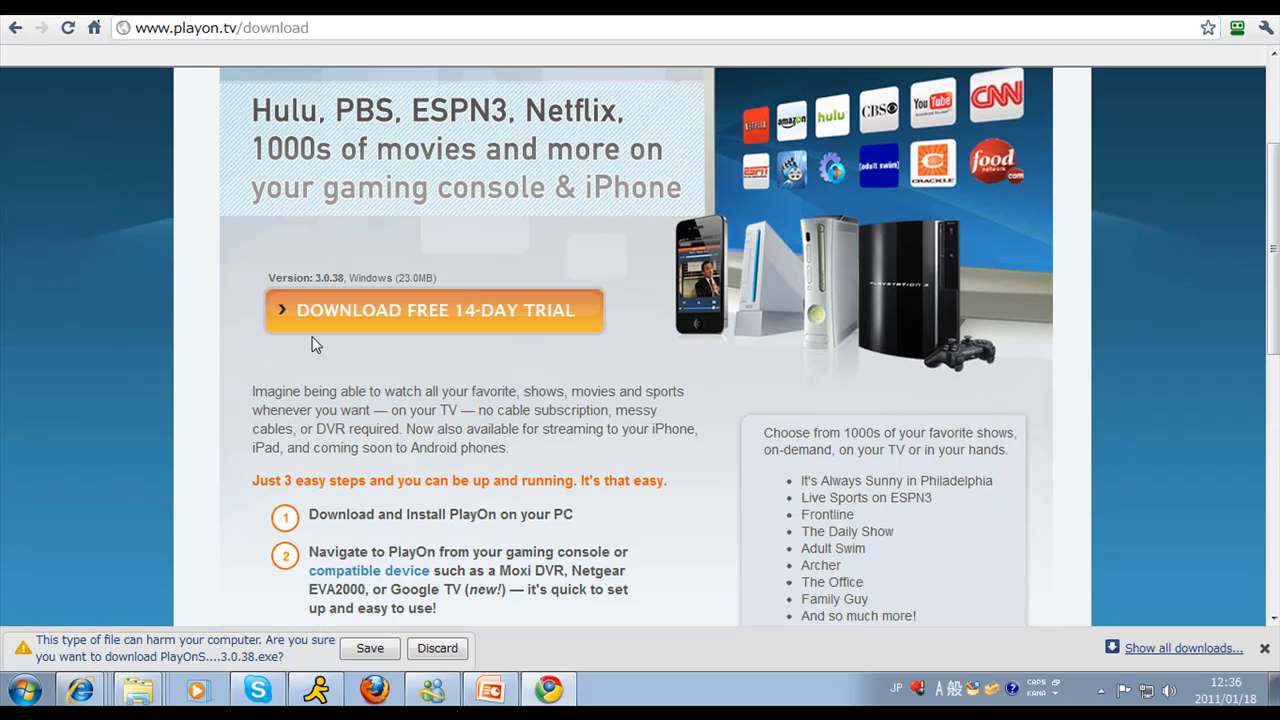
{"action": "mouse_move", "coordinate": [335, 322]}
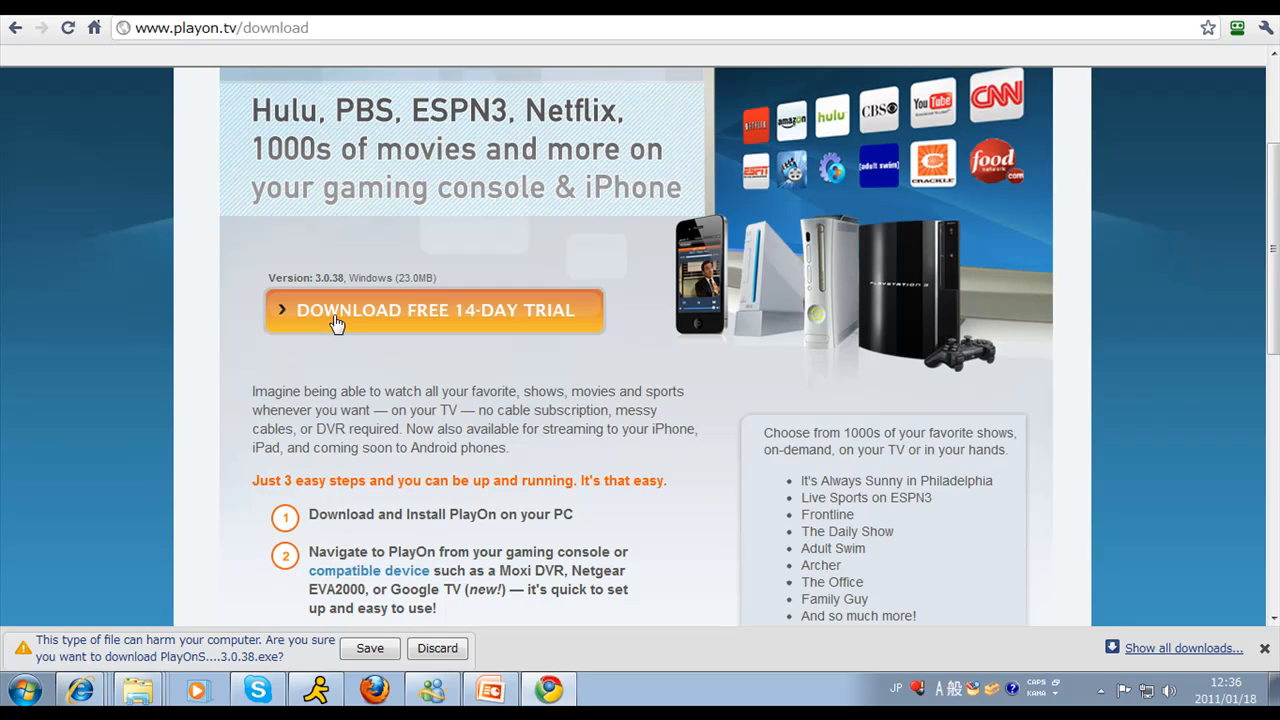
{"action": "left_click", "coordinate": [434, 310]}
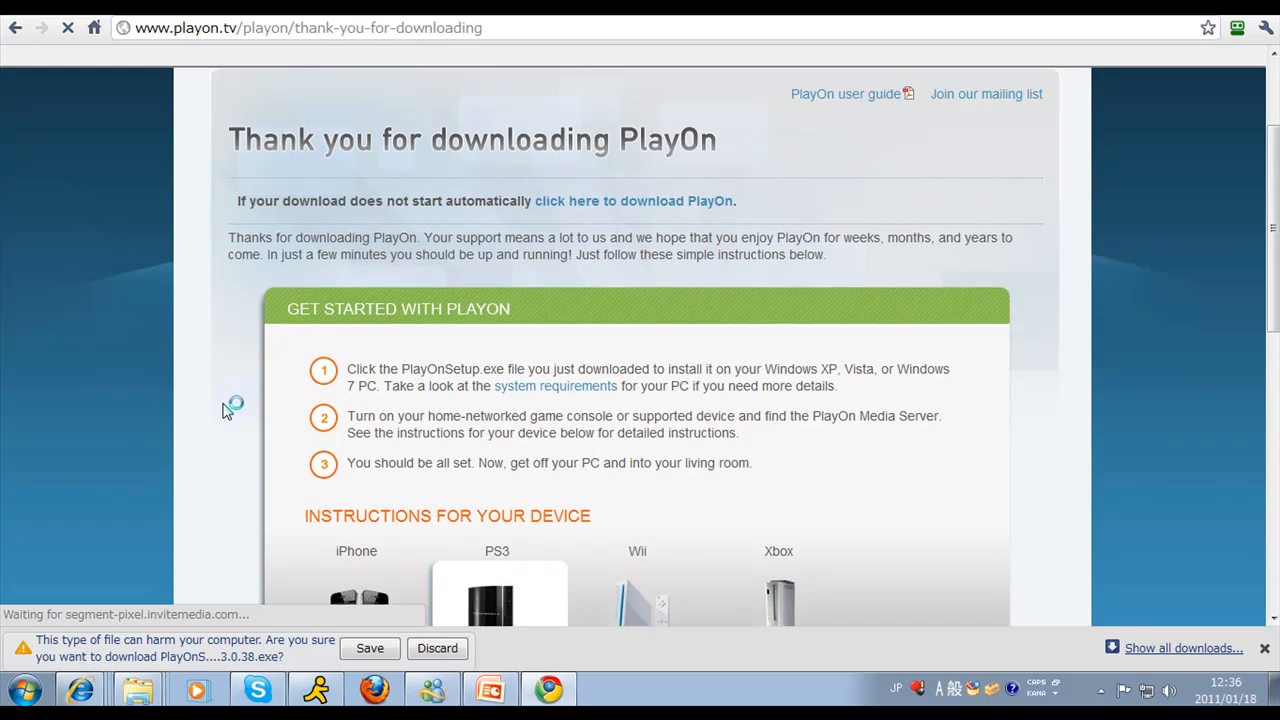
Scroll the thank-you page down to the PS3 device setup instructions
{"action": "scroll", "scroll_direction": "down", "scroll_amount": 3}
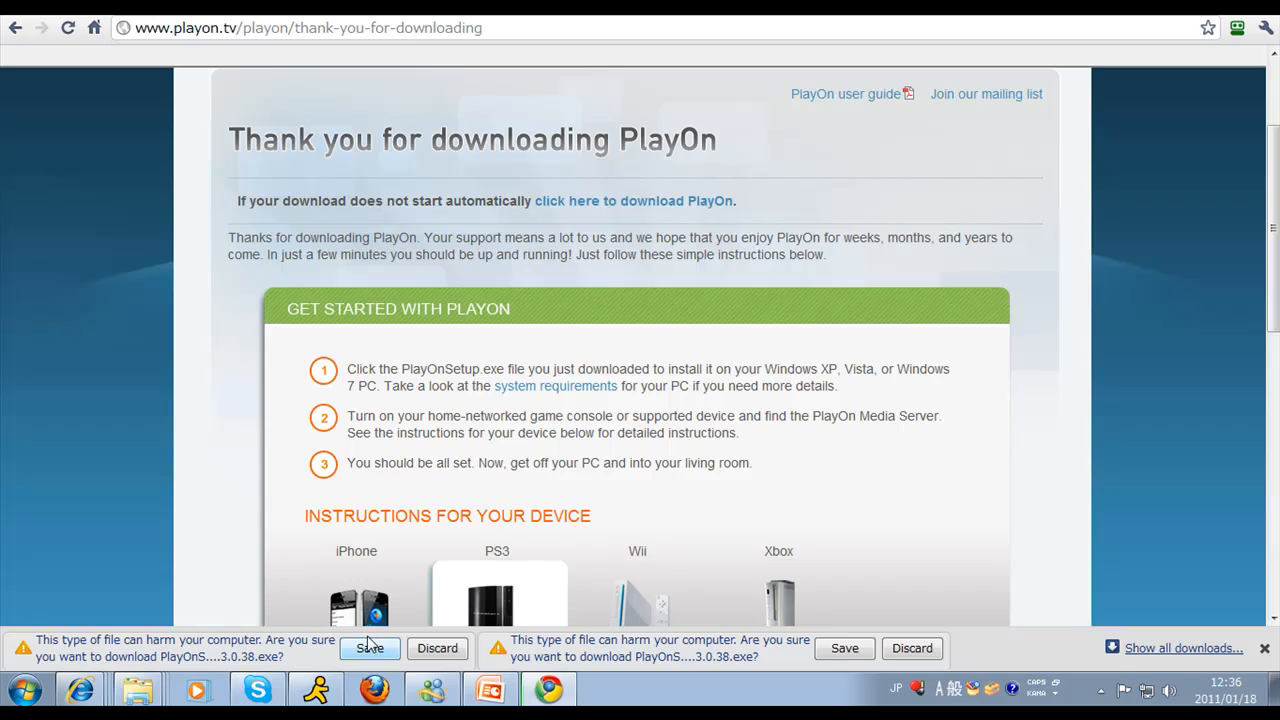
{"action": "scroll", "scroll_direction": "down", "scroll_amount": 3}
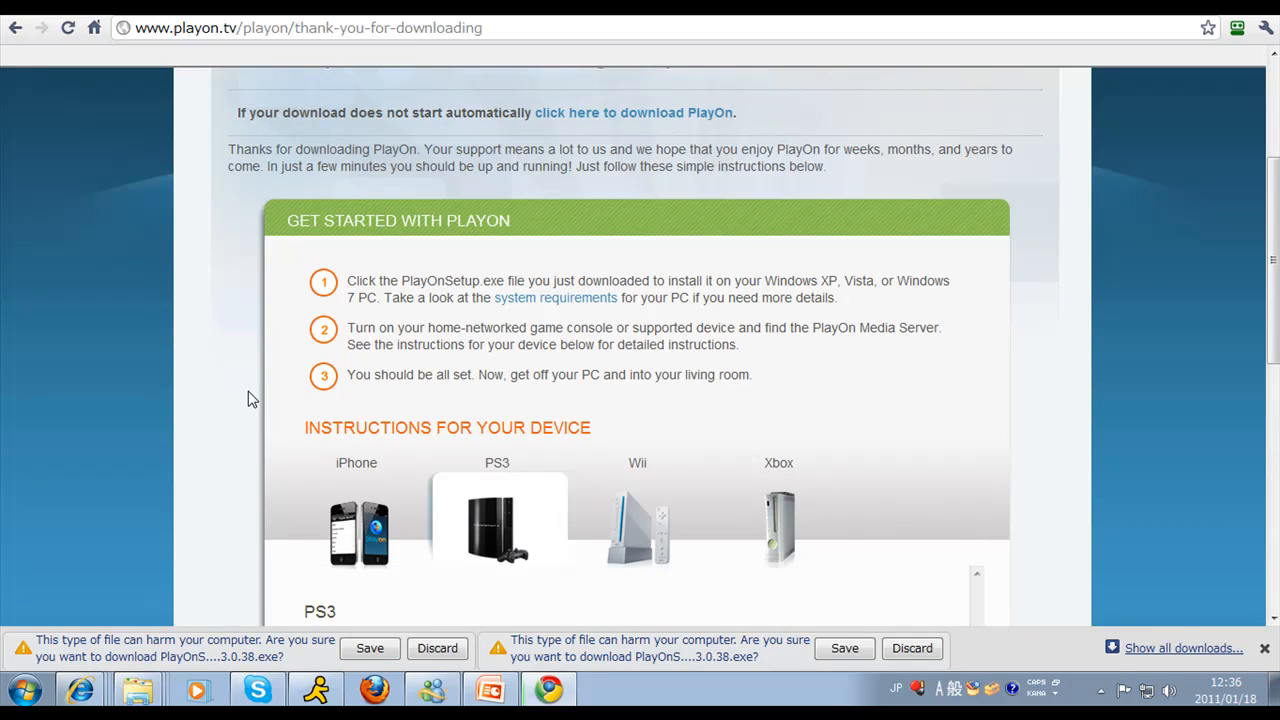
{"action": "scroll", "scroll_direction": "down", "scroll_amount": 3}
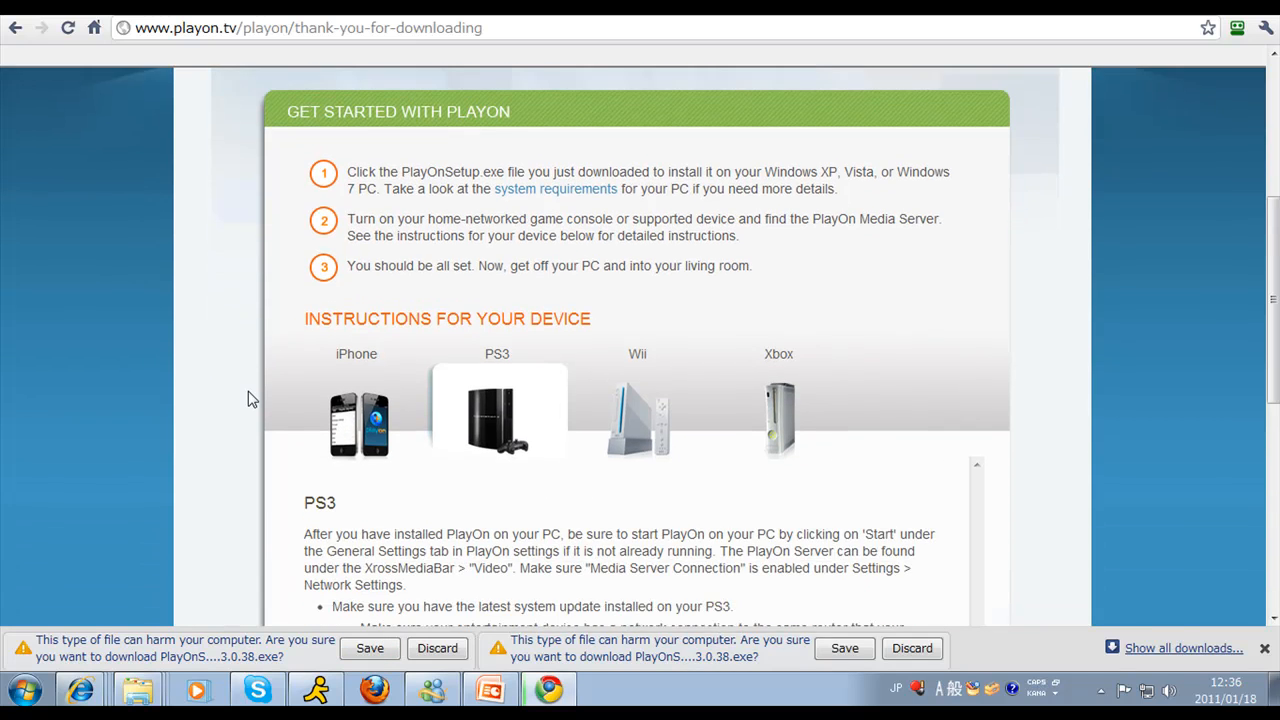
{"action": "mouse_move", "coordinate": [290, 457]}
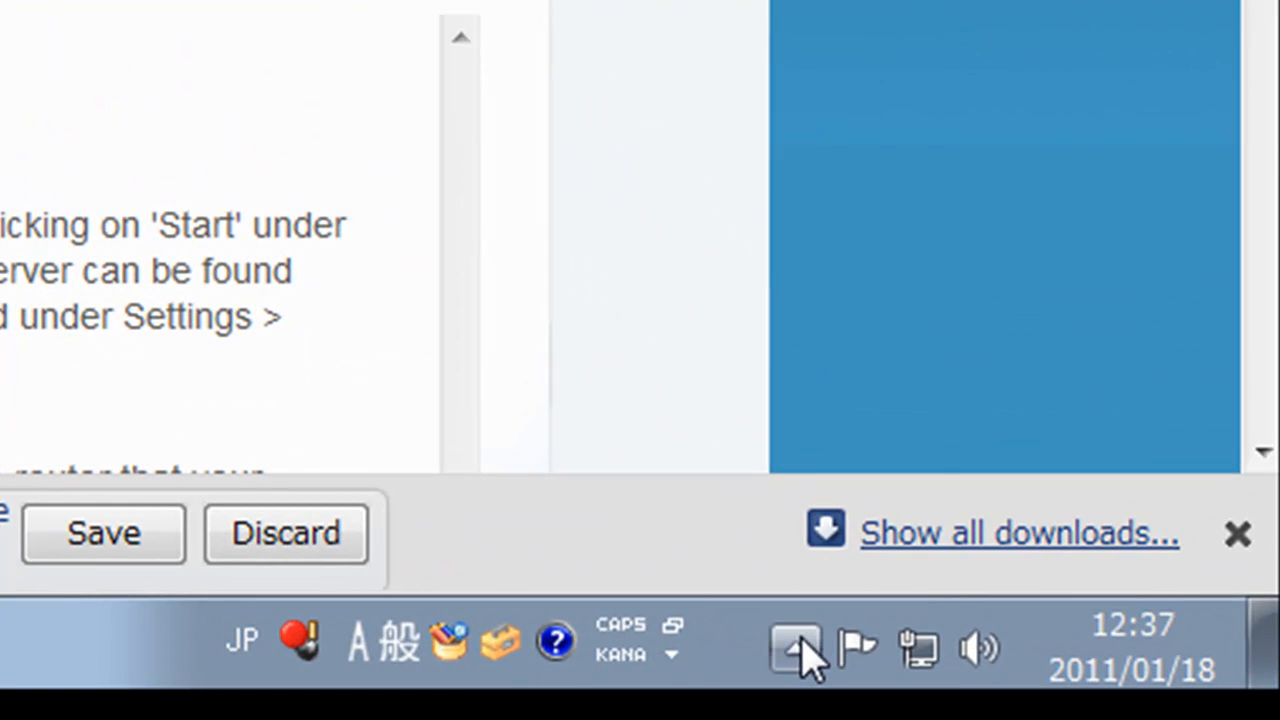
Open PlayOn Settings from its icon among the hidden system tray icons
{"action": "left_click", "coordinate": [795, 648]}
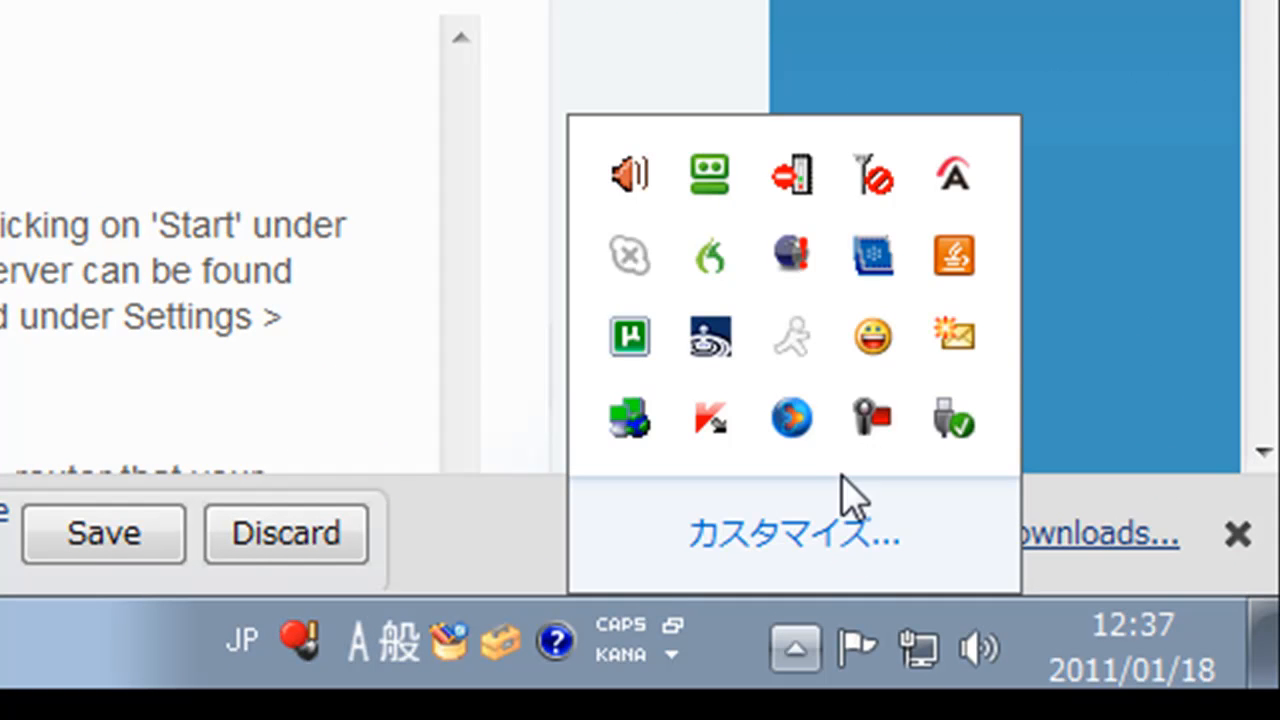
{"action": "left_click", "coordinate": [790, 417]}
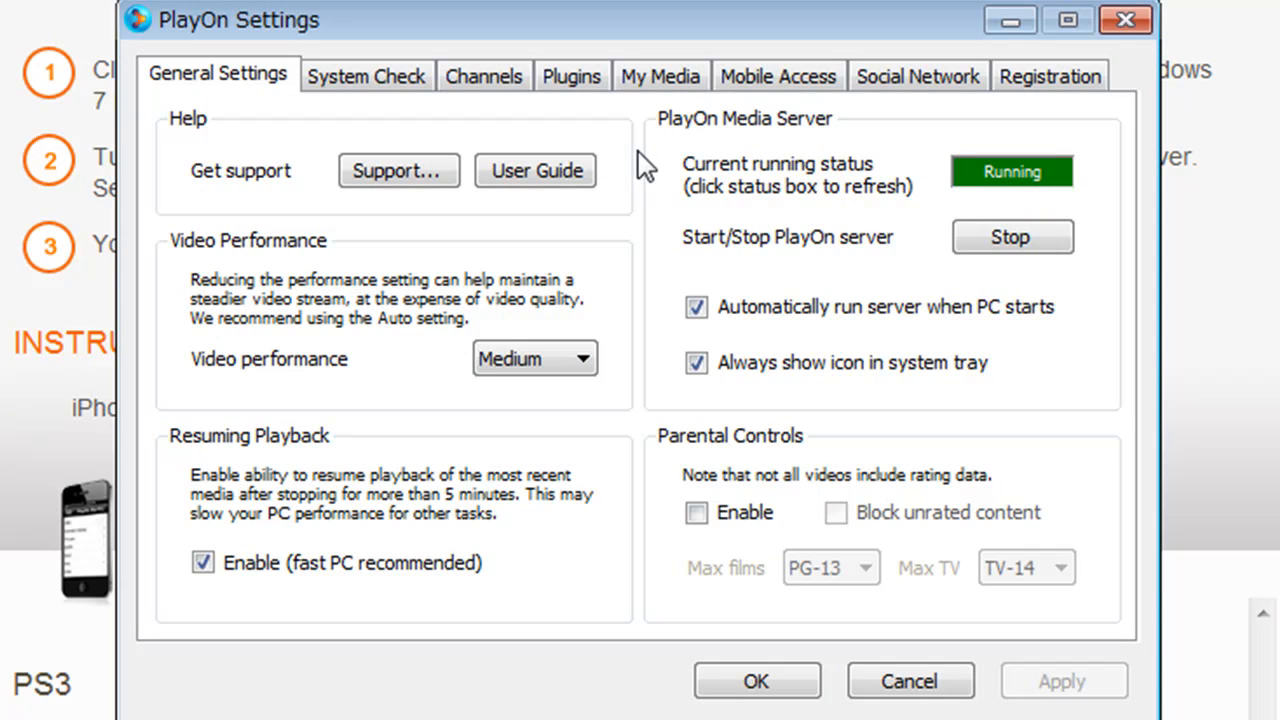
{"action": "mouse_move", "coordinate": [793, 291]}
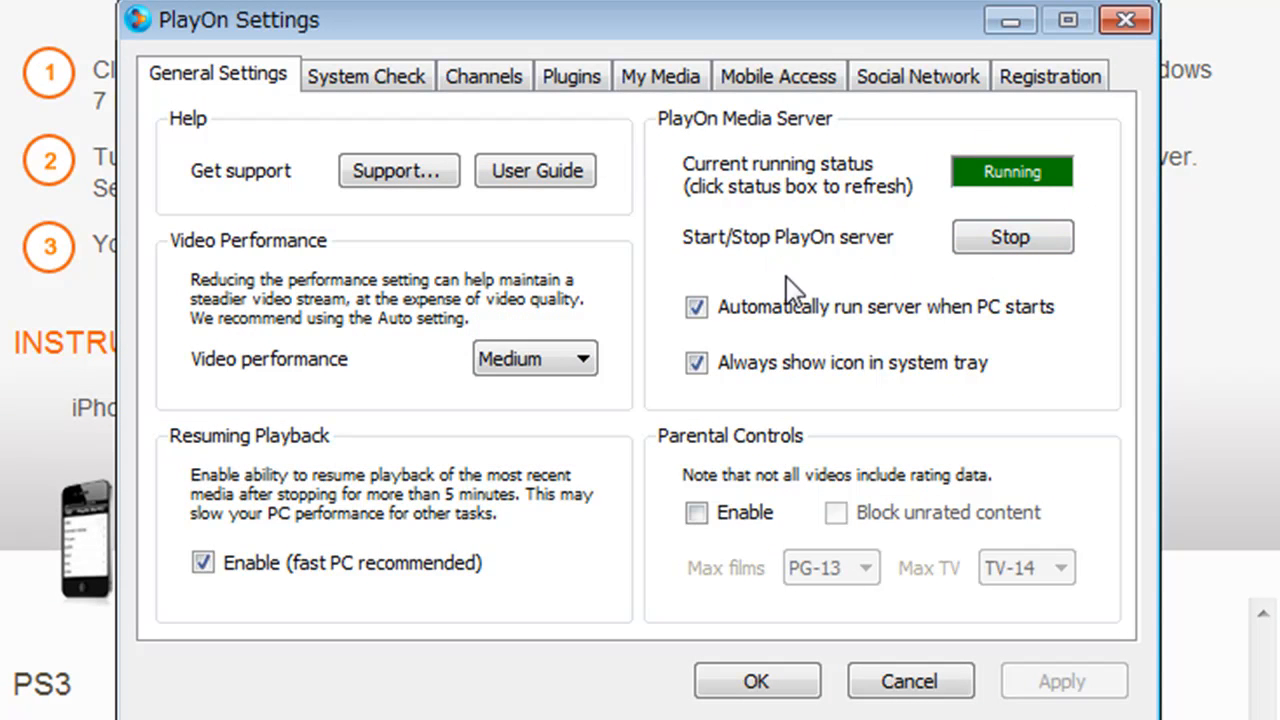
Stop the PlayOn server from General Settings
{"action": "left_click", "coordinate": [1012, 237]}
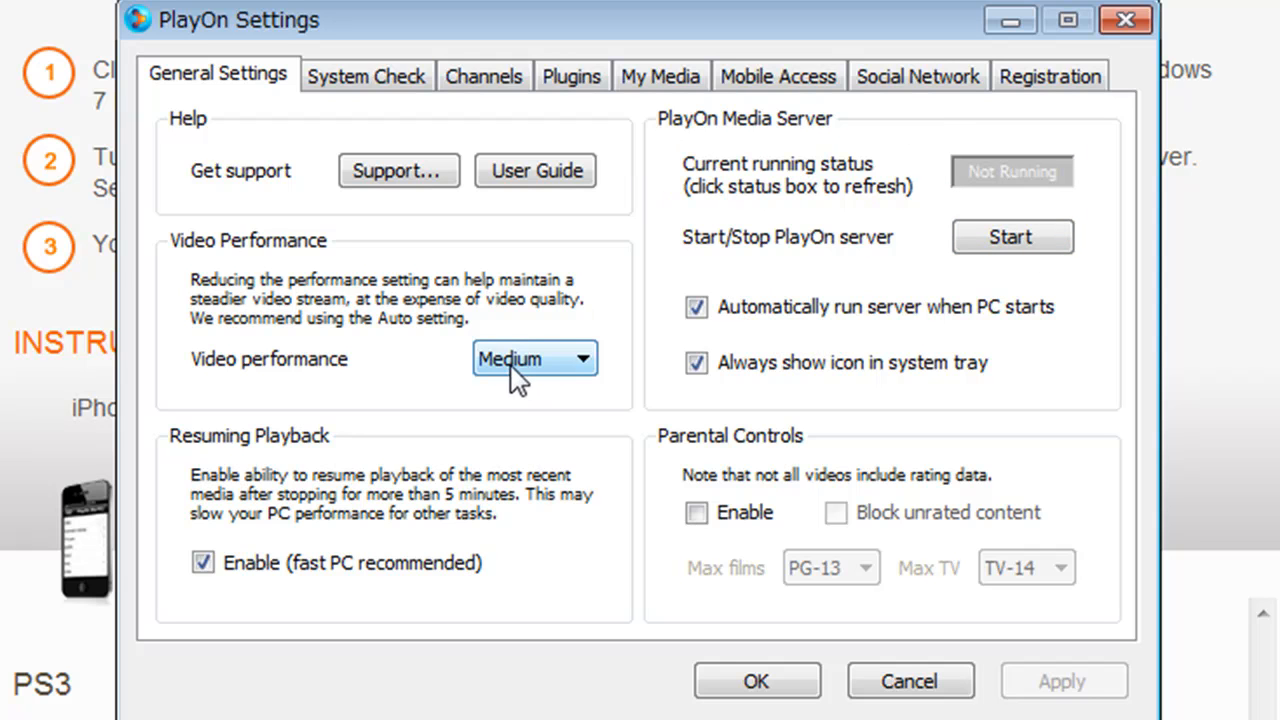
{"action": "mouse_move", "coordinate": [588, 260]}
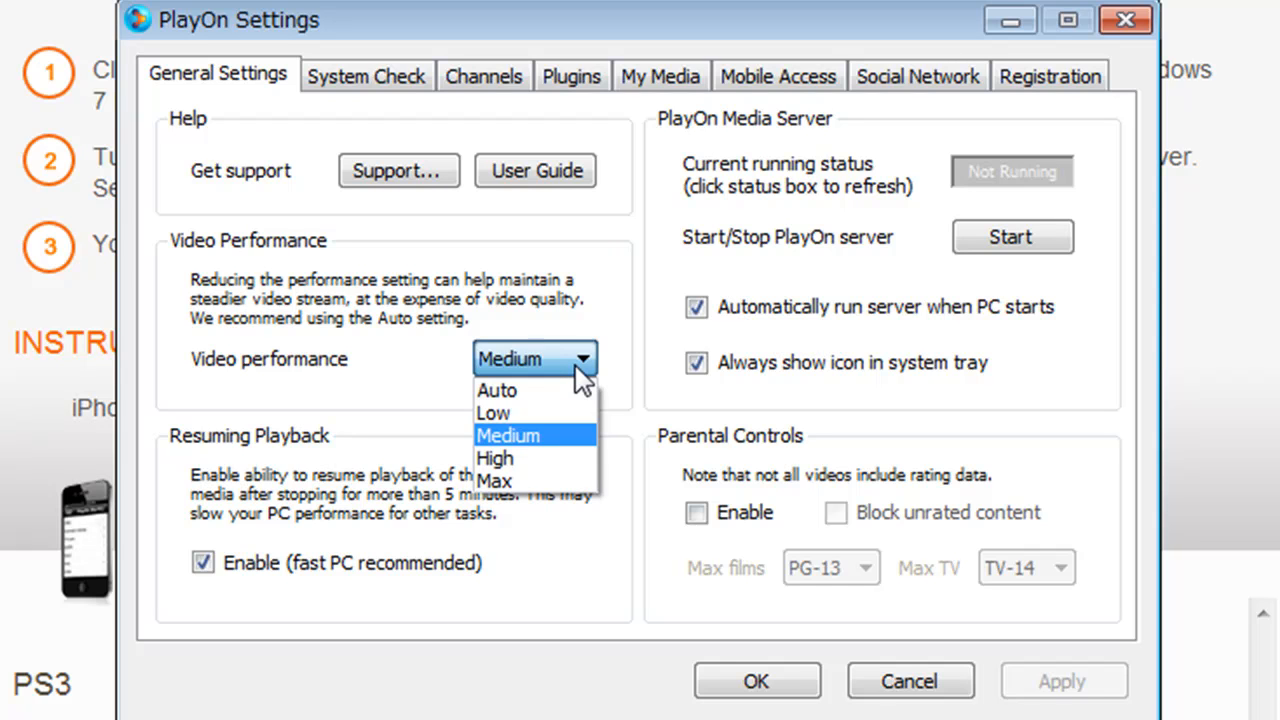
{"action": "mouse_move", "coordinate": [582, 378]}
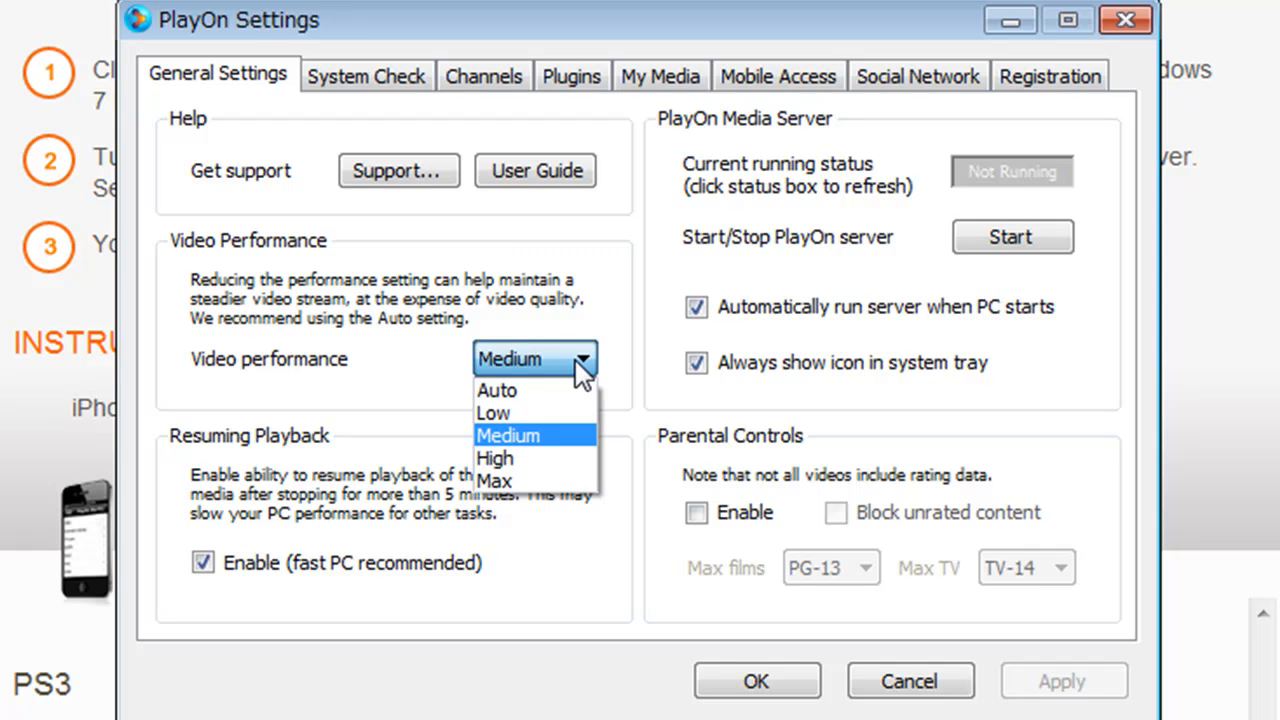
{"action": "mouse_move", "coordinate": [580, 375]}
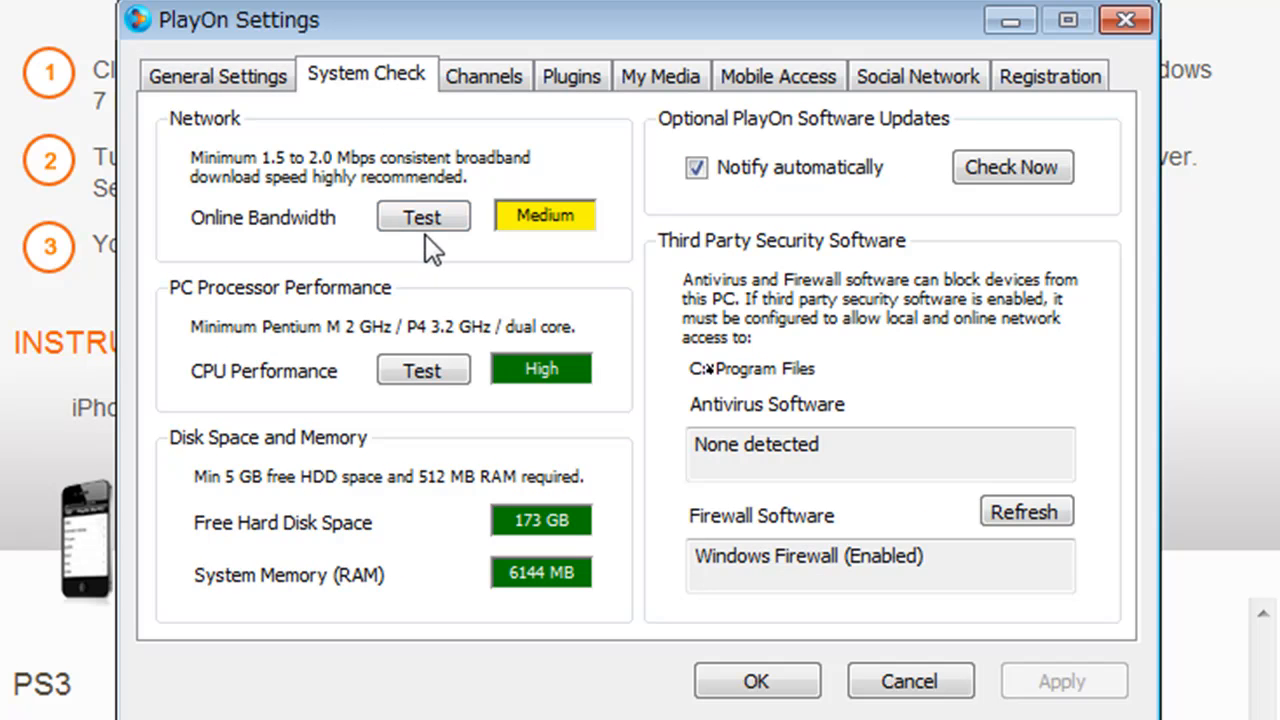
{"action": "mouse_move", "coordinate": [360, 170]}
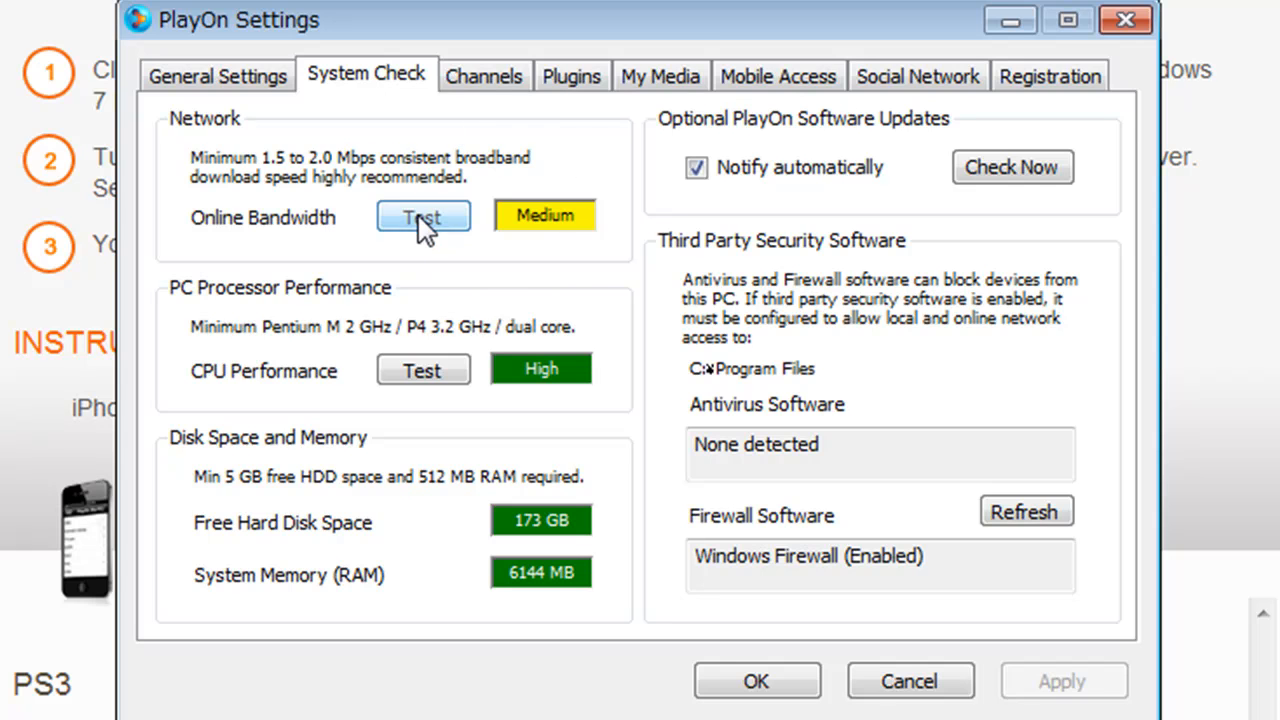
Run the online bandwidth test on the System Check tab
{"action": "left_click", "coordinate": [423, 217]}
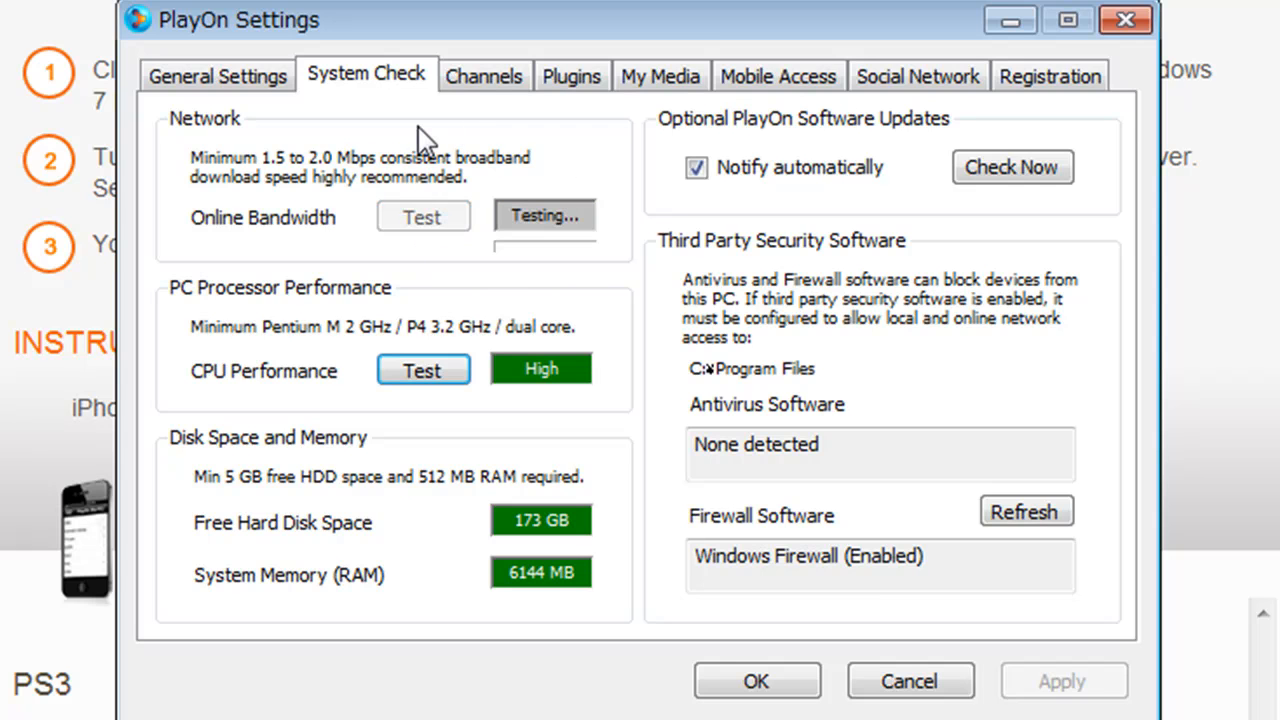
{"action": "mouse_move", "coordinate": [400, 135]}
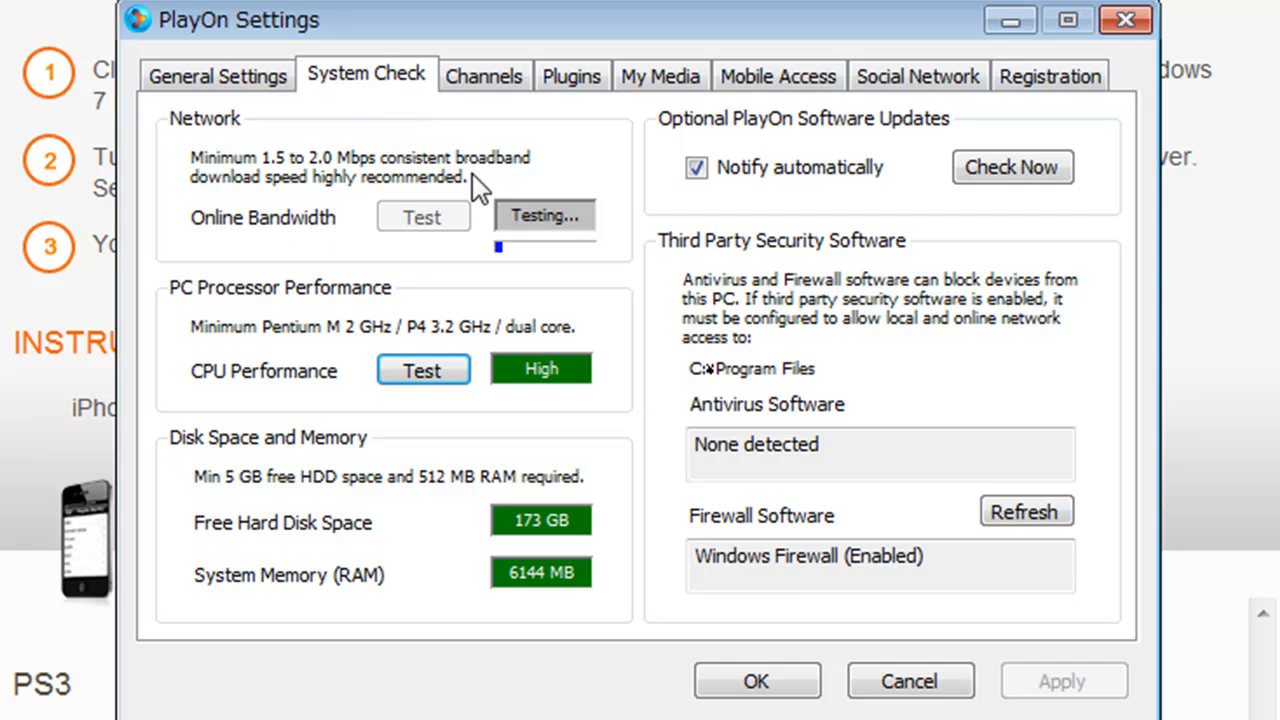
{"action": "mouse_move", "coordinate": [455, 150]}
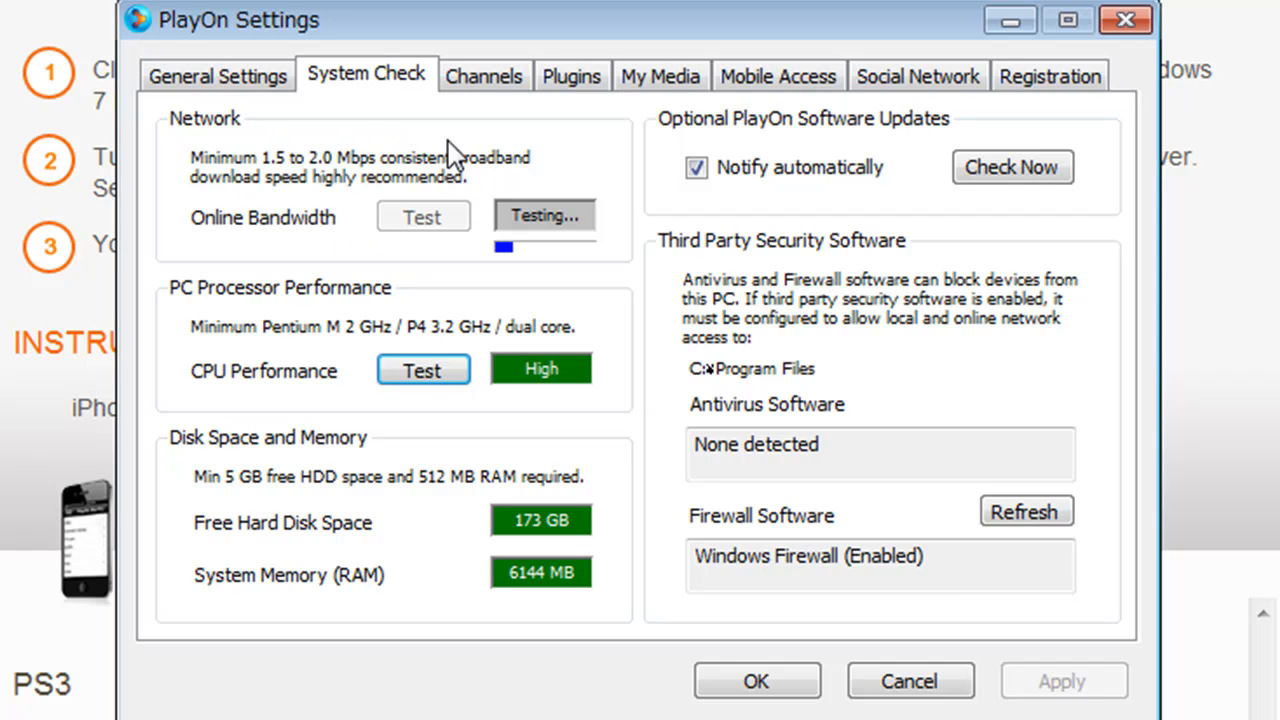
{"action": "mouse_move", "coordinate": [614, 157]}
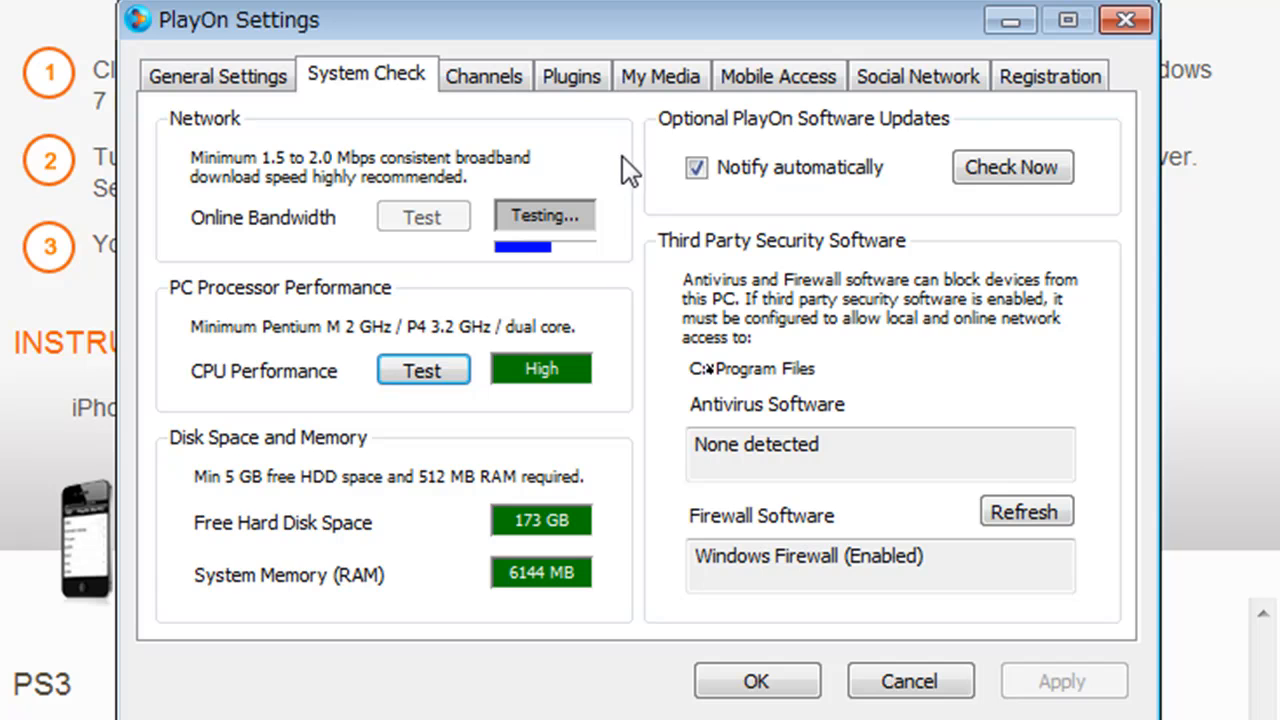
{"action": "mouse_move", "coordinate": [640, 172]}
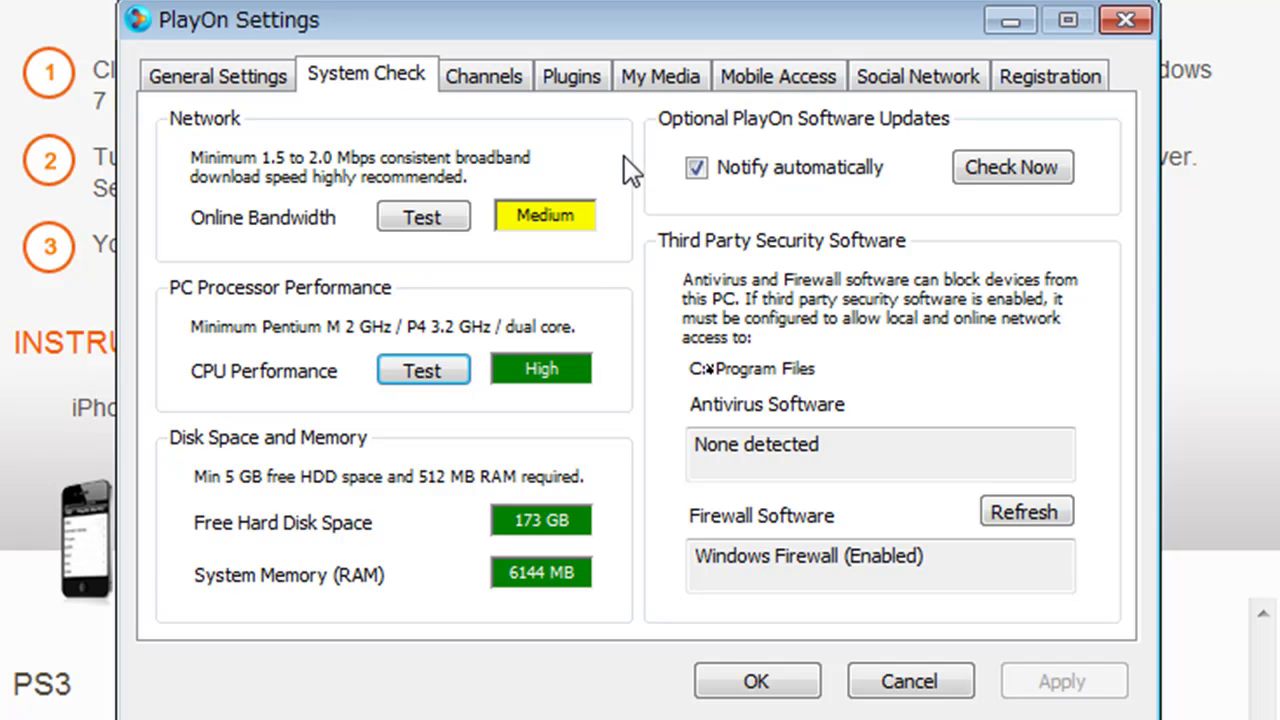
{"action": "mouse_move", "coordinate": [653, 288]}
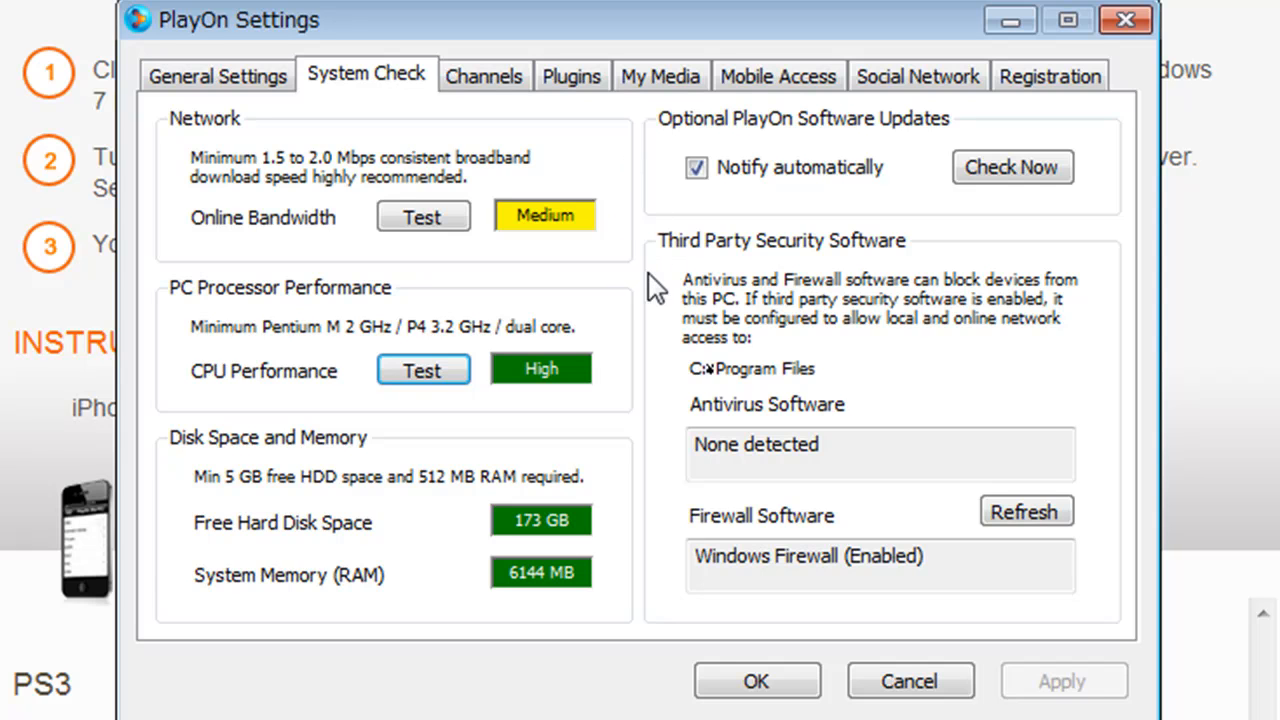
{"action": "mouse_move", "coordinate": [370, 385]}
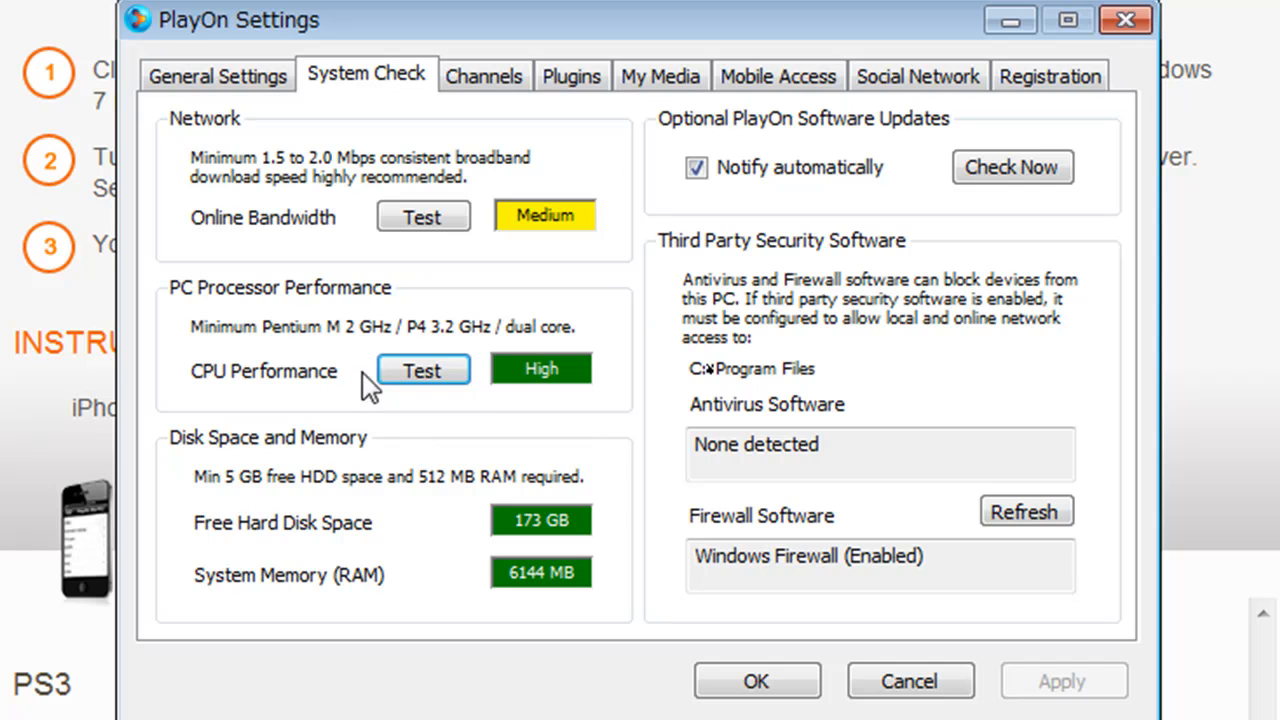
{"action": "mouse_move", "coordinate": [287, 440]}
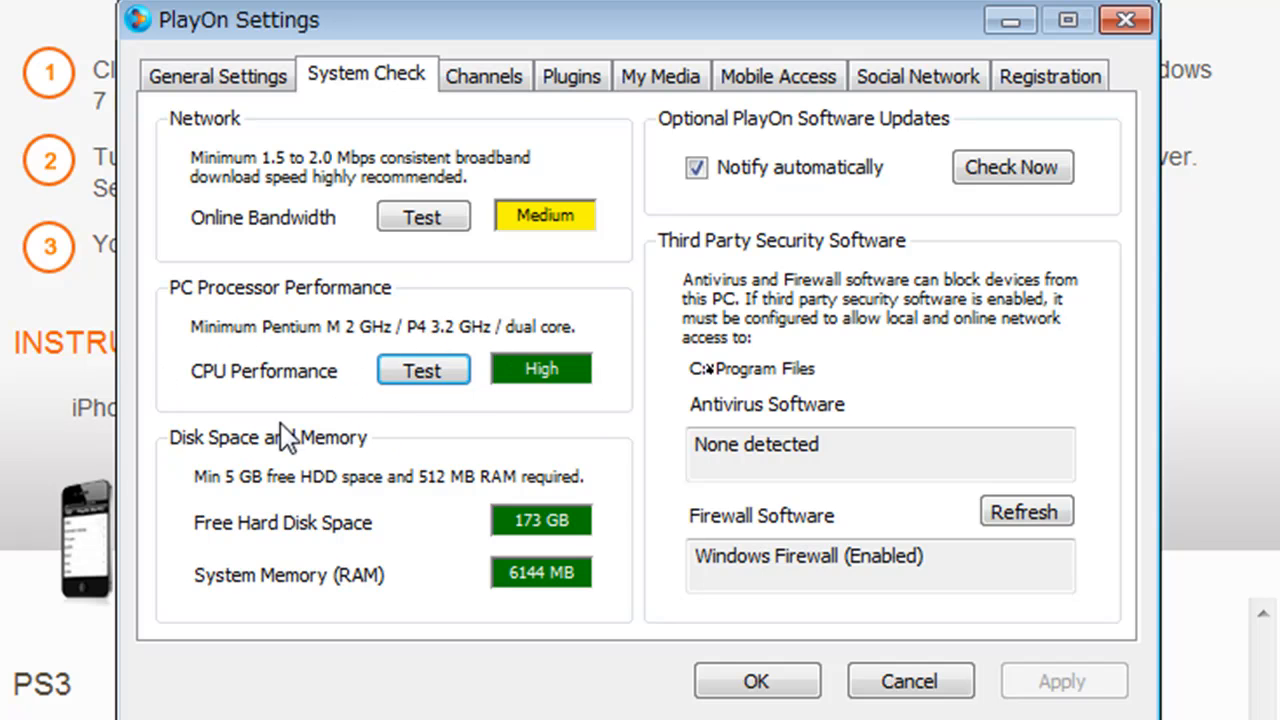
{"action": "mouse_move", "coordinate": [663, 368]}
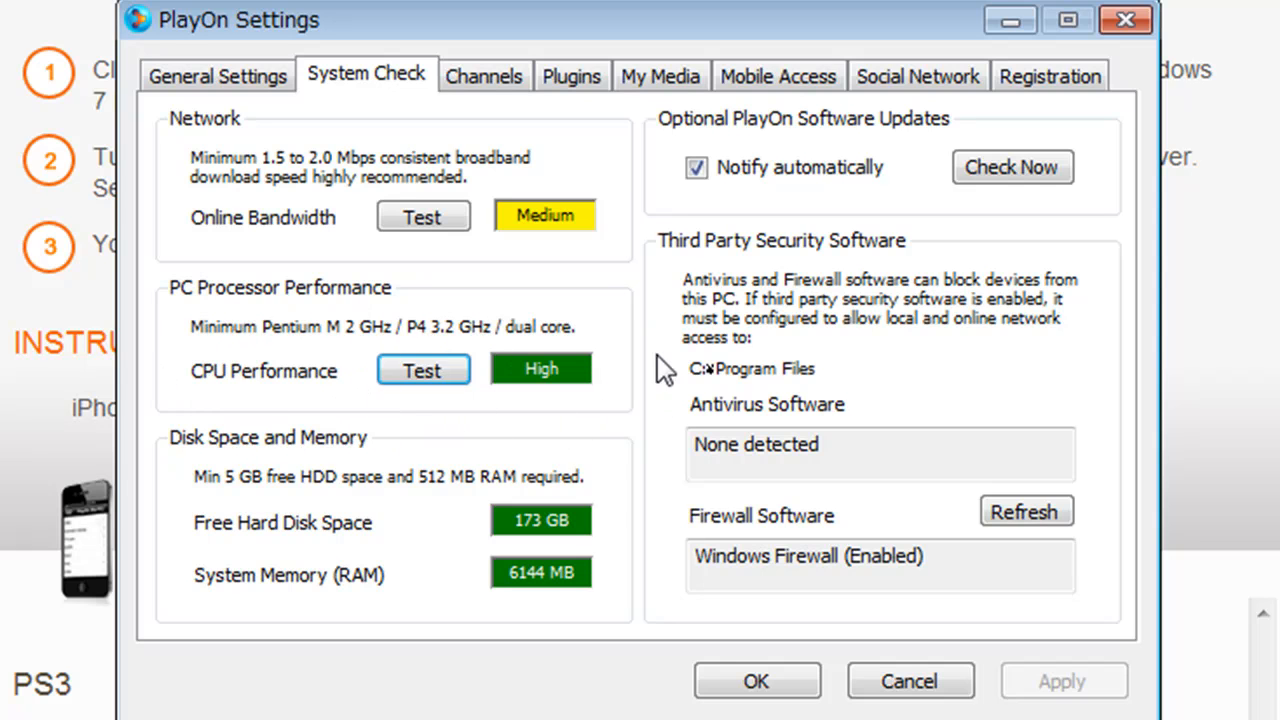
{"action": "mouse_move", "coordinate": [660, 345]}
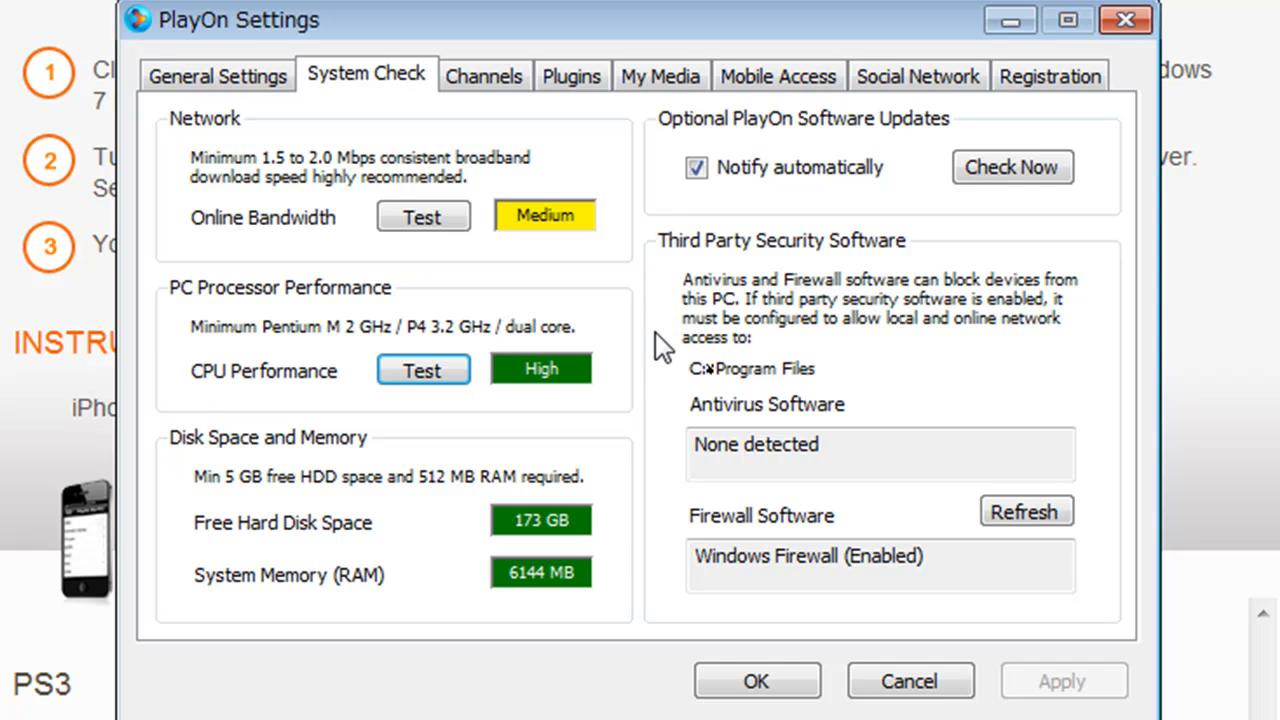
{"action": "mouse_move", "coordinate": [340, 280]}
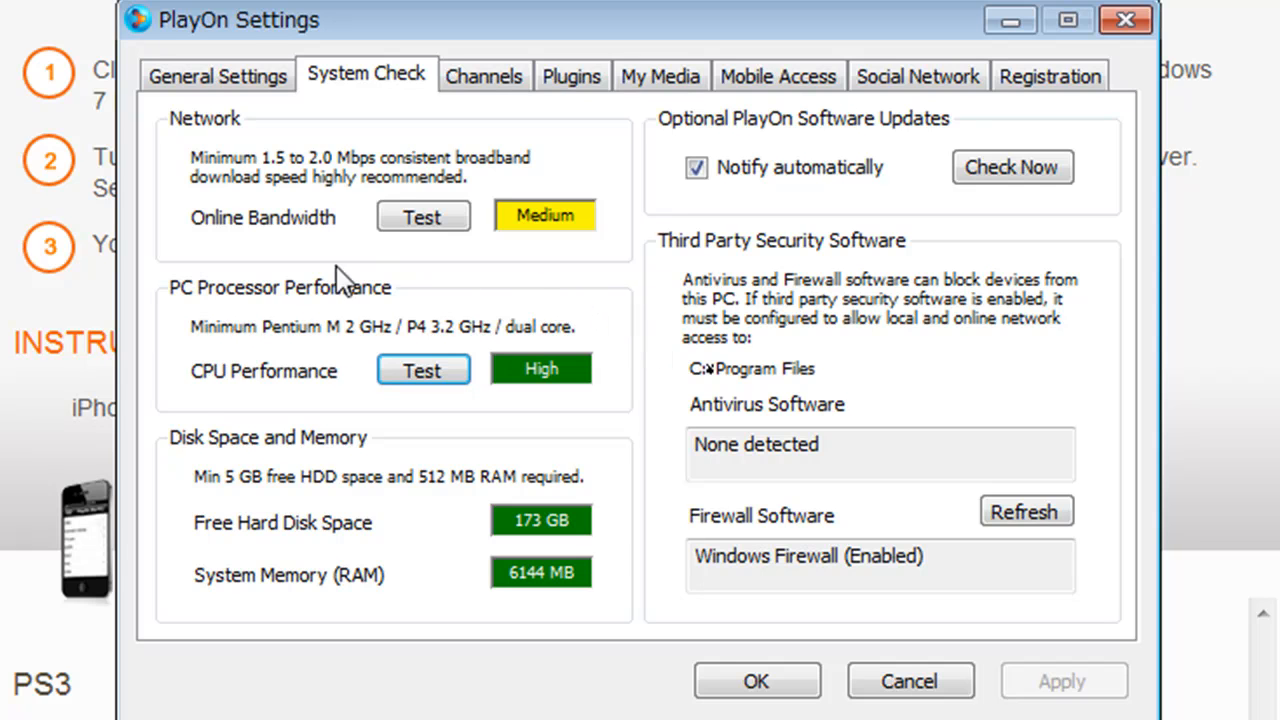
{"action": "mouse_move", "coordinate": [258, 455]}
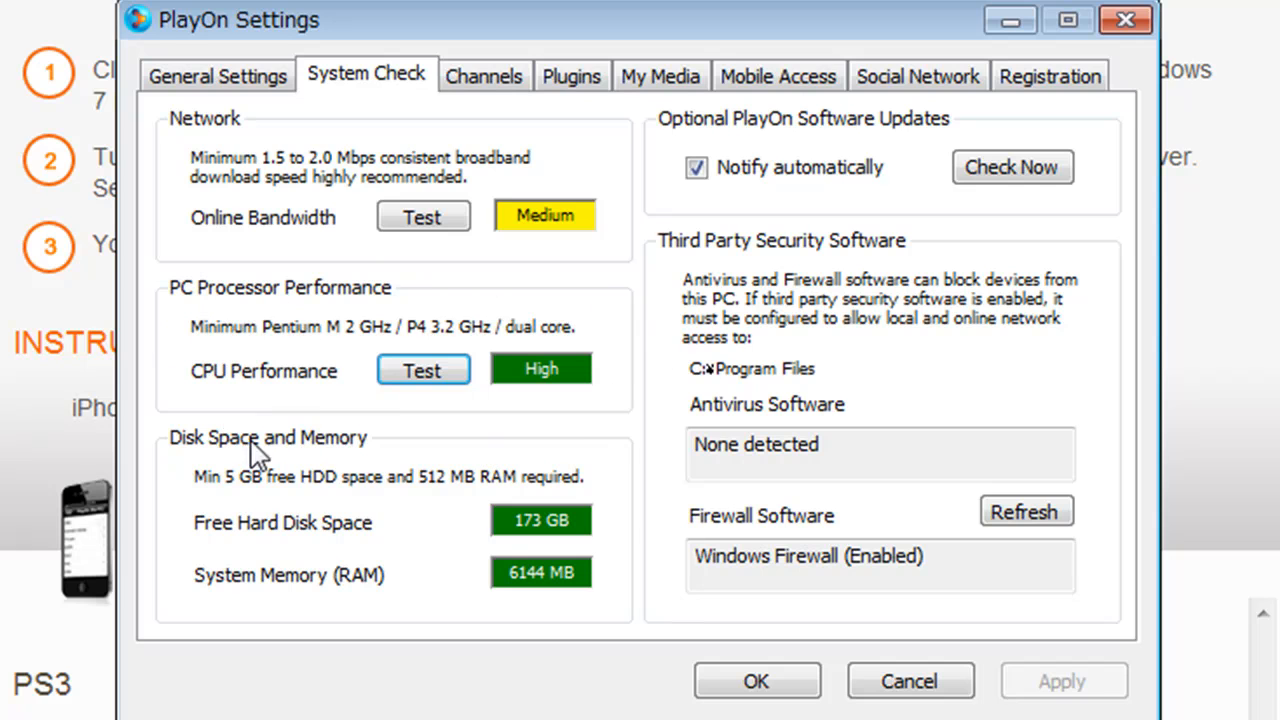
{"action": "mouse_move", "coordinate": [655, 343]}
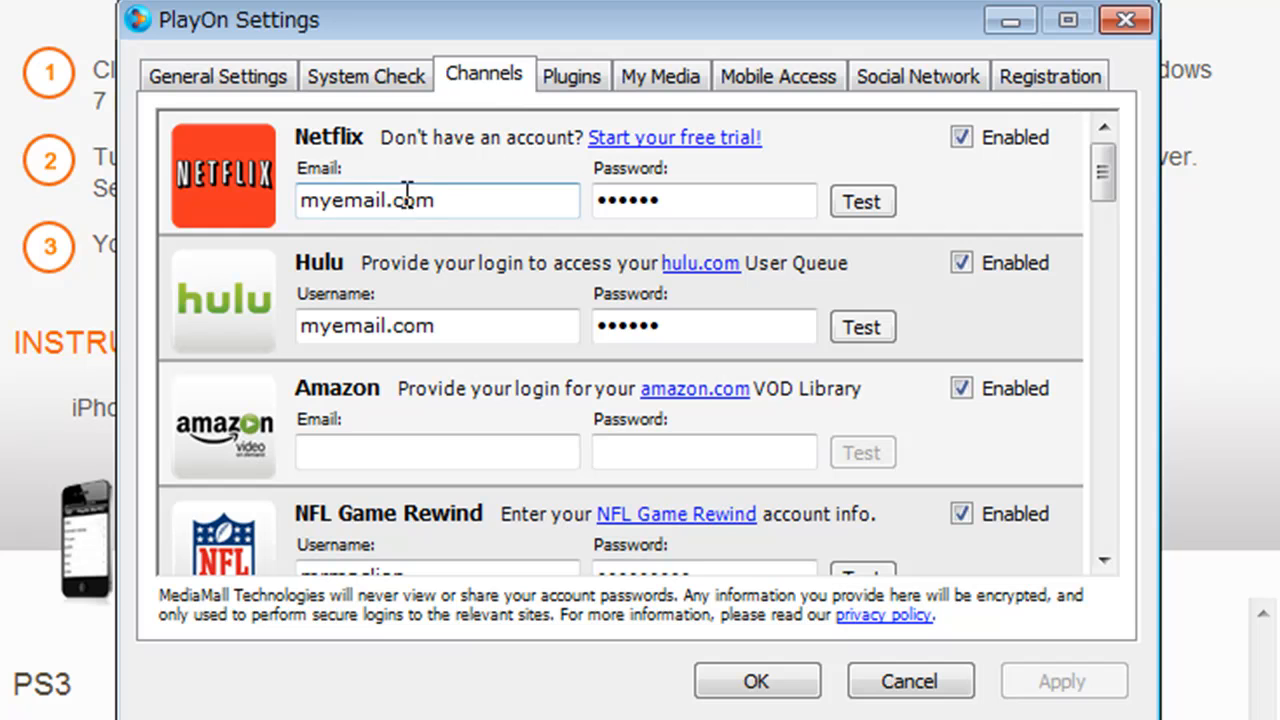
{"action": "mouse_move", "coordinate": [465, 201]}
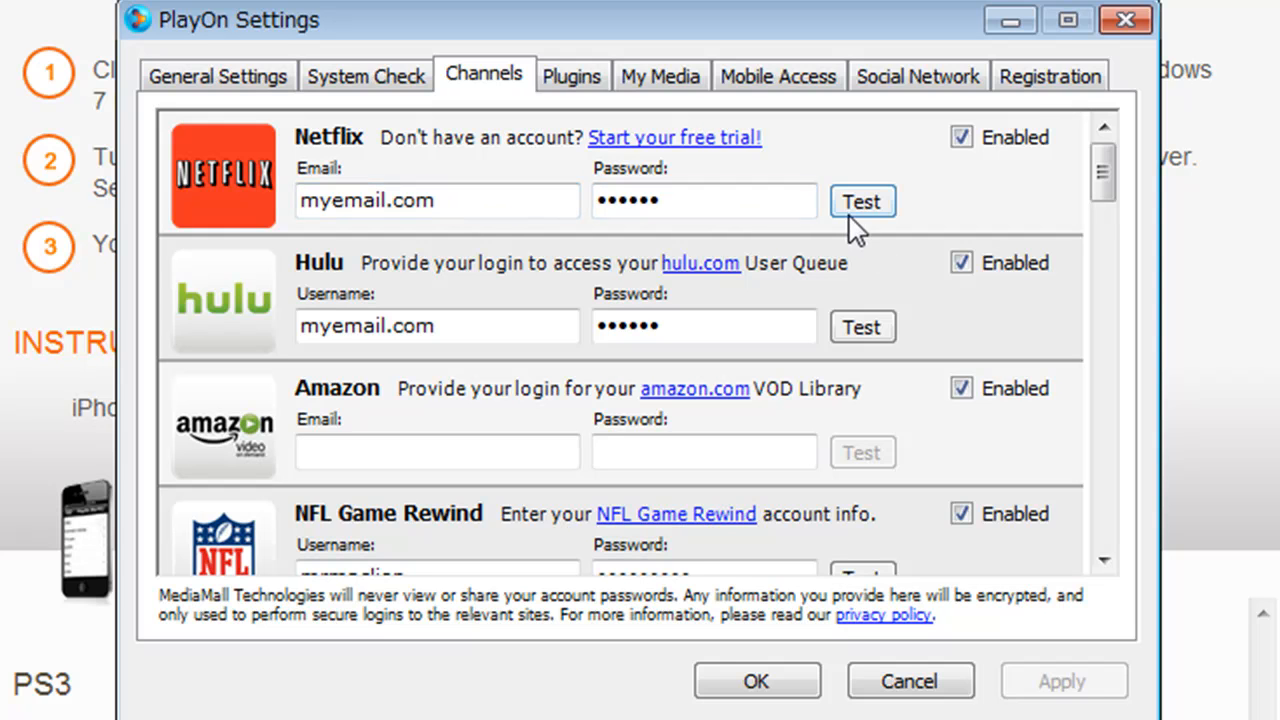
{"action": "mouse_move", "coordinate": [588, 268]}
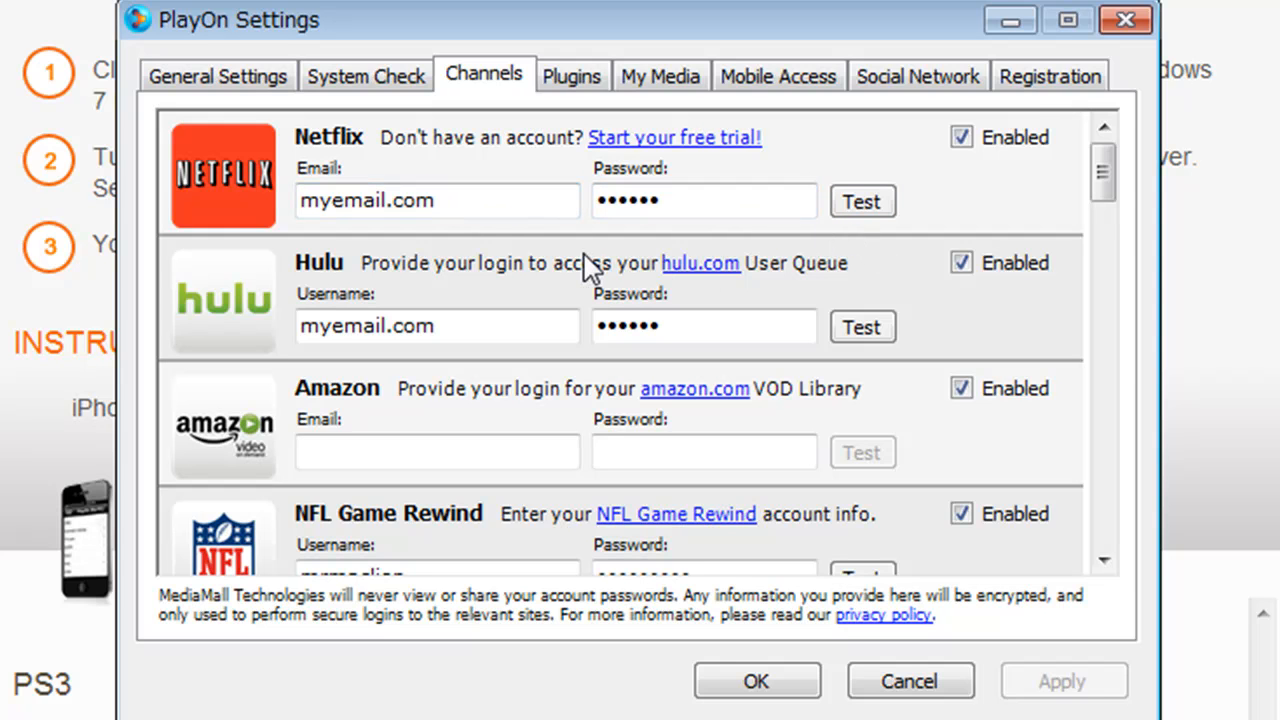
{"action": "mouse_move", "coordinate": [575, 278]}
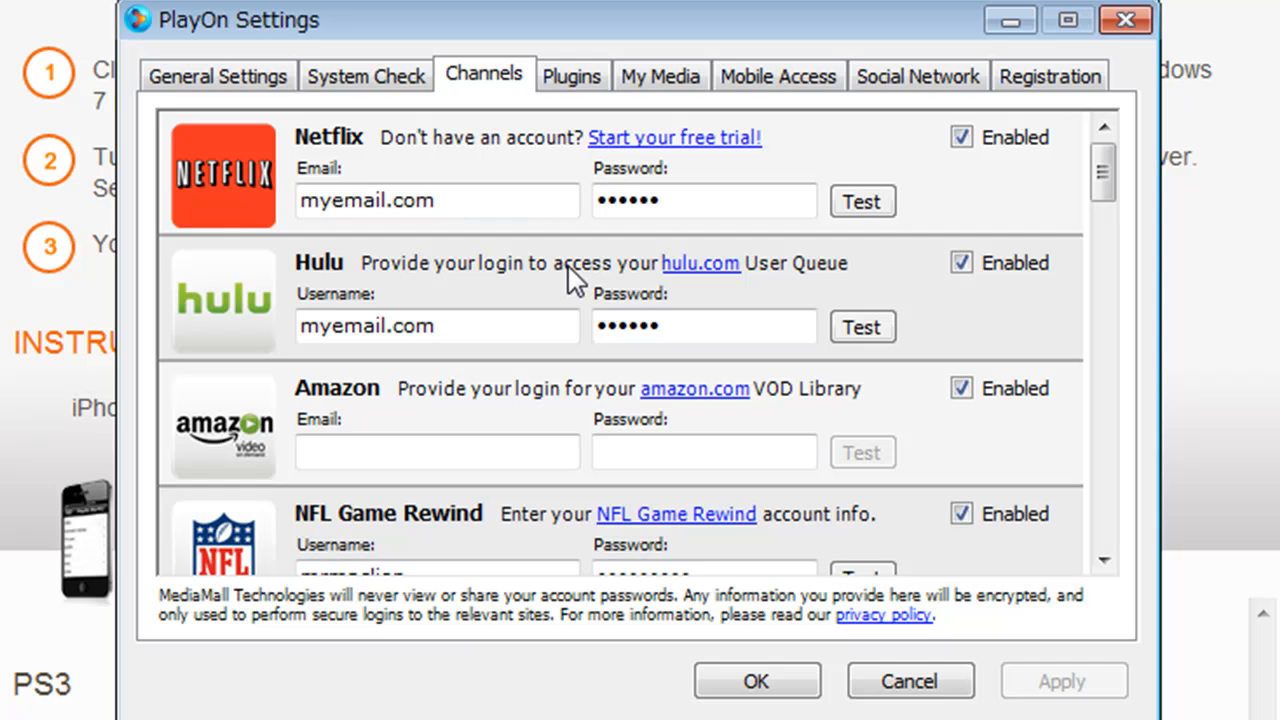
{"action": "mouse_move", "coordinate": [570, 285]}
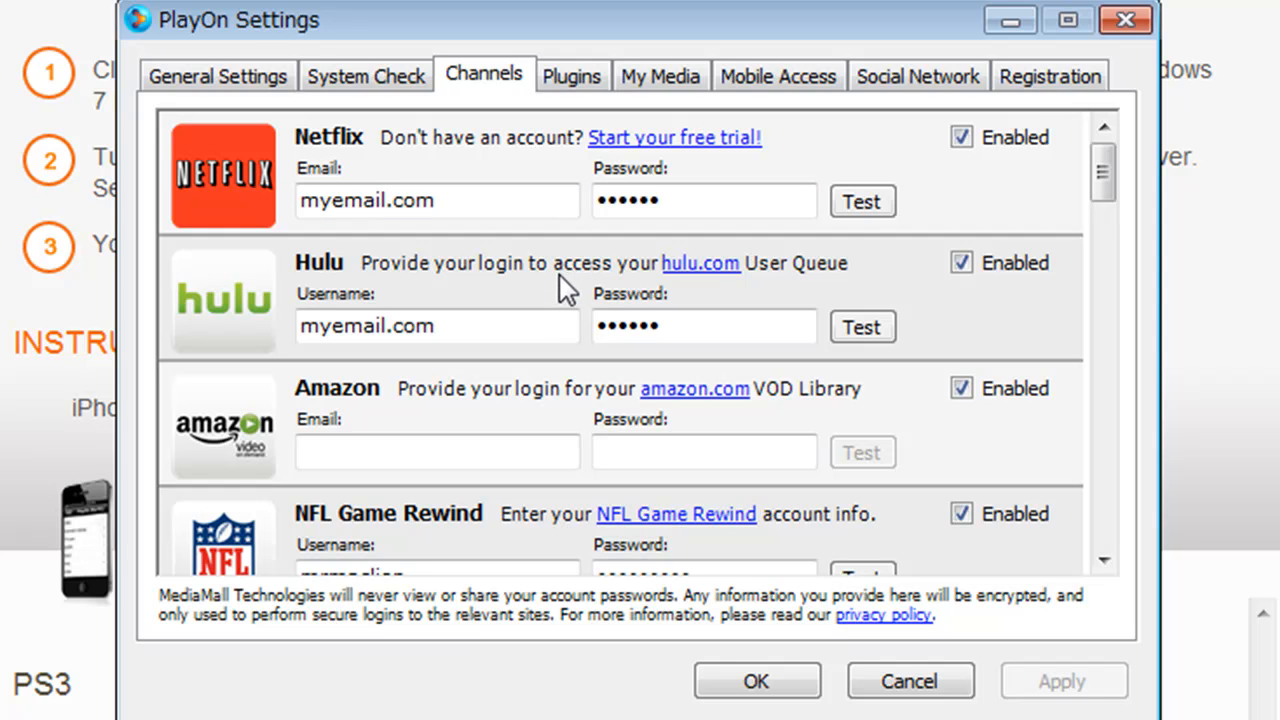
{"action": "mouse_move", "coordinate": [528, 283]}
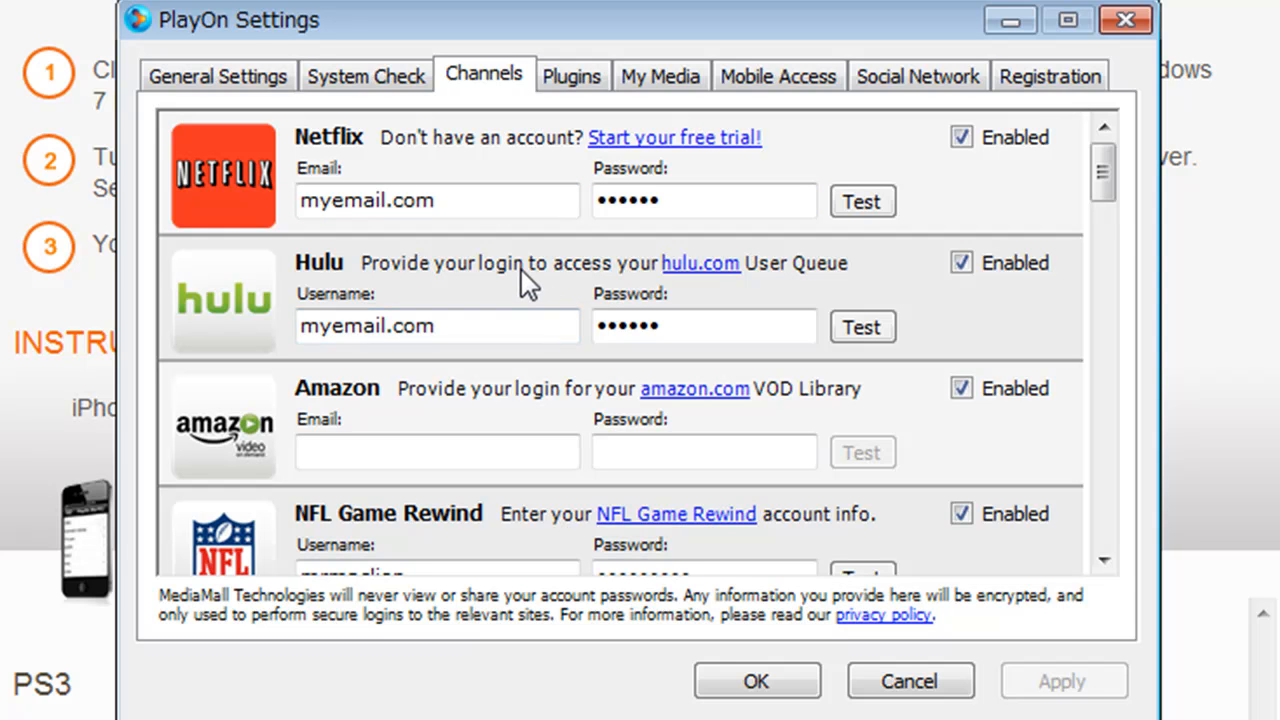
{"action": "mouse_move", "coordinate": [548, 278]}
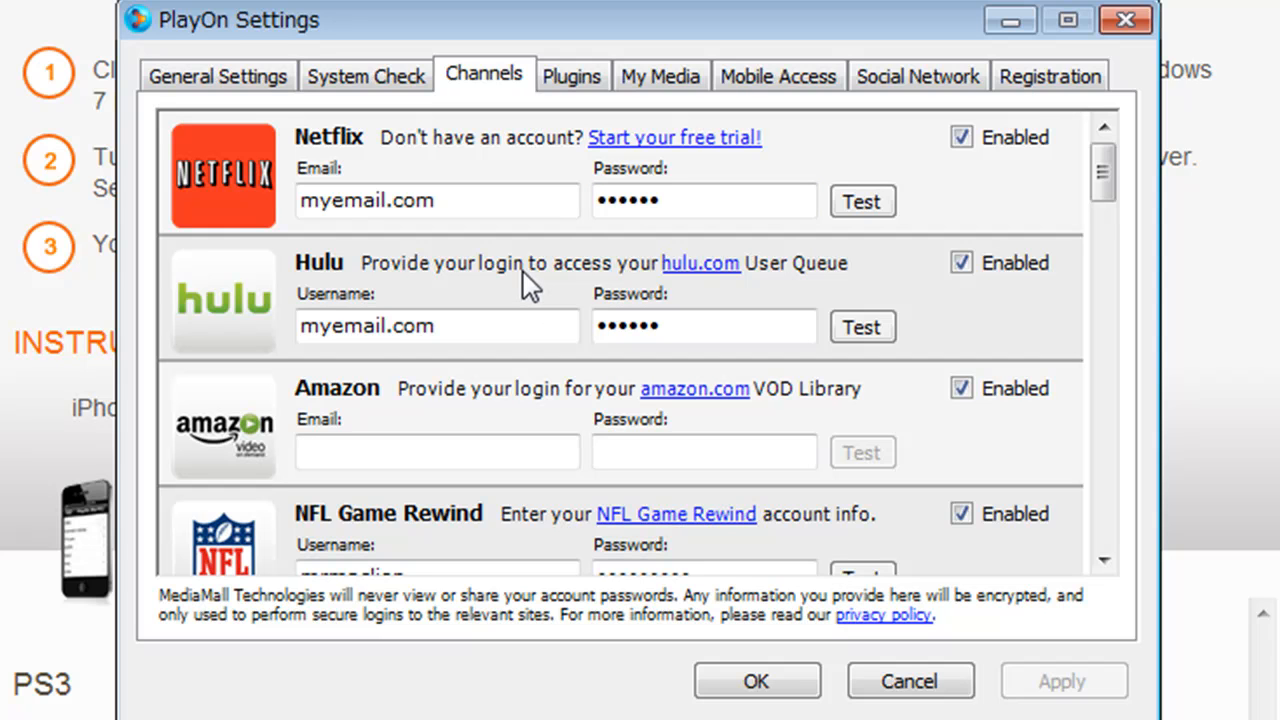
Scroll through the channel list, confirming YouTube, CBS, ESPN3, CNN, Nick, MTV, BET and Vevo are enabled
{"action": "scroll", "scroll_direction": "down", "scroll_amount": 3}
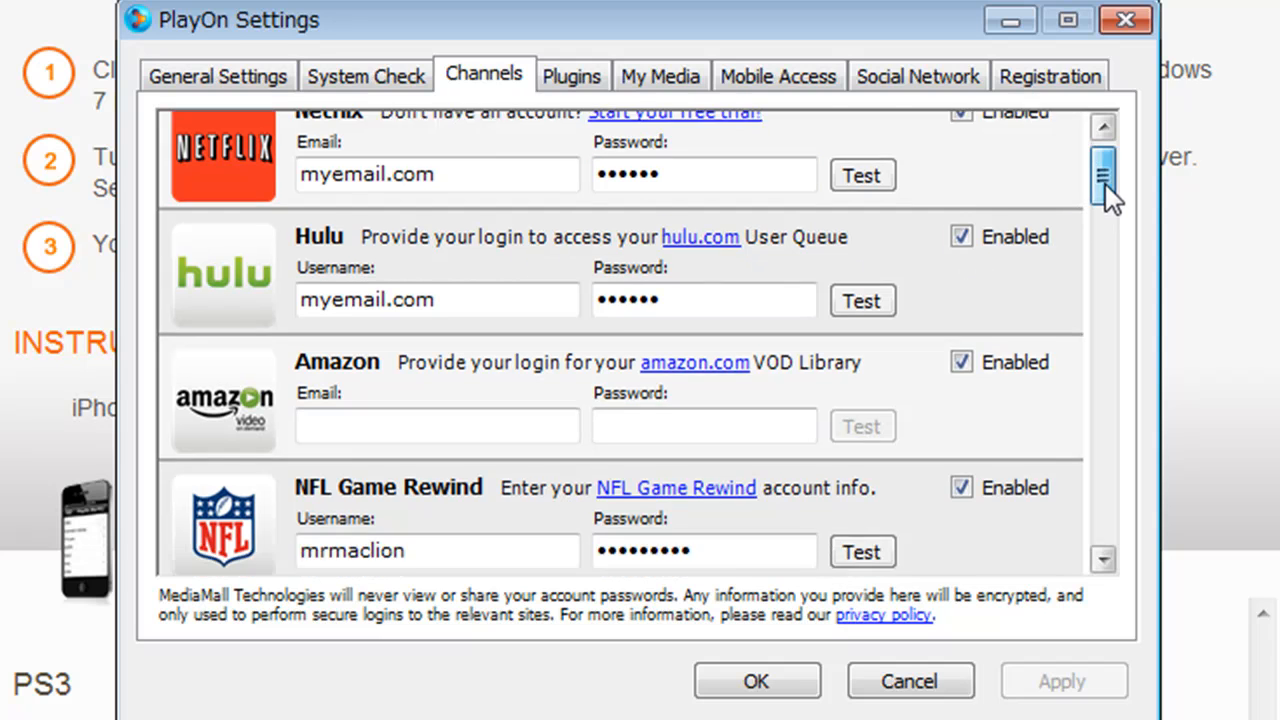
{"action": "scroll", "scroll_direction": "down", "scroll_amount": 3}
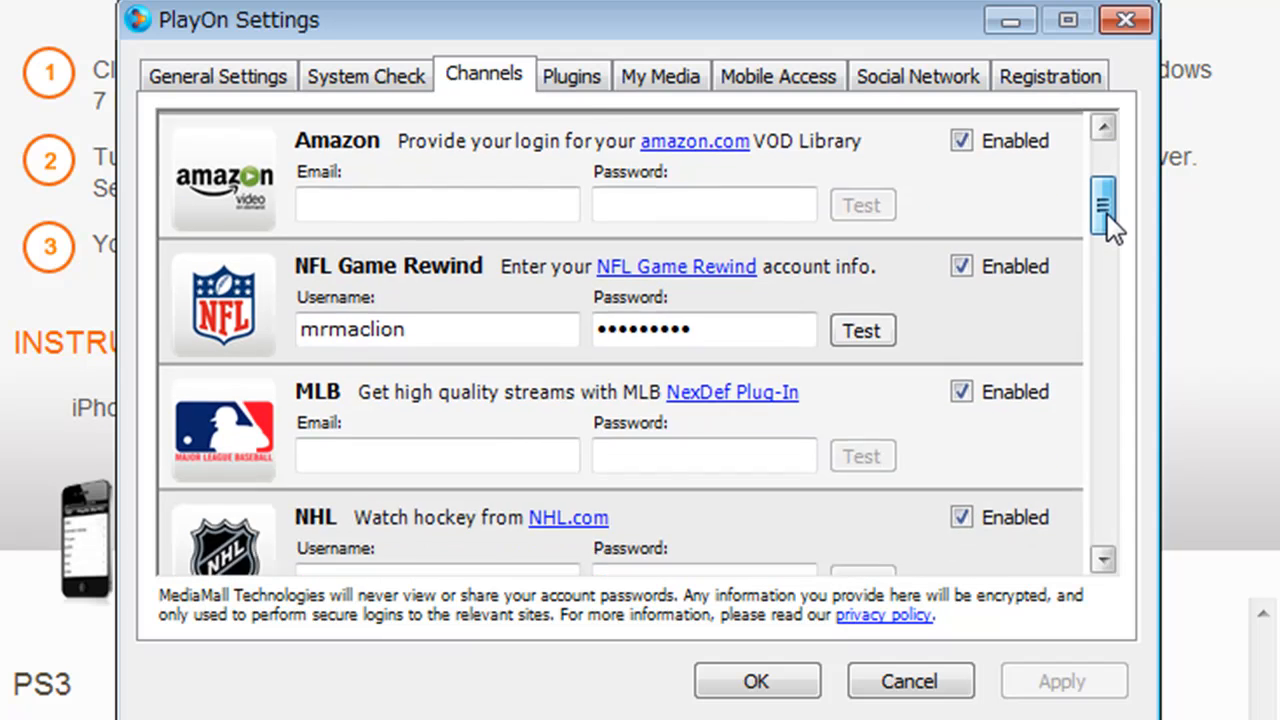
{"action": "scroll", "scroll_direction": "down", "scroll_amount": 3}
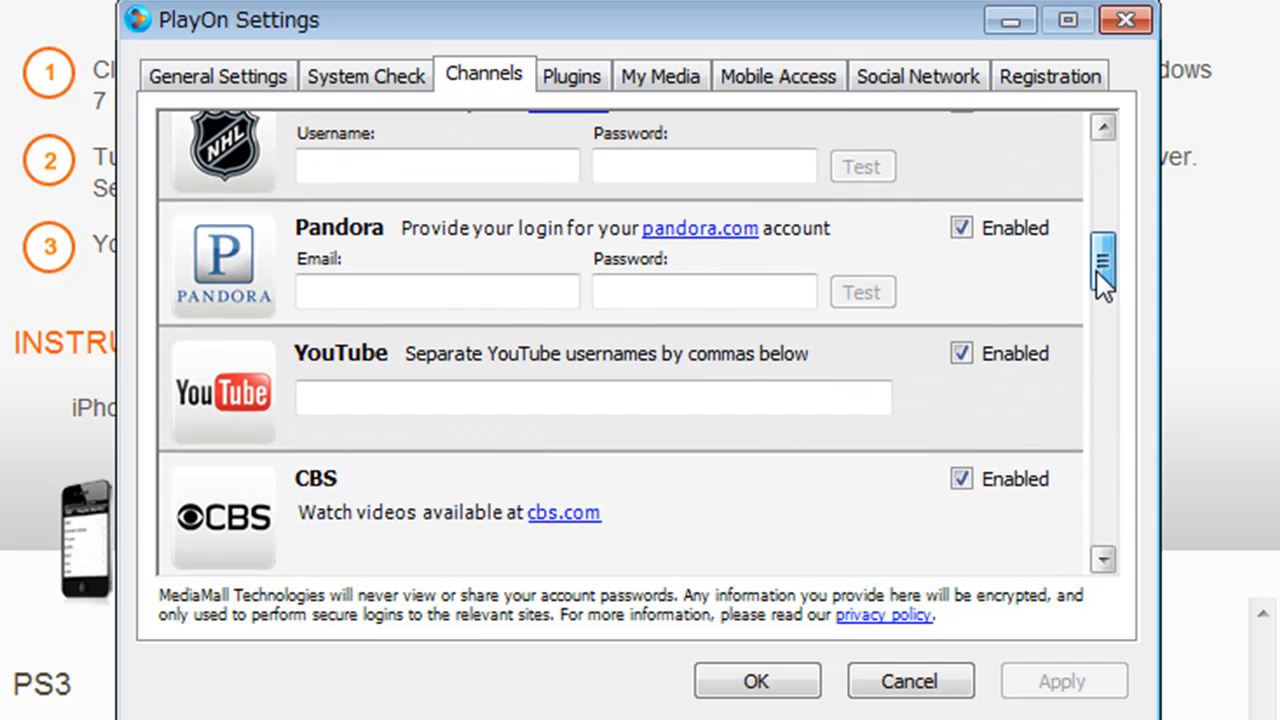
{"action": "scroll", "scroll_direction": "down", "scroll_amount": 3}
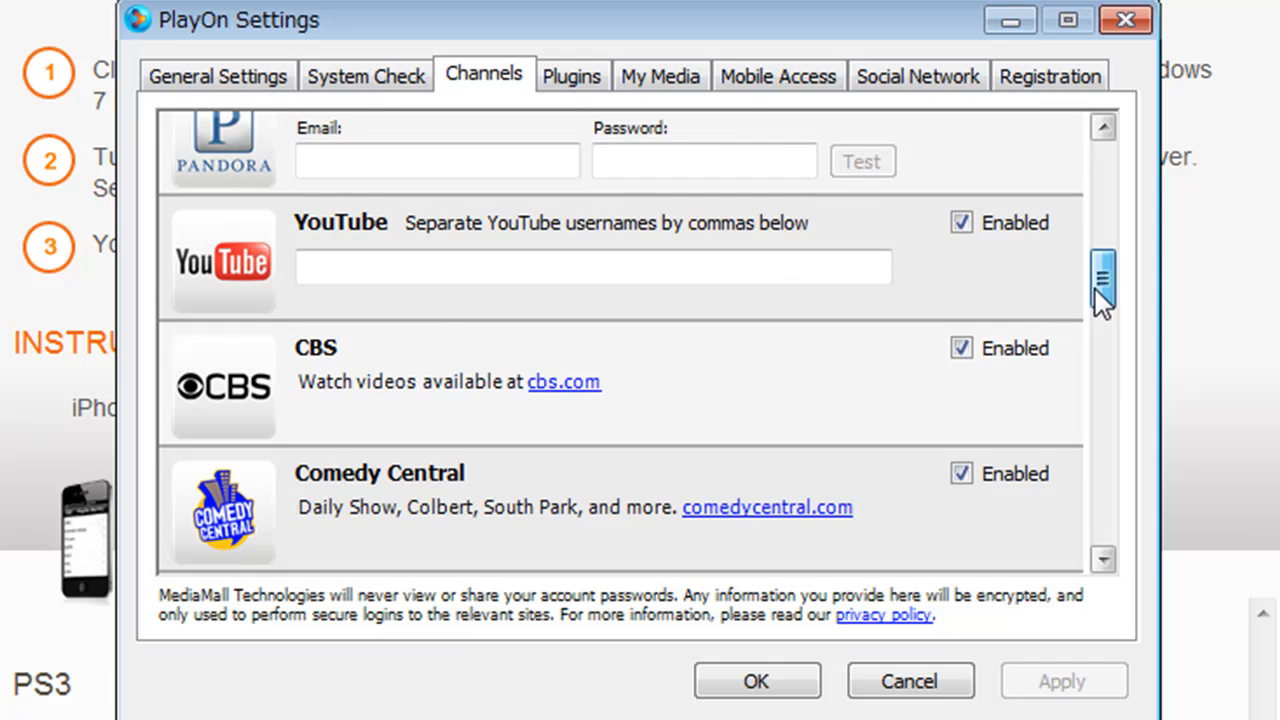
{"action": "scroll", "scroll_direction": "up", "scroll_amount": 3}
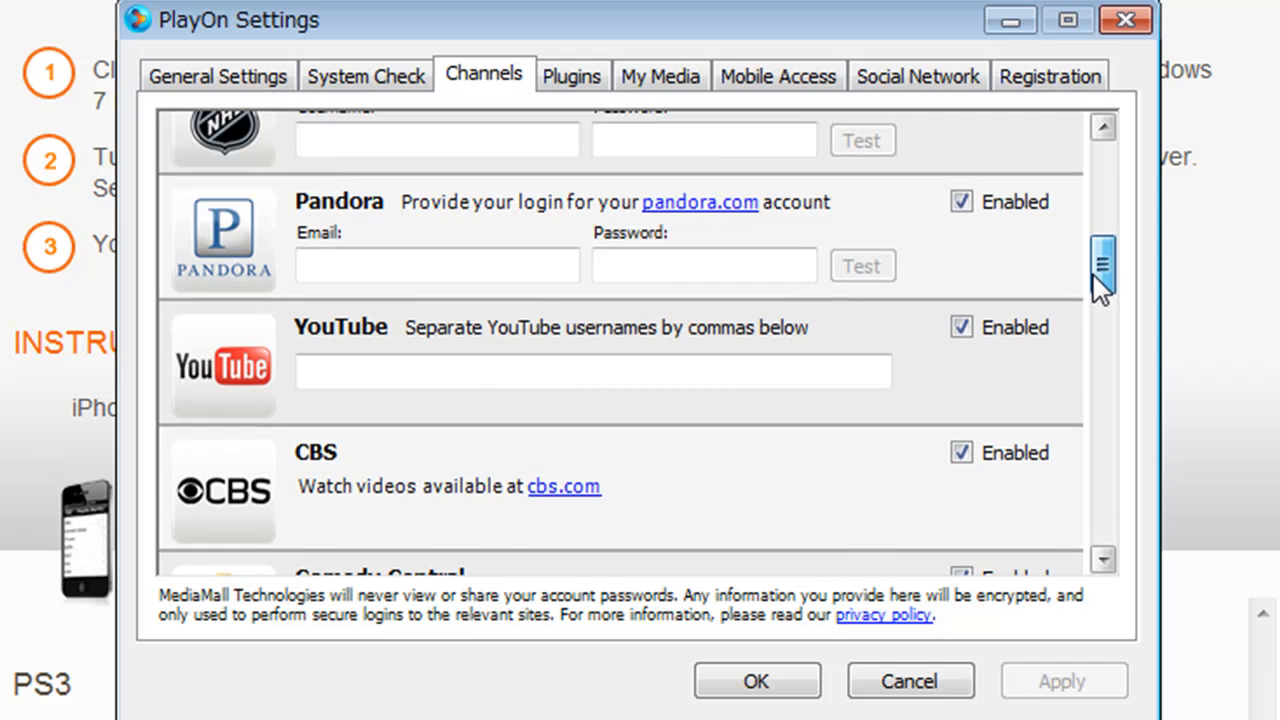
{"action": "scroll", "scroll_direction": "up", "scroll_amount": 3}
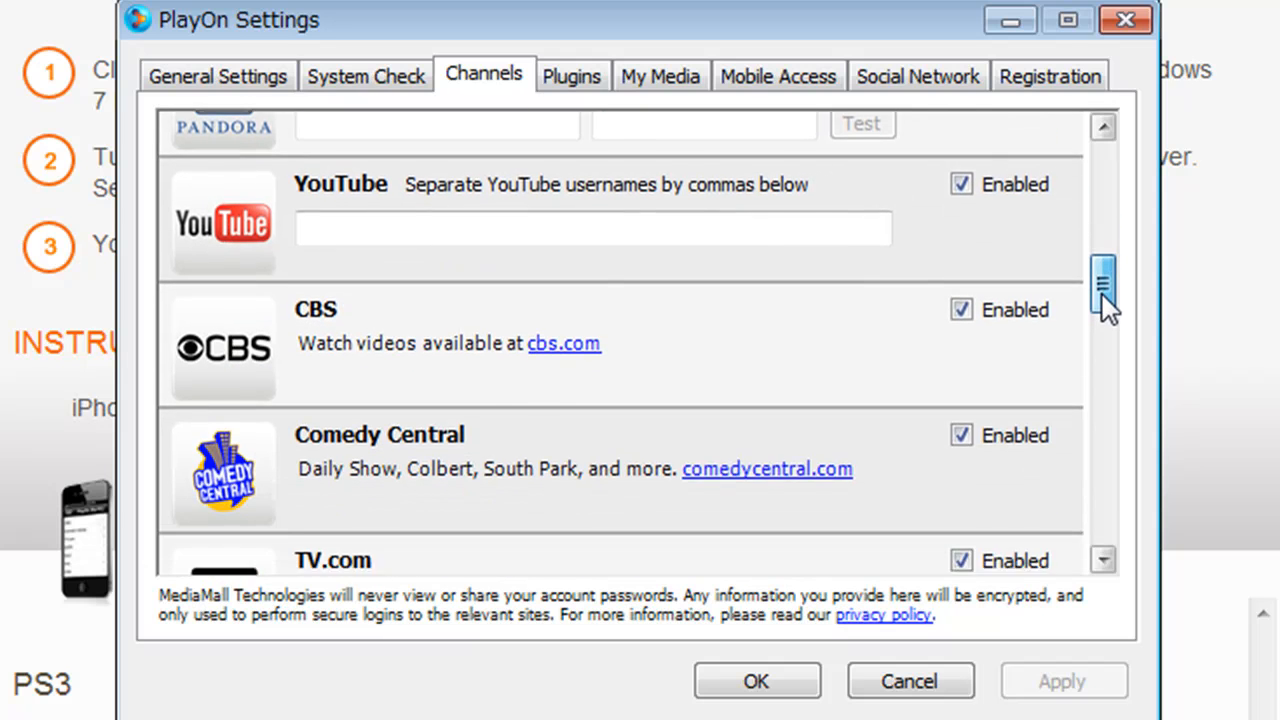
{"action": "scroll", "scroll_direction": "down", "scroll_amount": 3}
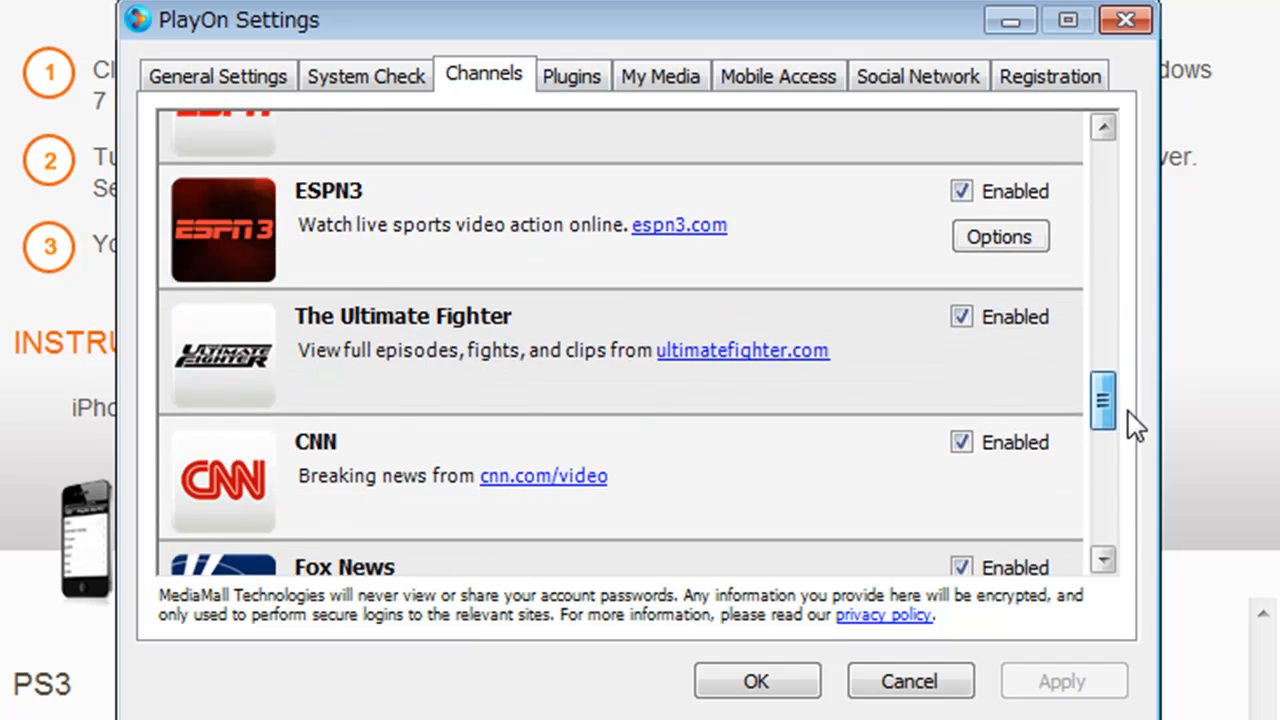
{"action": "scroll", "scroll_direction": "down", "scroll_amount": 3}
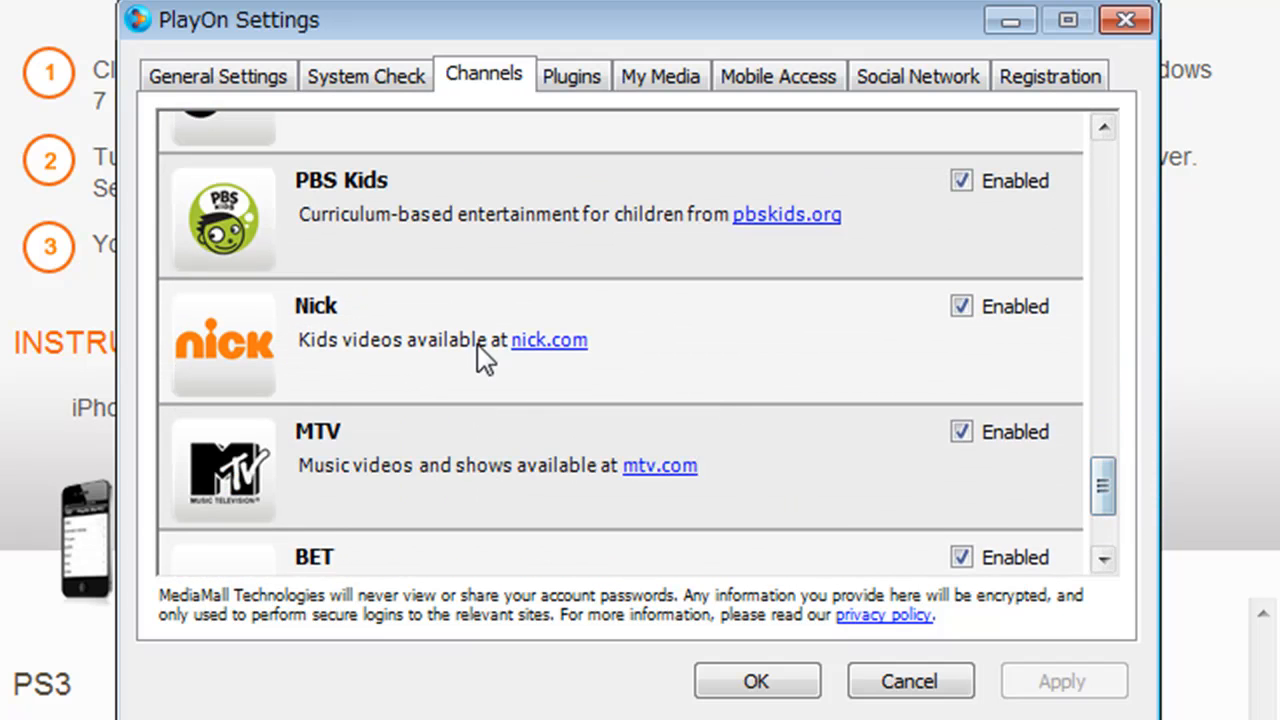
{"action": "mouse_move", "coordinate": [660, 285]}
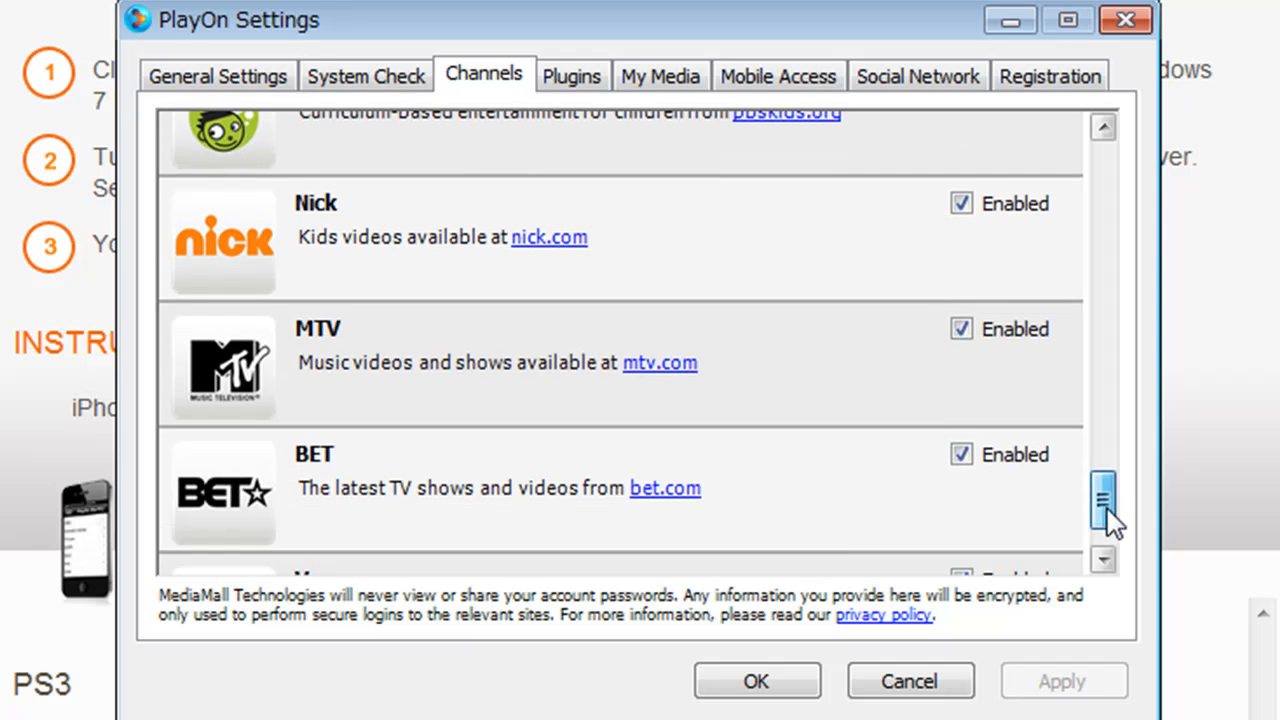
{"action": "scroll", "scroll_direction": "down", "scroll_amount": 3}
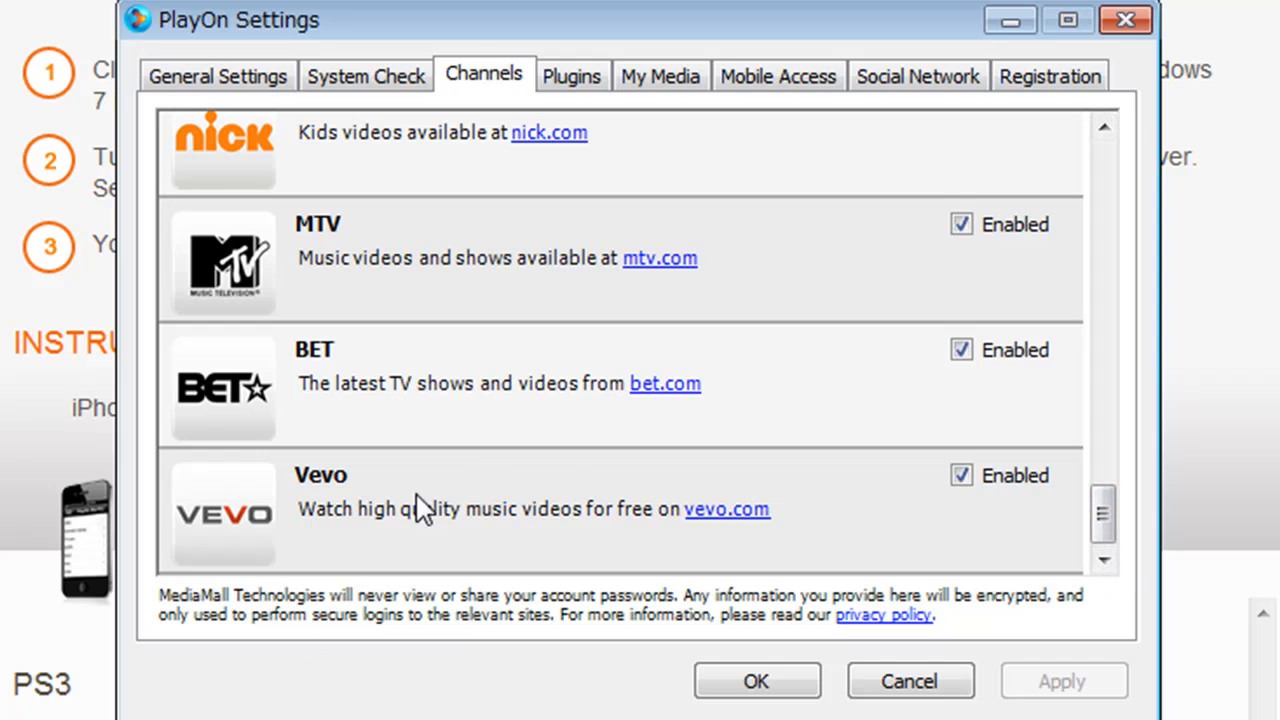
{"action": "mouse_move", "coordinate": [535, 285]}
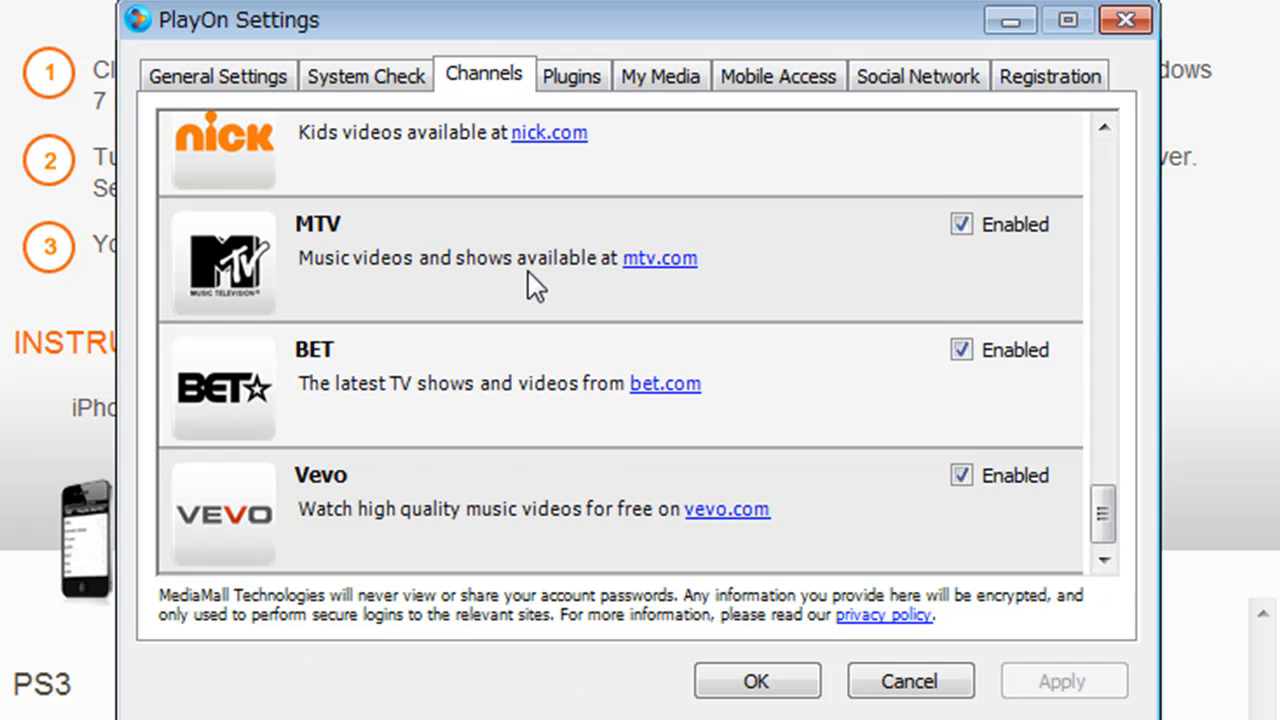
{"action": "mouse_move", "coordinate": [550, 165]}
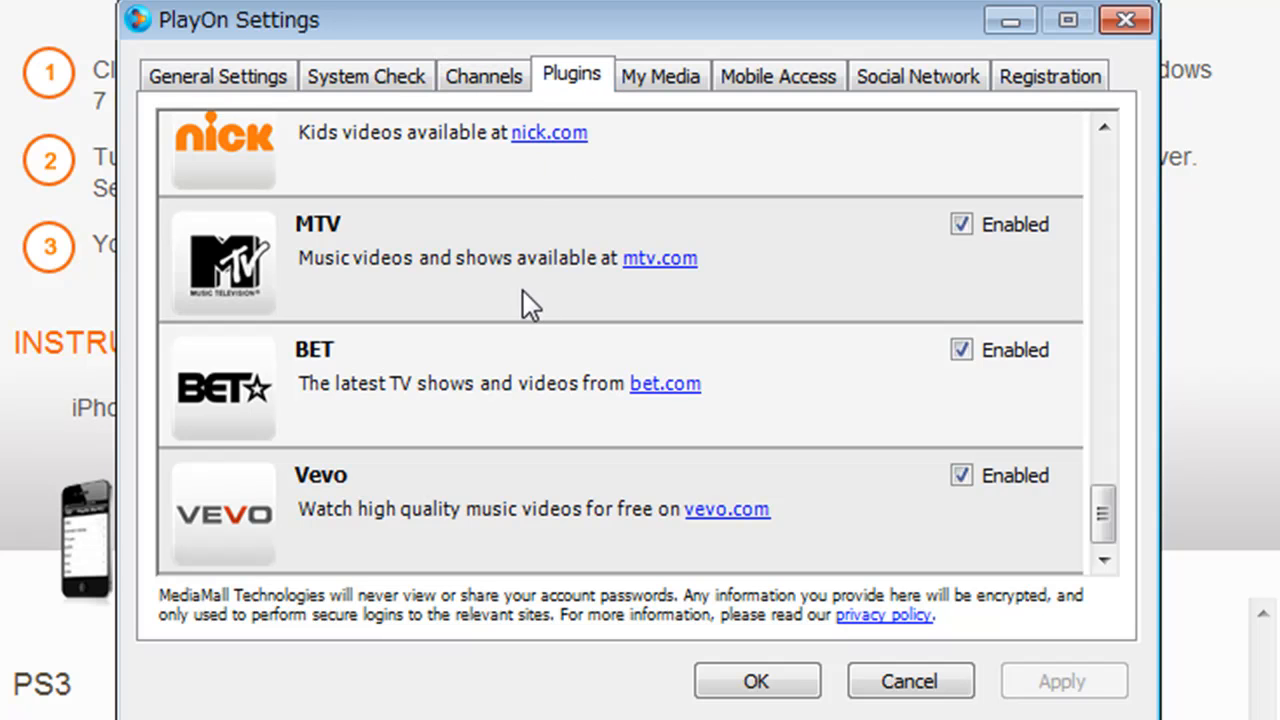
Scroll the plugin list down to TLC and back to Animal Planet
{"action": "scroll", "scroll_direction": "up", "scroll_amount": 3}
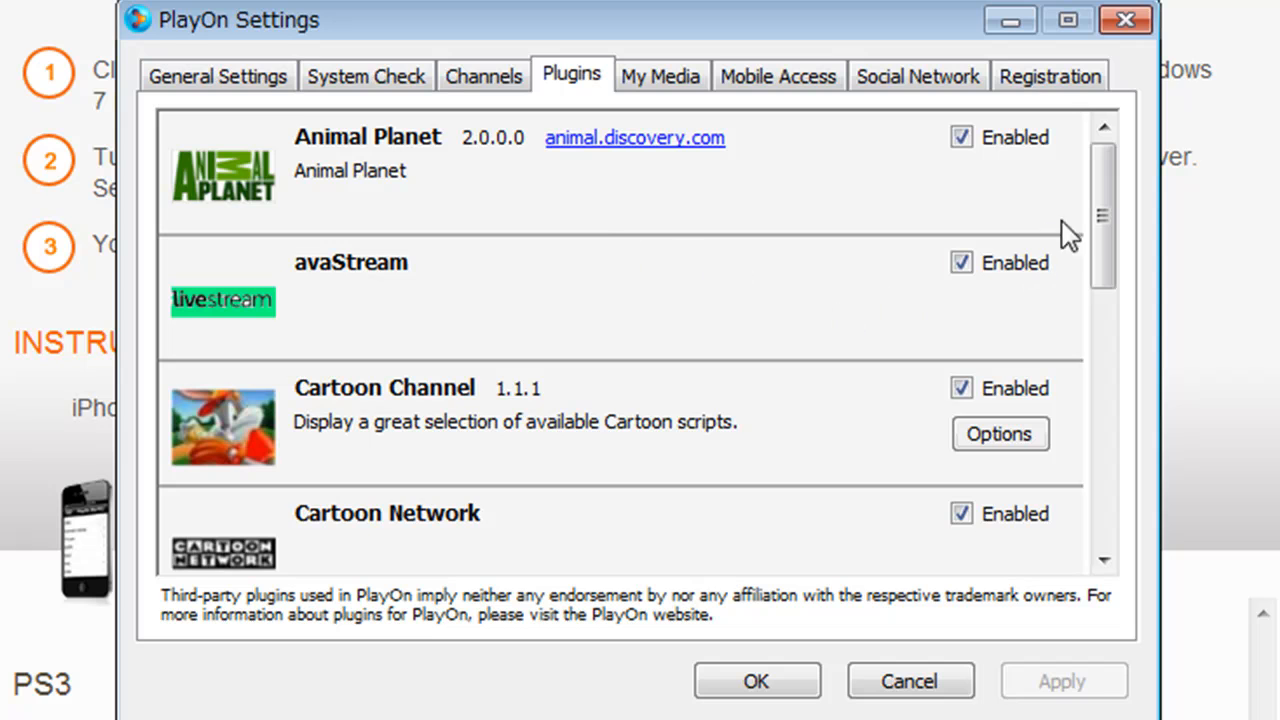
{"action": "mouse_move", "coordinate": [1075, 230]}
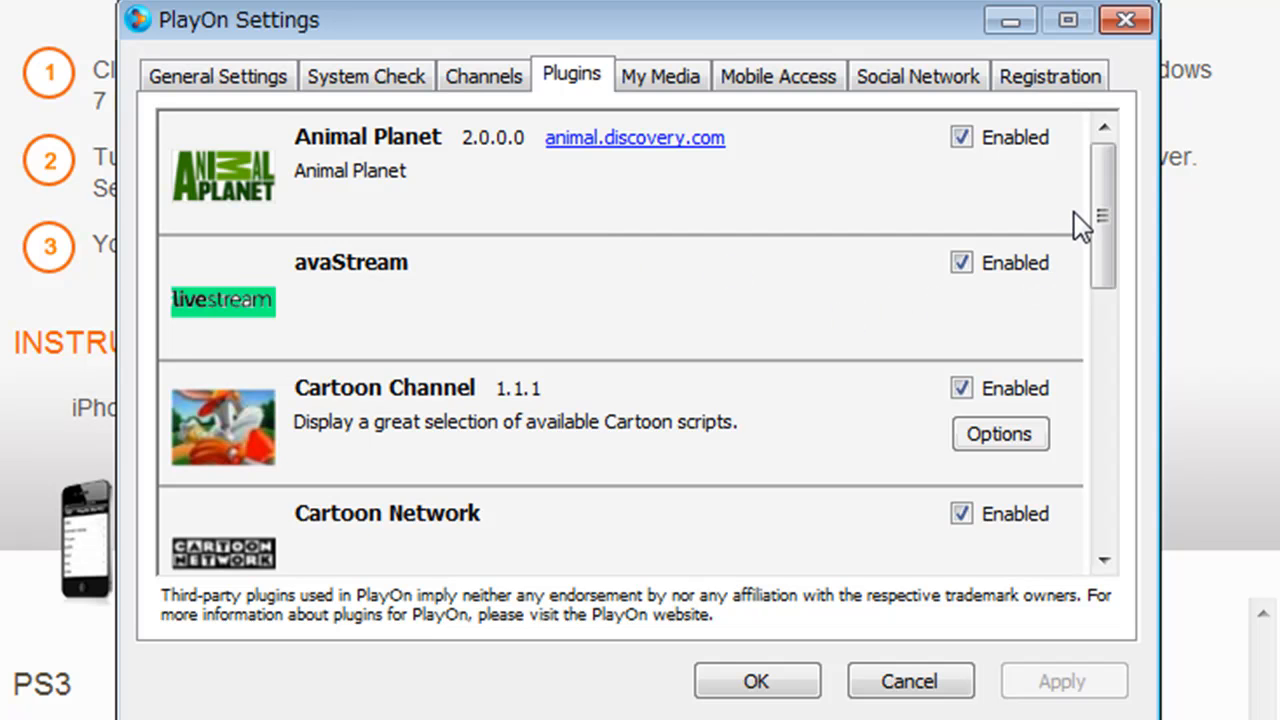
{"action": "mouse_move", "coordinate": [962, 115]}
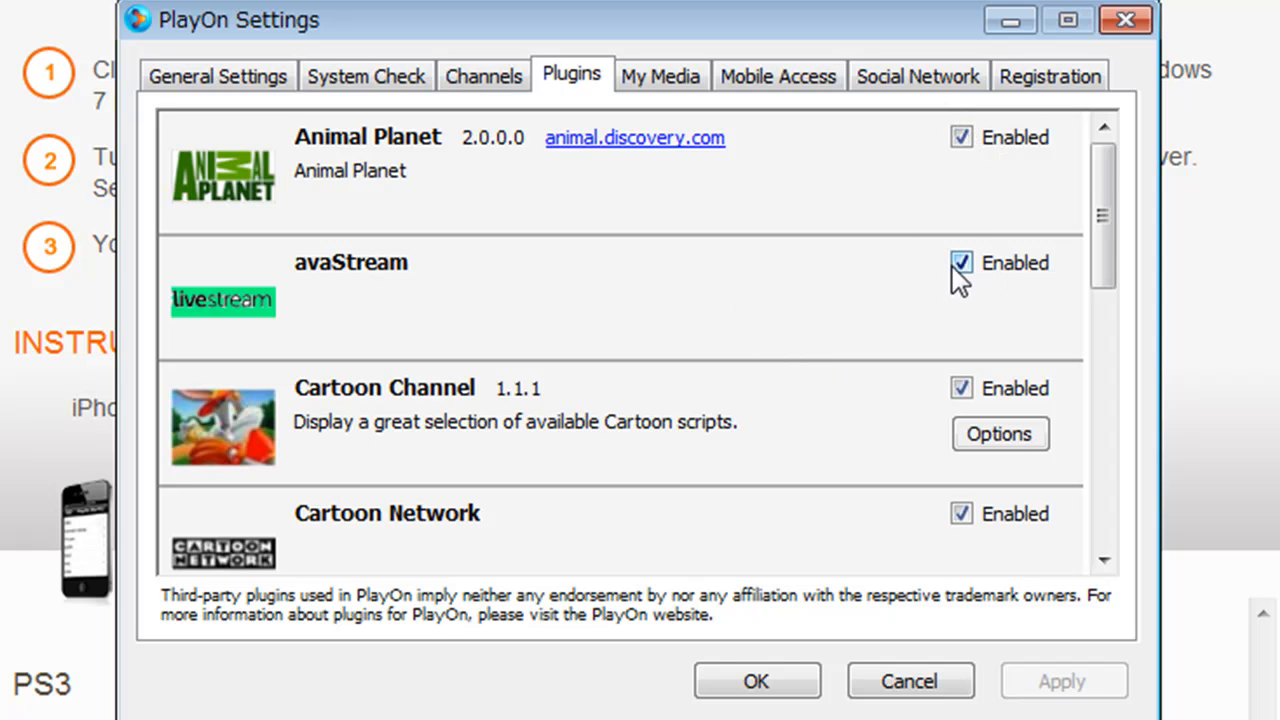
{"action": "mouse_move", "coordinate": [985, 278]}
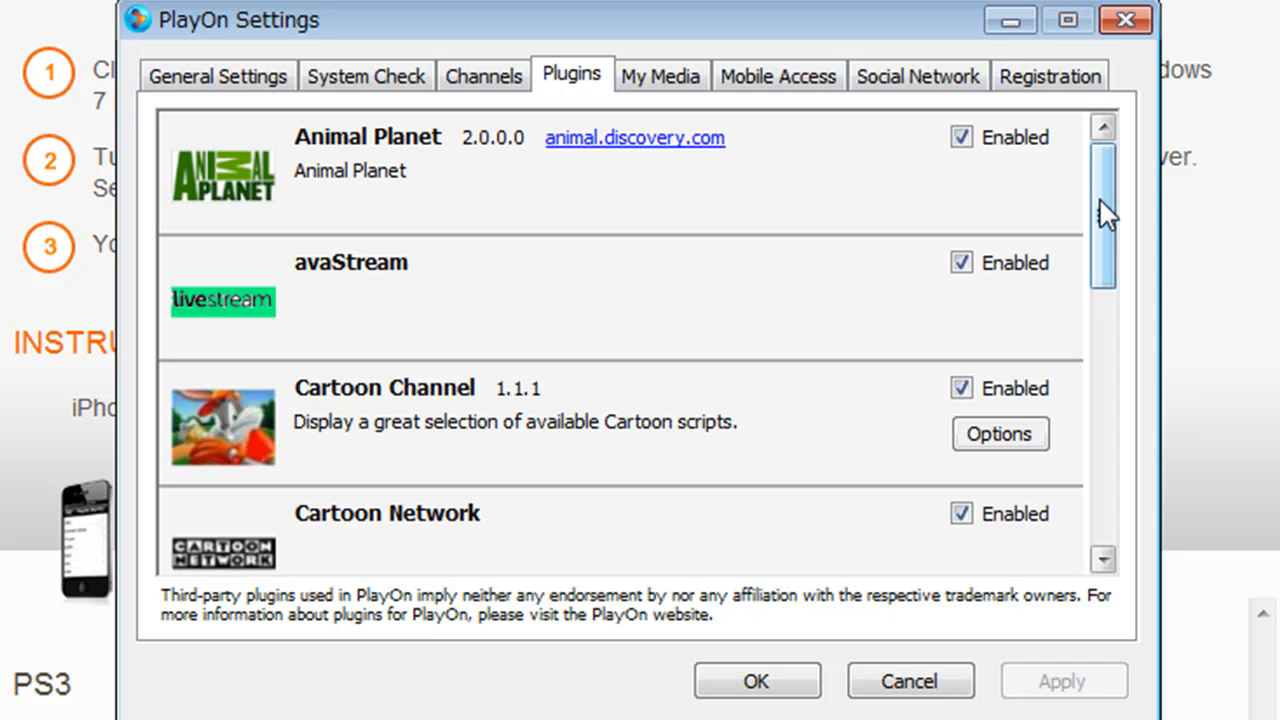
{"action": "mouse_move", "coordinate": [1105, 215]}
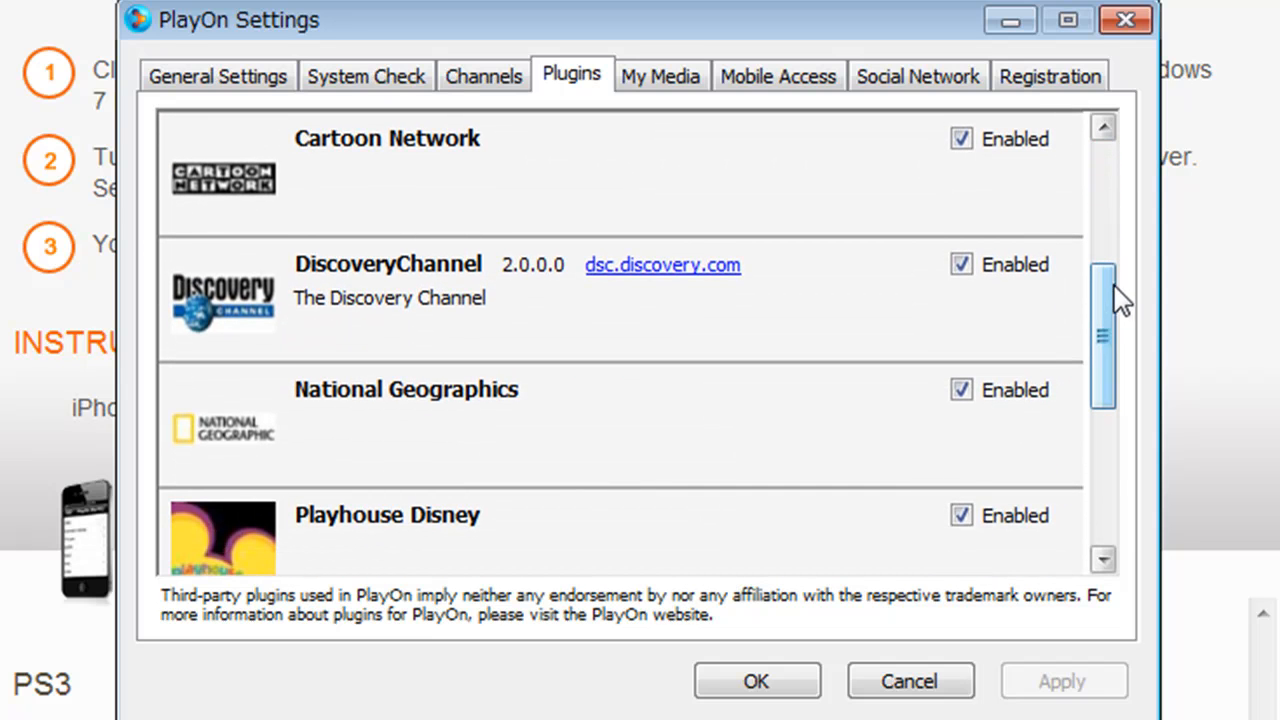
{"action": "mouse_move", "coordinate": [428, 428]}
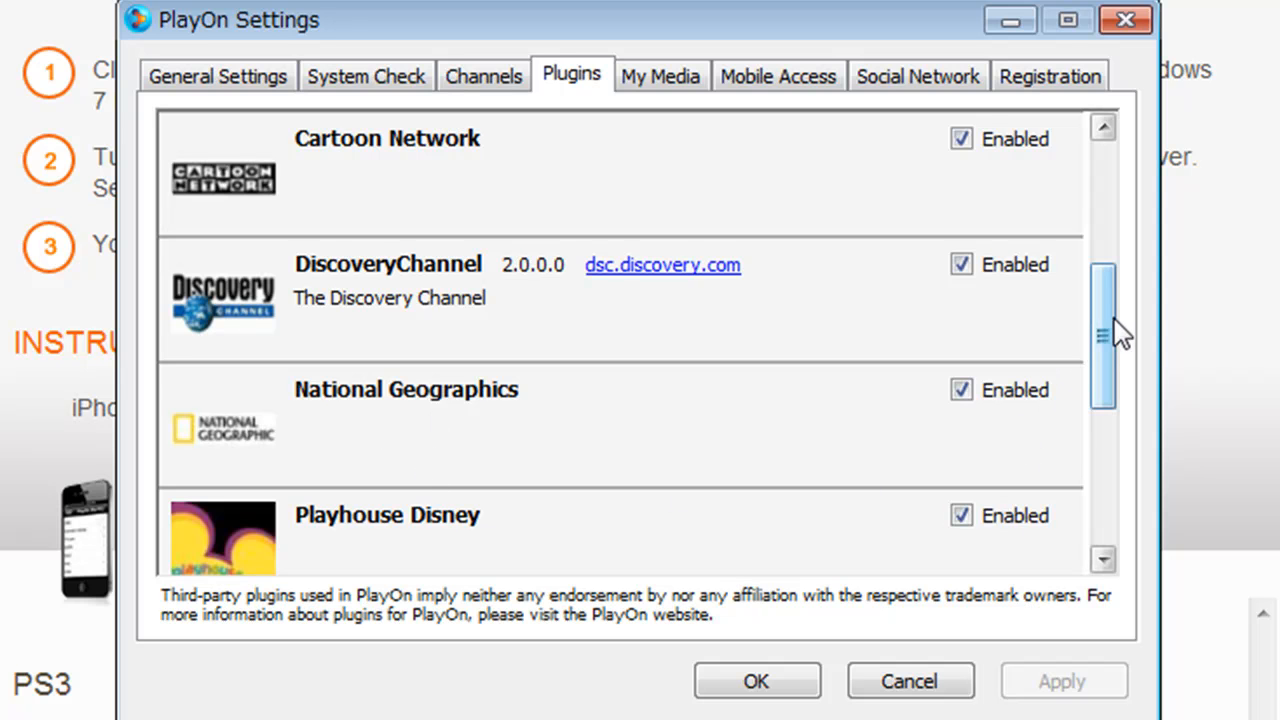
{"action": "scroll", "scroll_direction": "down", "scroll_amount": 3}
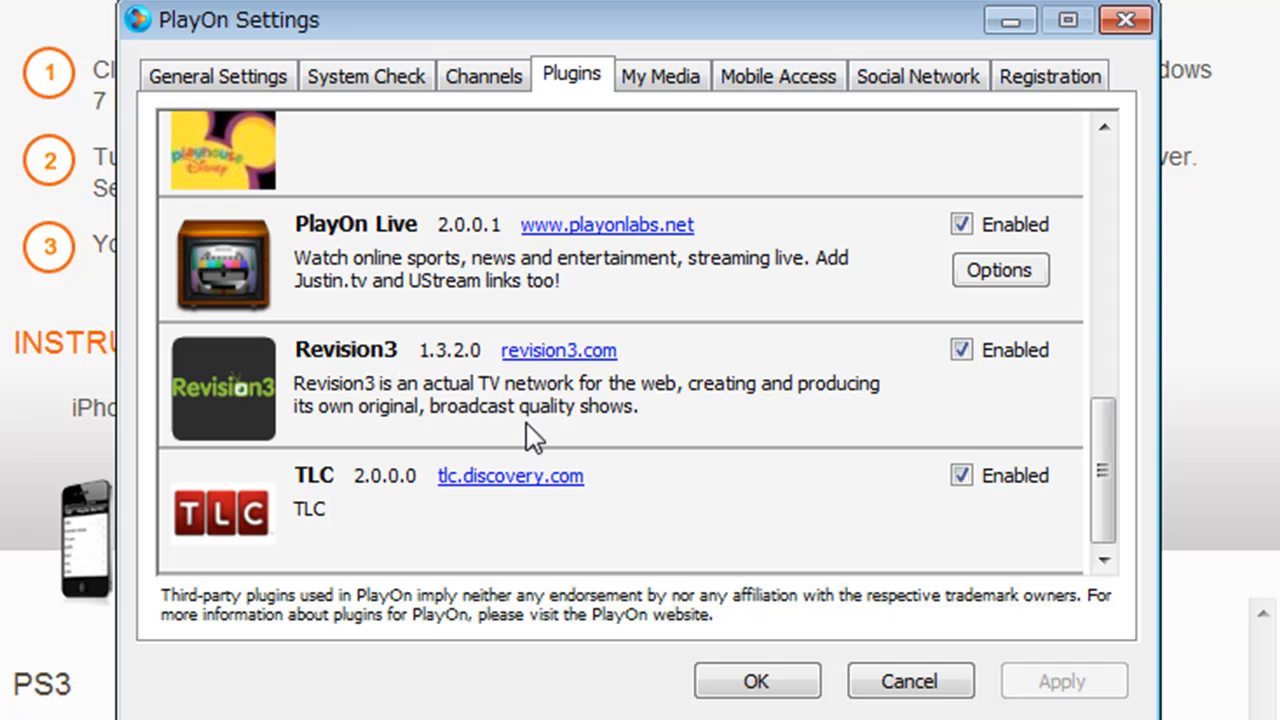
{"action": "scroll", "scroll_direction": "down", "scroll_amount": 3}
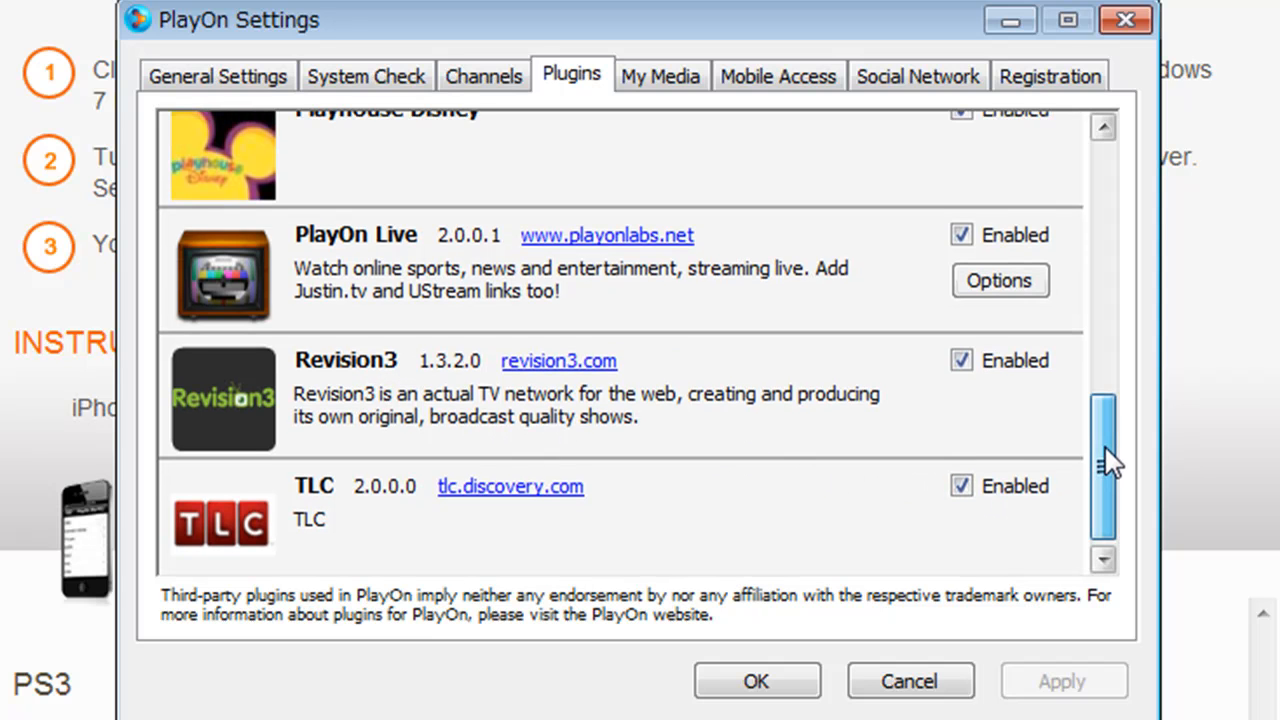
{"action": "scroll", "scroll_direction": "up", "scroll_amount": 3}
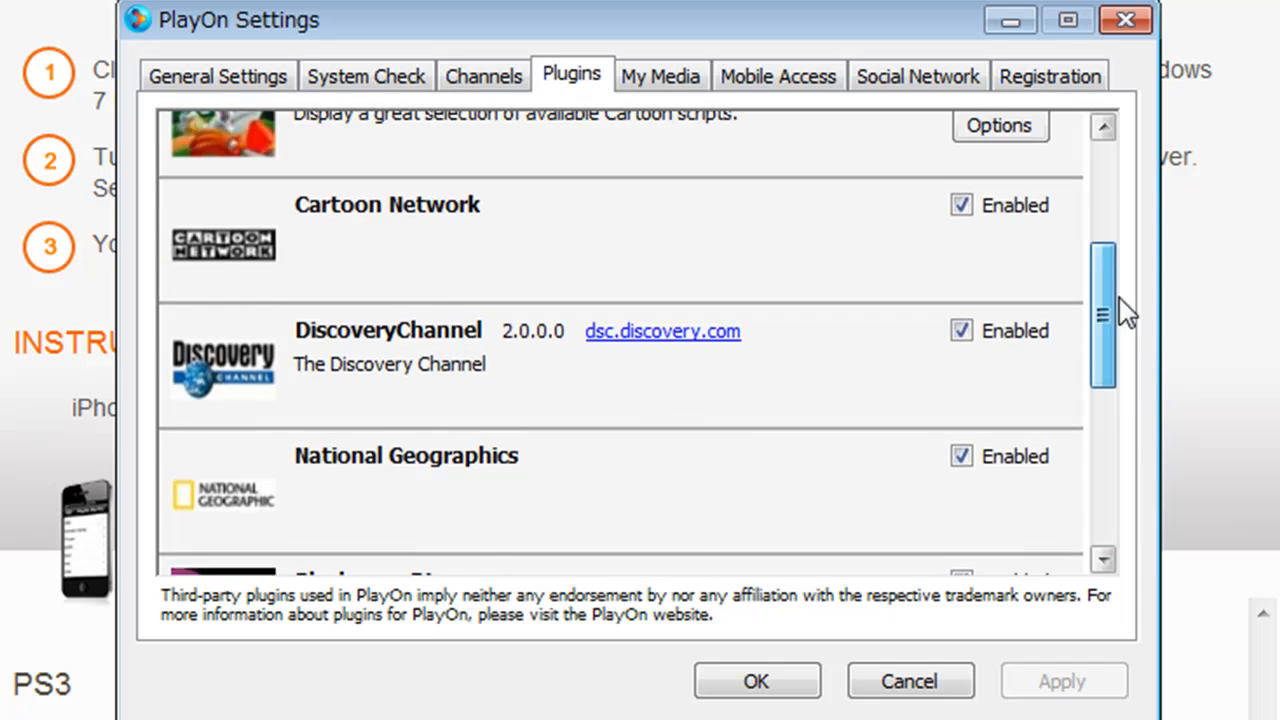
{"action": "scroll", "scroll_direction": "up", "scroll_amount": 3}
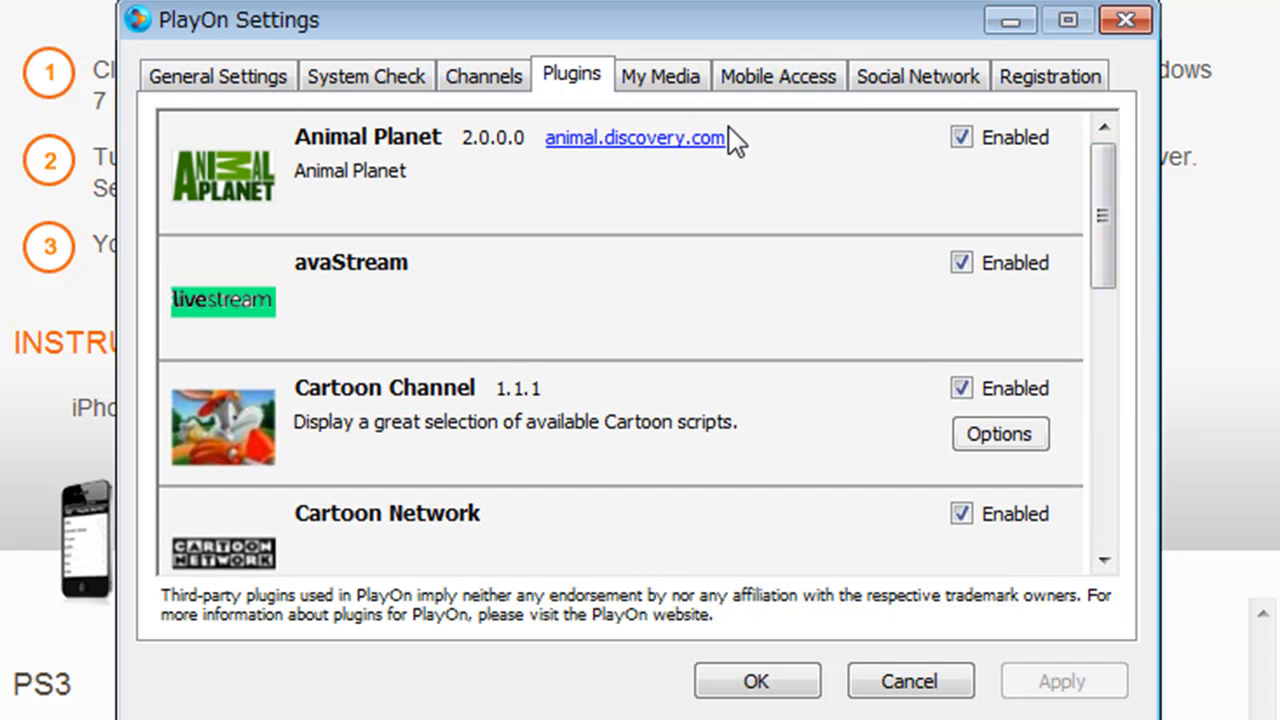
{"action": "mouse_move", "coordinate": [660, 76]}
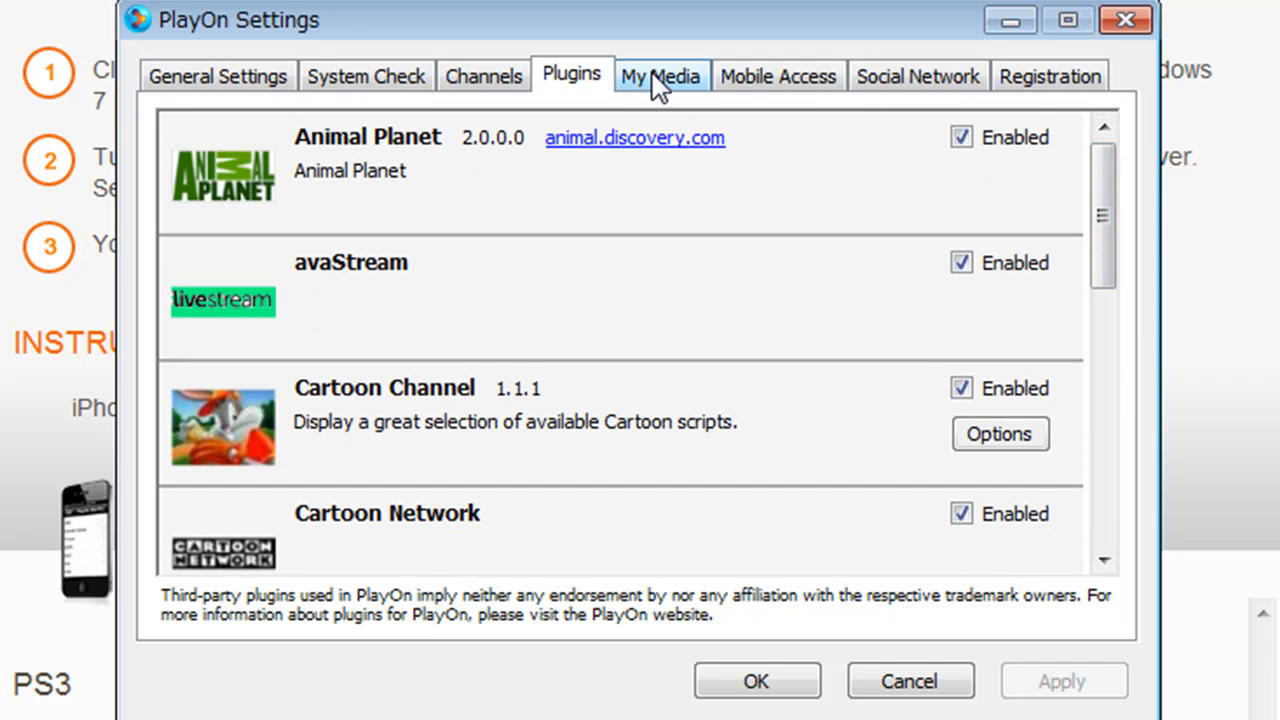
{"action": "mouse_move", "coordinate": [638, 100]}
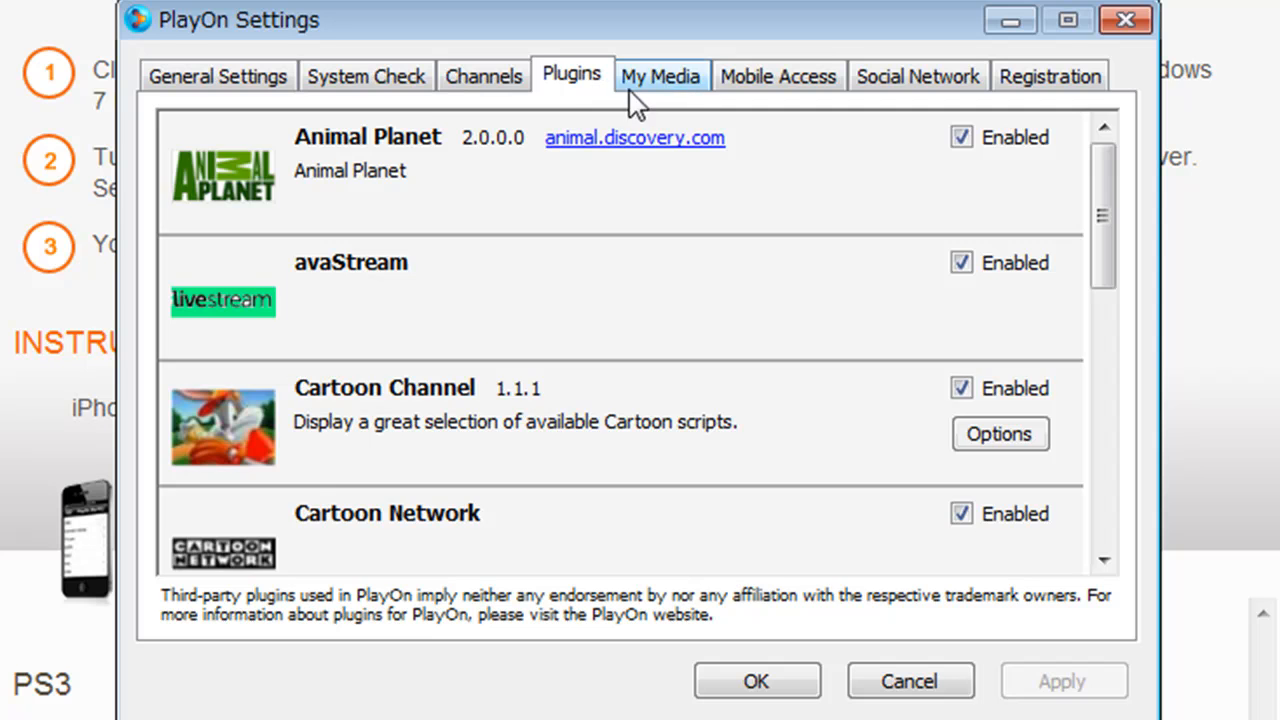
Open Mobile Access to review diagnostics: enabled, manual port 54, test not running
{"action": "left_click", "coordinate": [778, 76]}
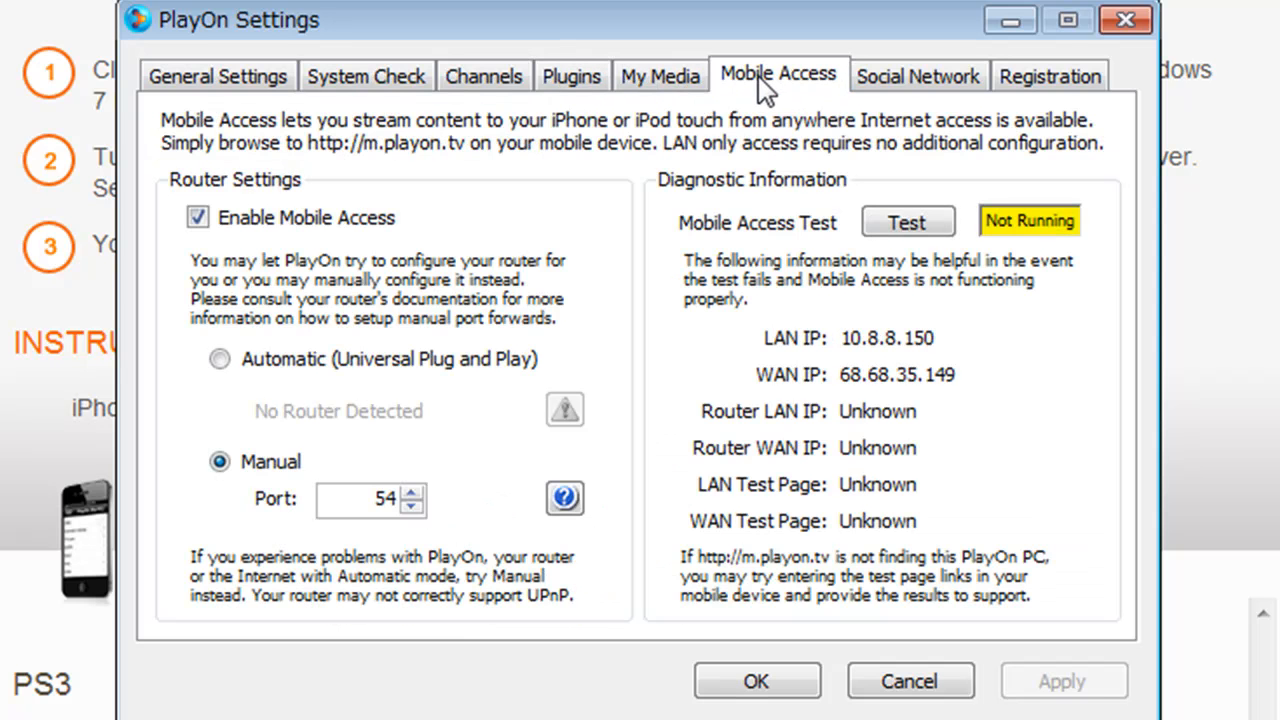
{"action": "mouse_move", "coordinate": [668, 143]}
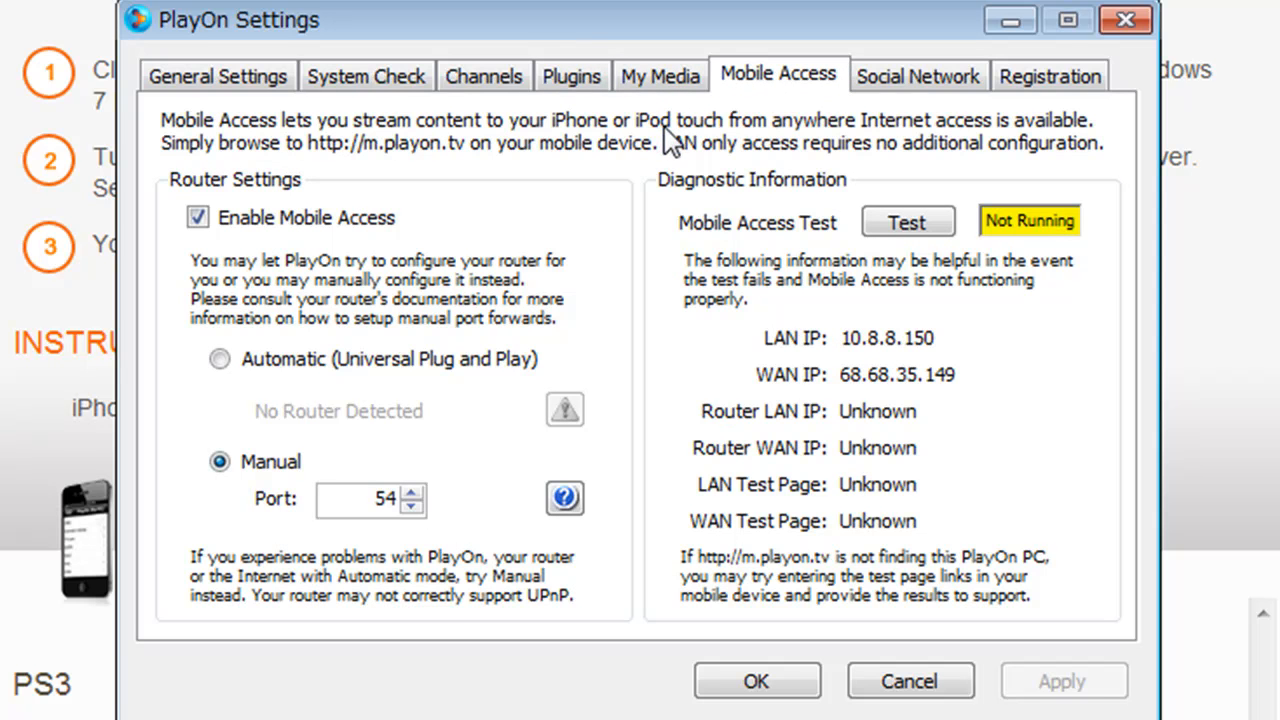
{"action": "mouse_move", "coordinate": [695, 148]}
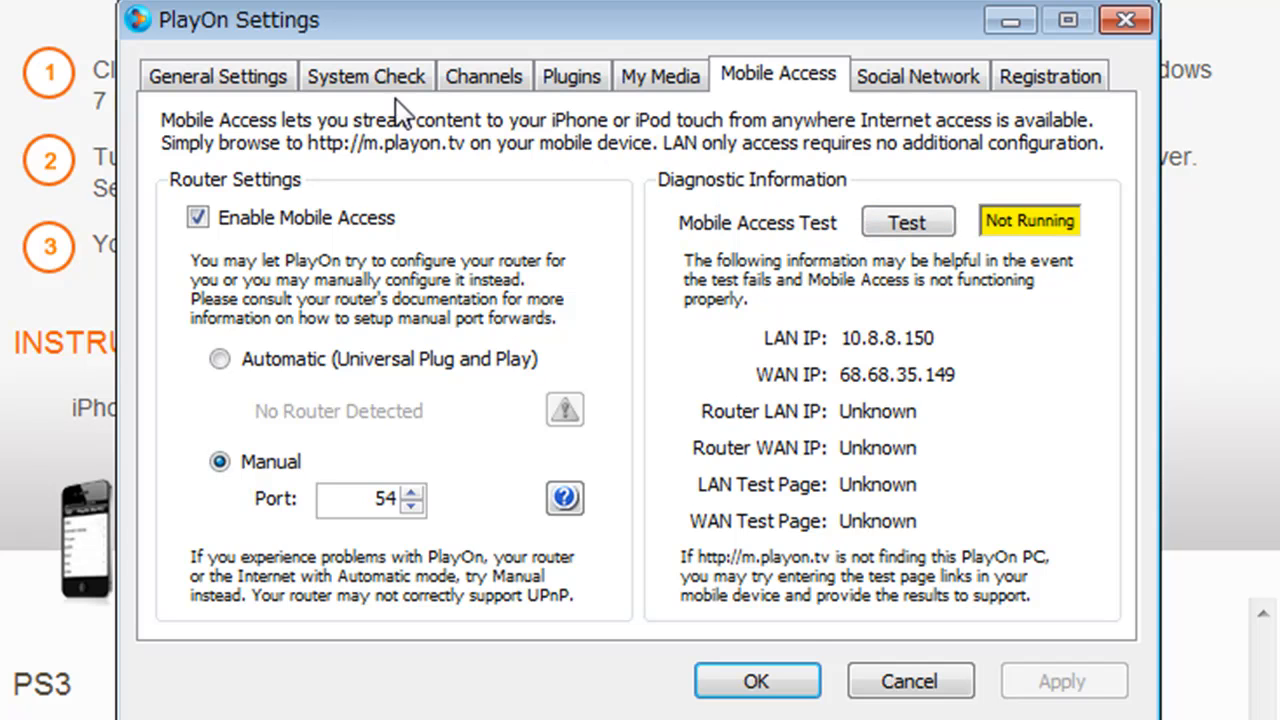
{"action": "mouse_move", "coordinate": [883, 118]}
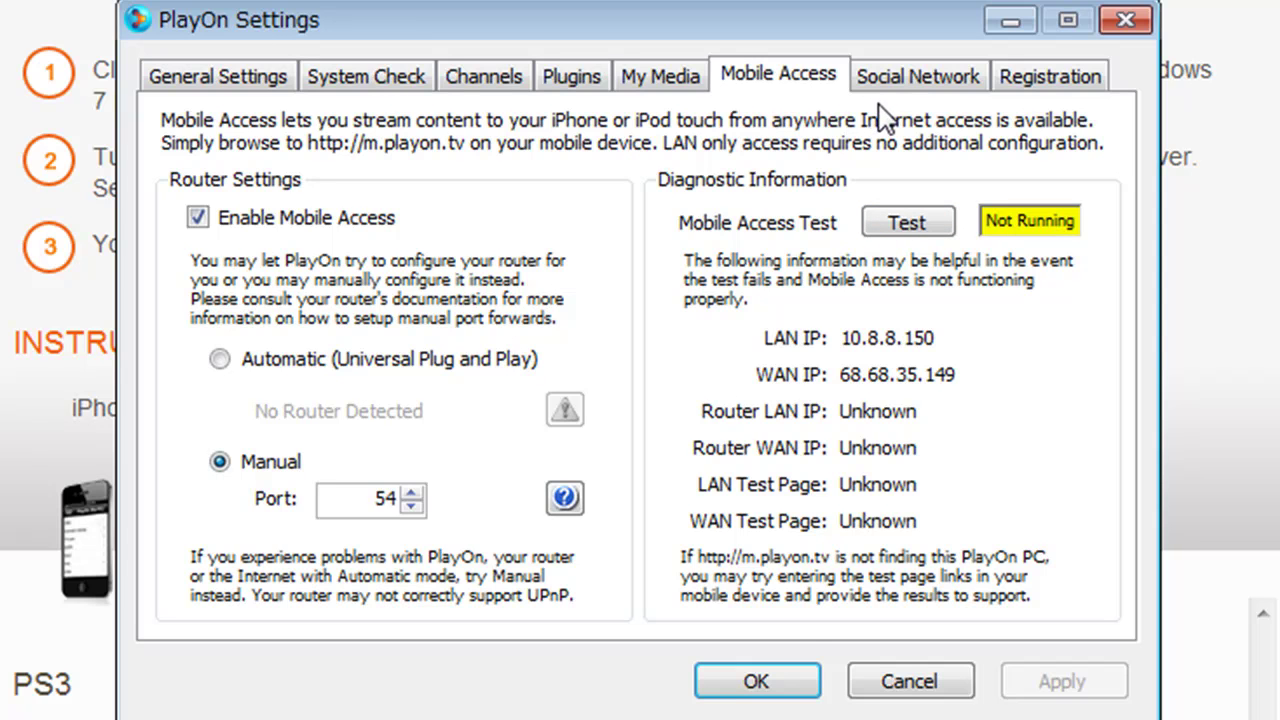
{"action": "mouse_move", "coordinate": [893, 374]}
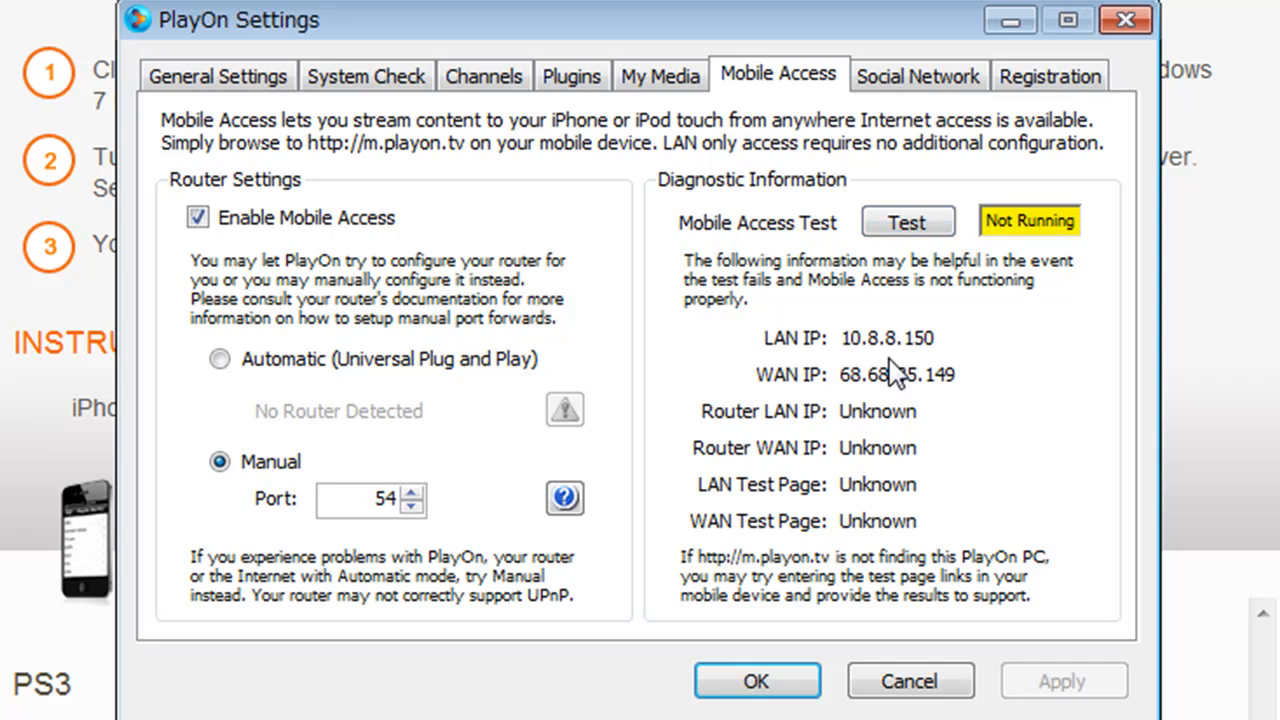
{"action": "mouse_move", "coordinate": [1050, 76]}
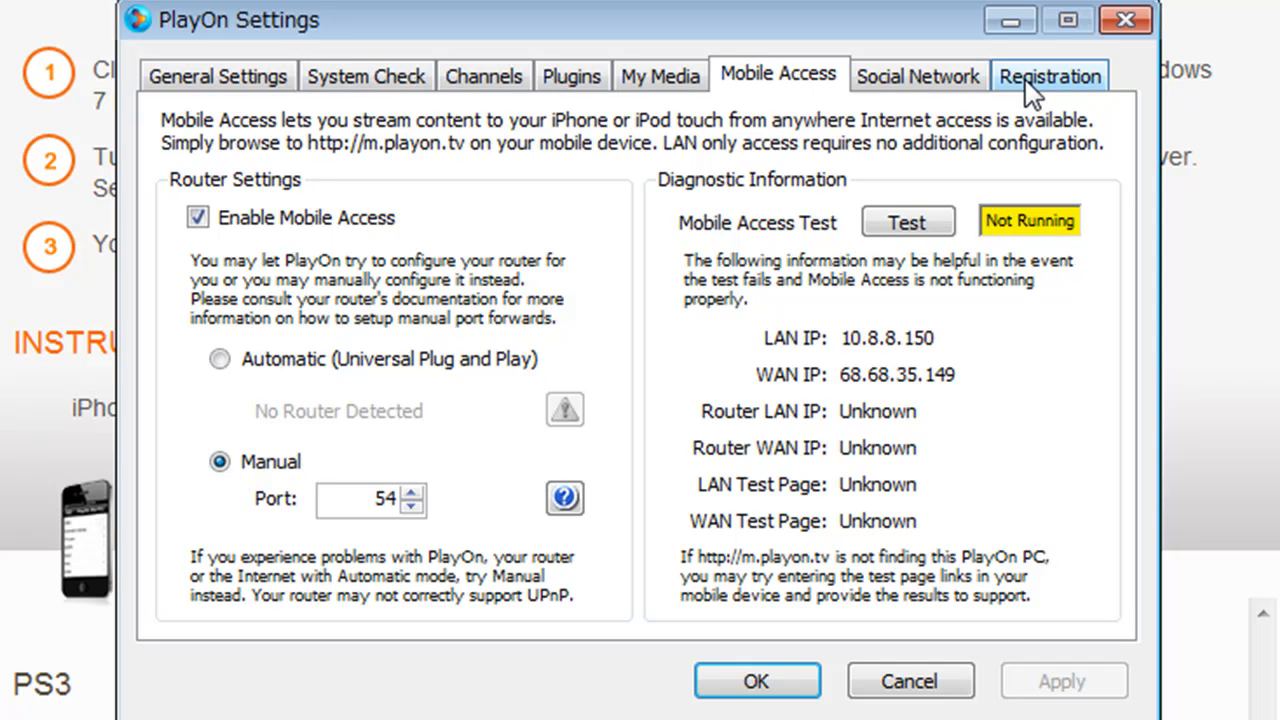
{"action": "mouse_move", "coordinate": [850, 160]}
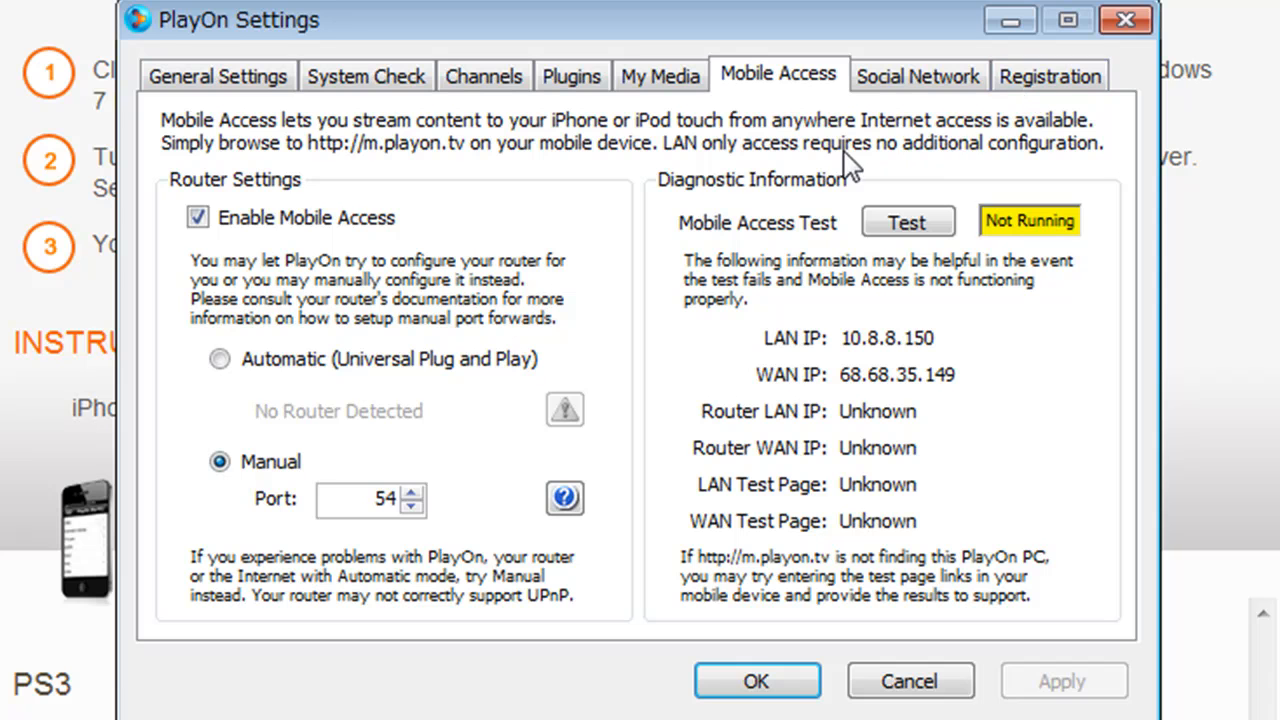
{"action": "mouse_move", "coordinate": [217, 76]}
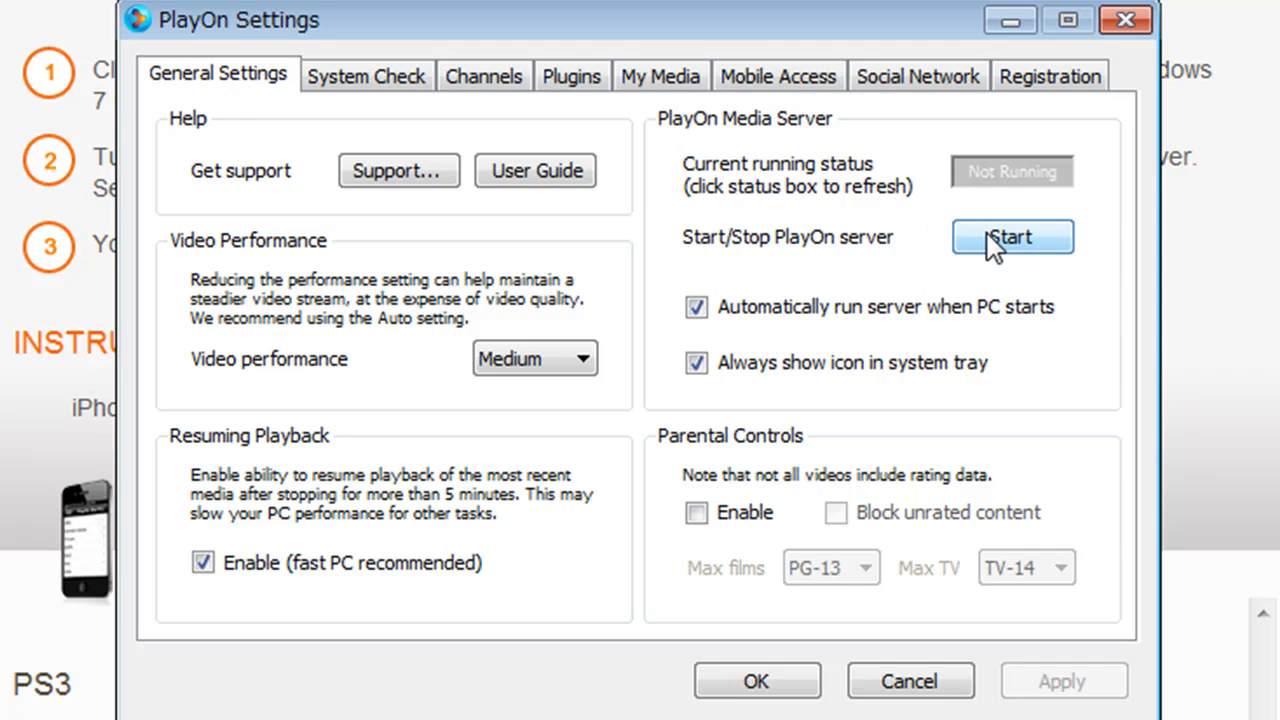
Start the PlayOn Media Server
{"action": "left_click", "coordinate": [1012, 237]}
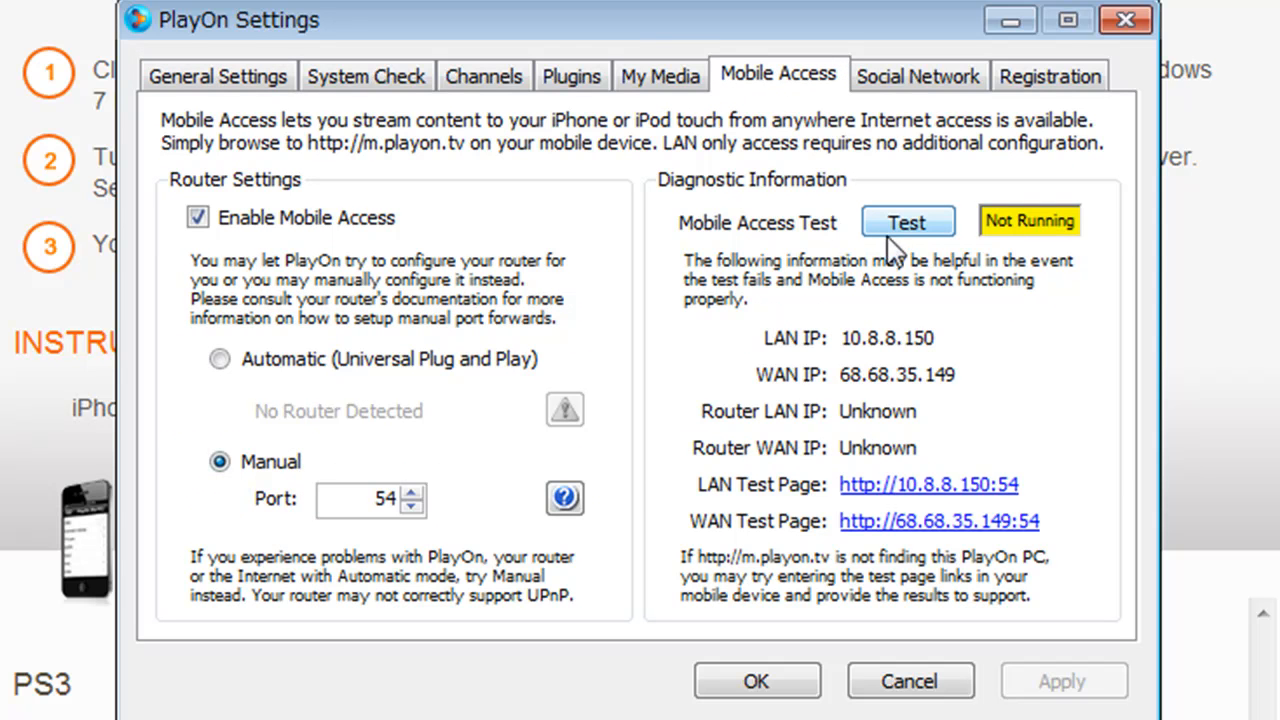
Run the Mobile Access Test and wait until it reports Passed
{"action": "left_click", "coordinate": [906, 221]}
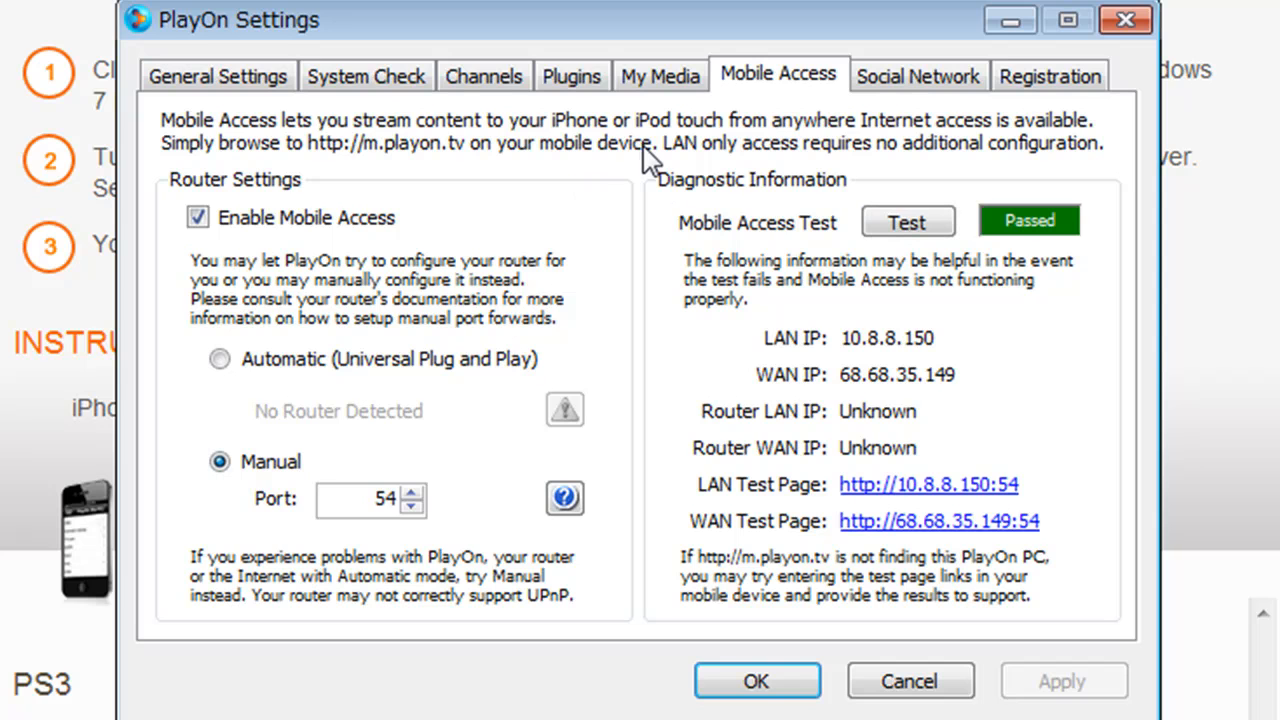
{"action": "mouse_move", "coordinate": [728, 380]}
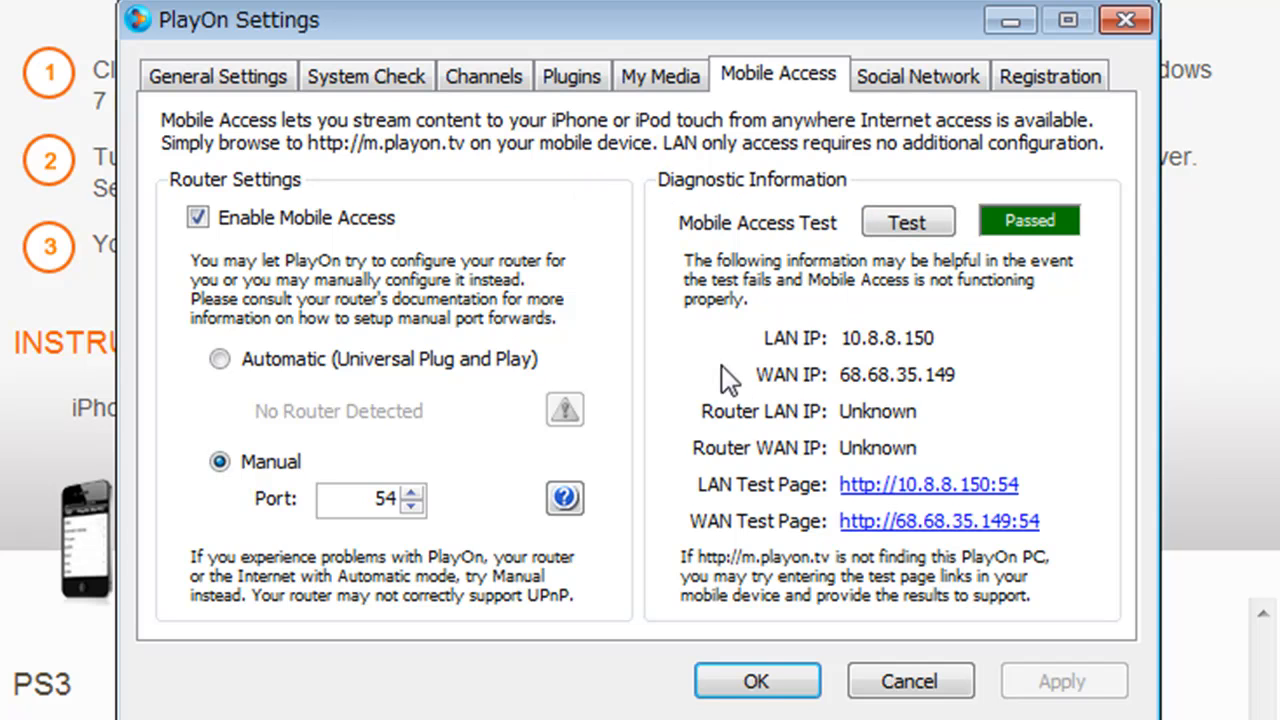
{"action": "mouse_move", "coordinate": [655, 155]}
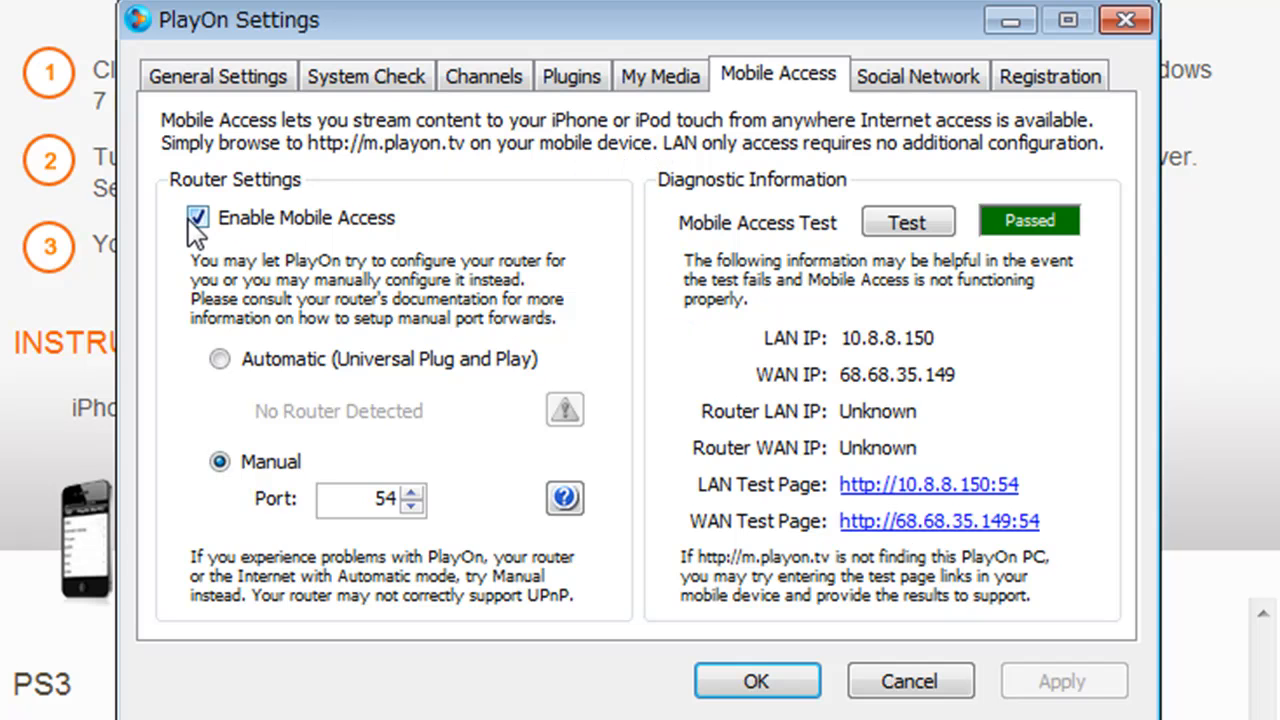
{"action": "mouse_move", "coordinate": [262, 290]}
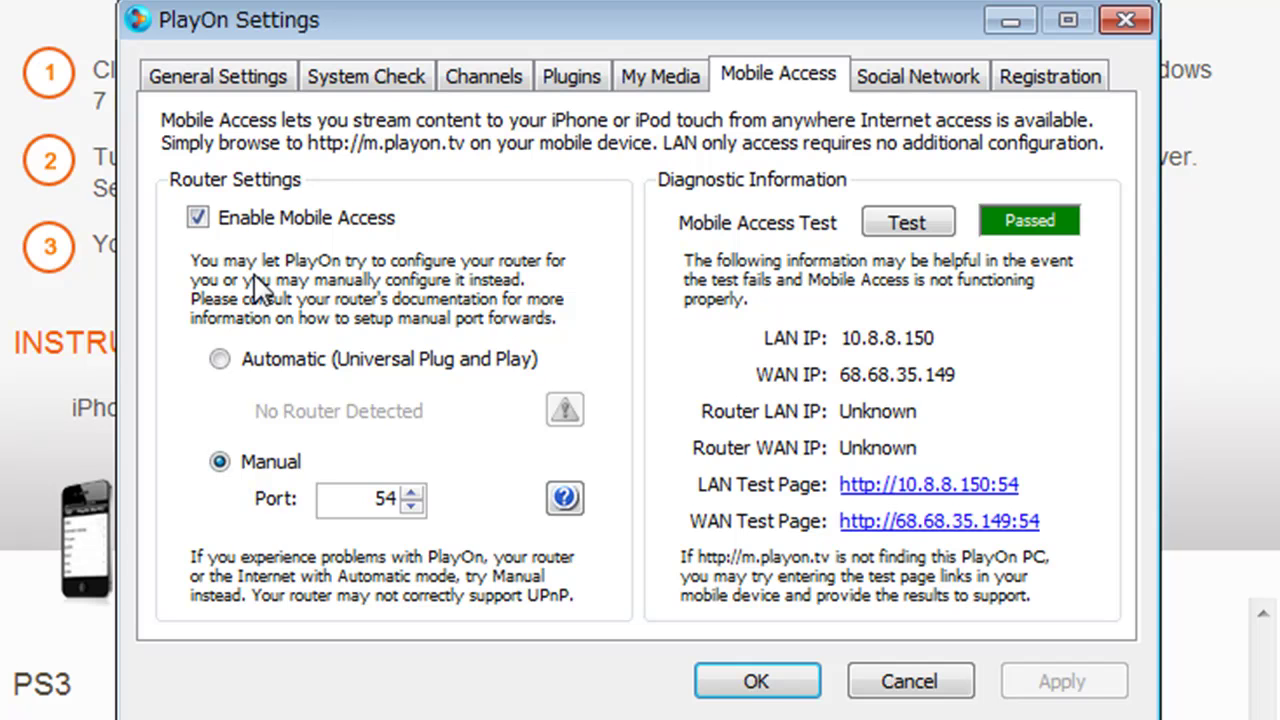
{"action": "mouse_move", "coordinate": [302, 540]}
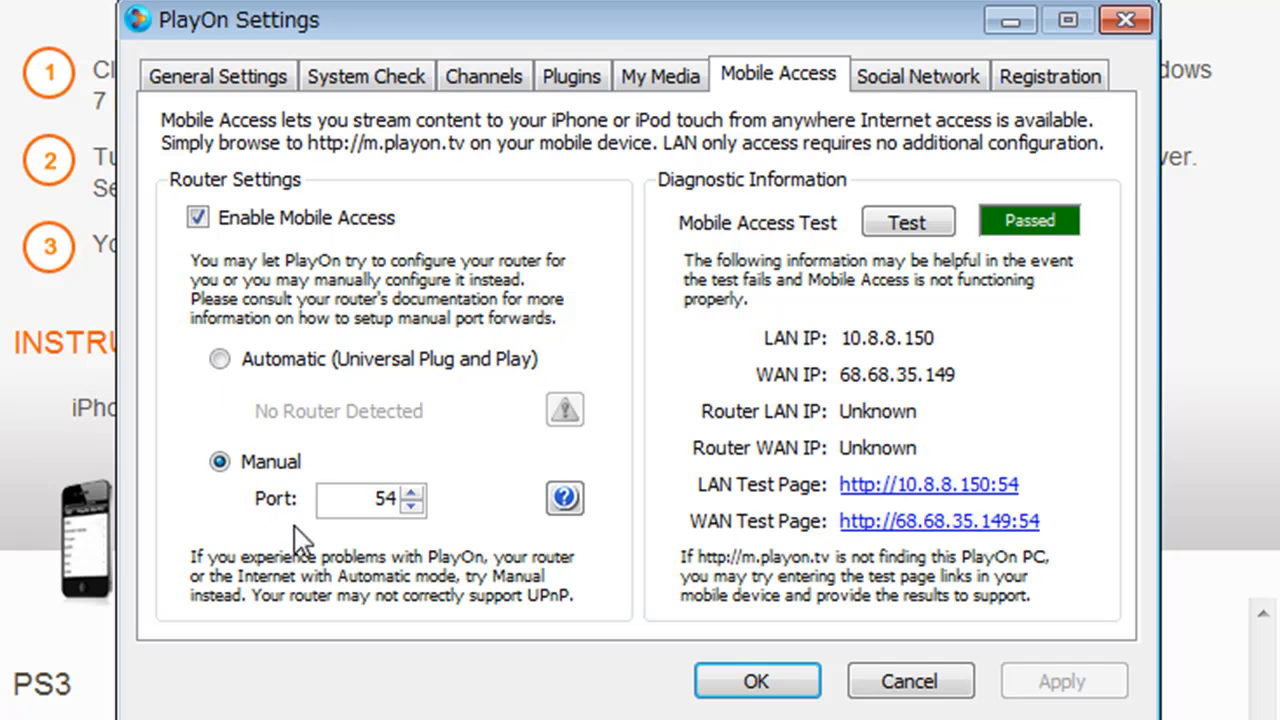
{"action": "mouse_move", "coordinate": [428, 465]}
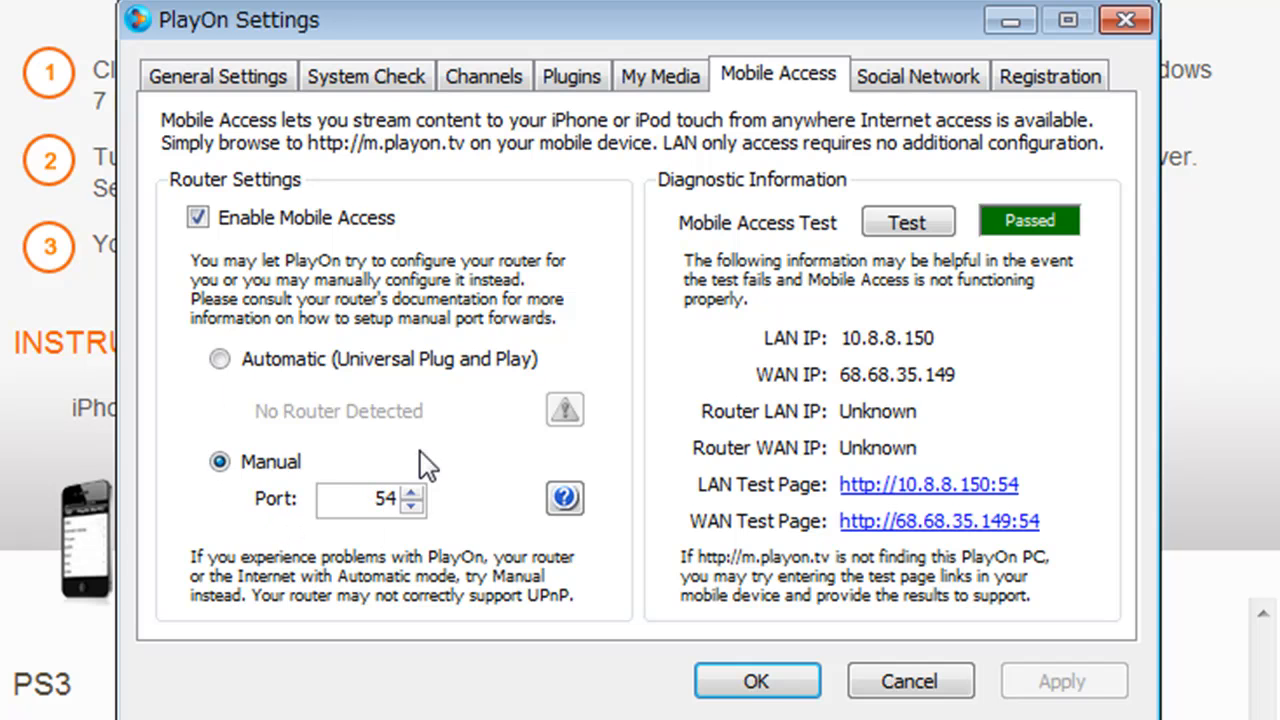
{"action": "mouse_move", "coordinate": [660, 188]}
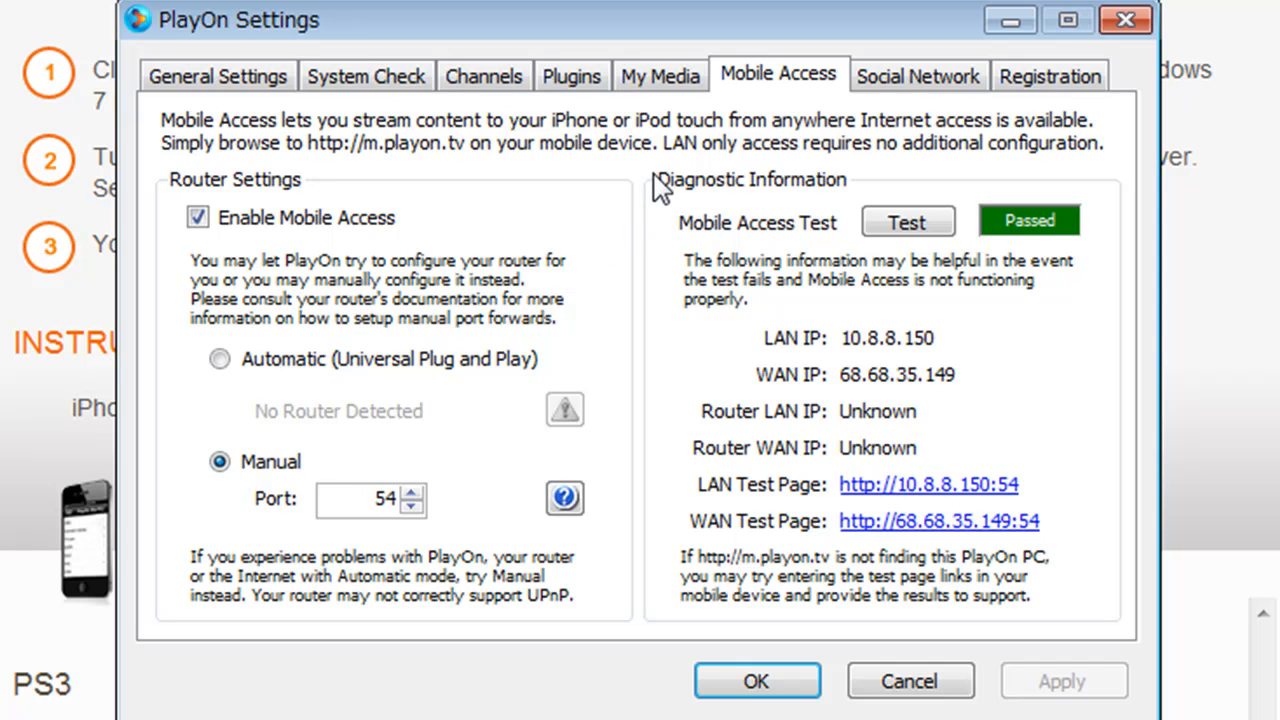
{"action": "mouse_move", "coordinate": [658, 165]}
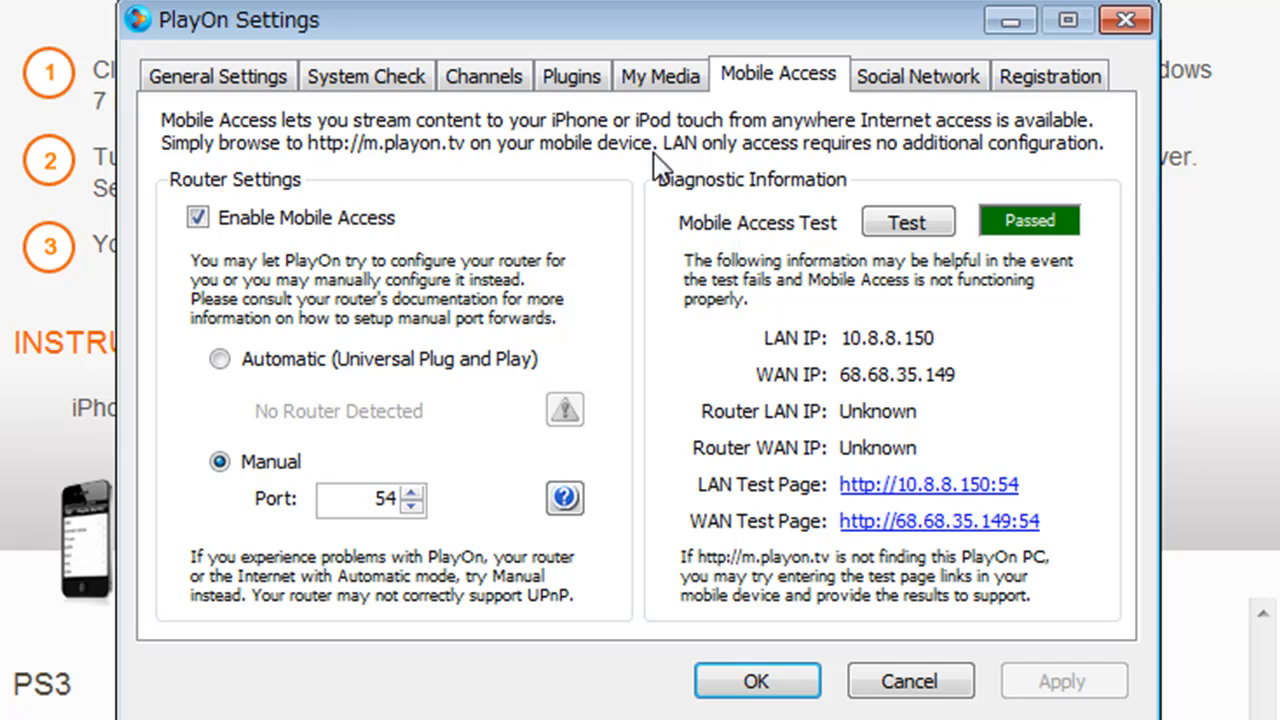
{"action": "mouse_move", "coordinate": [545, 165]}
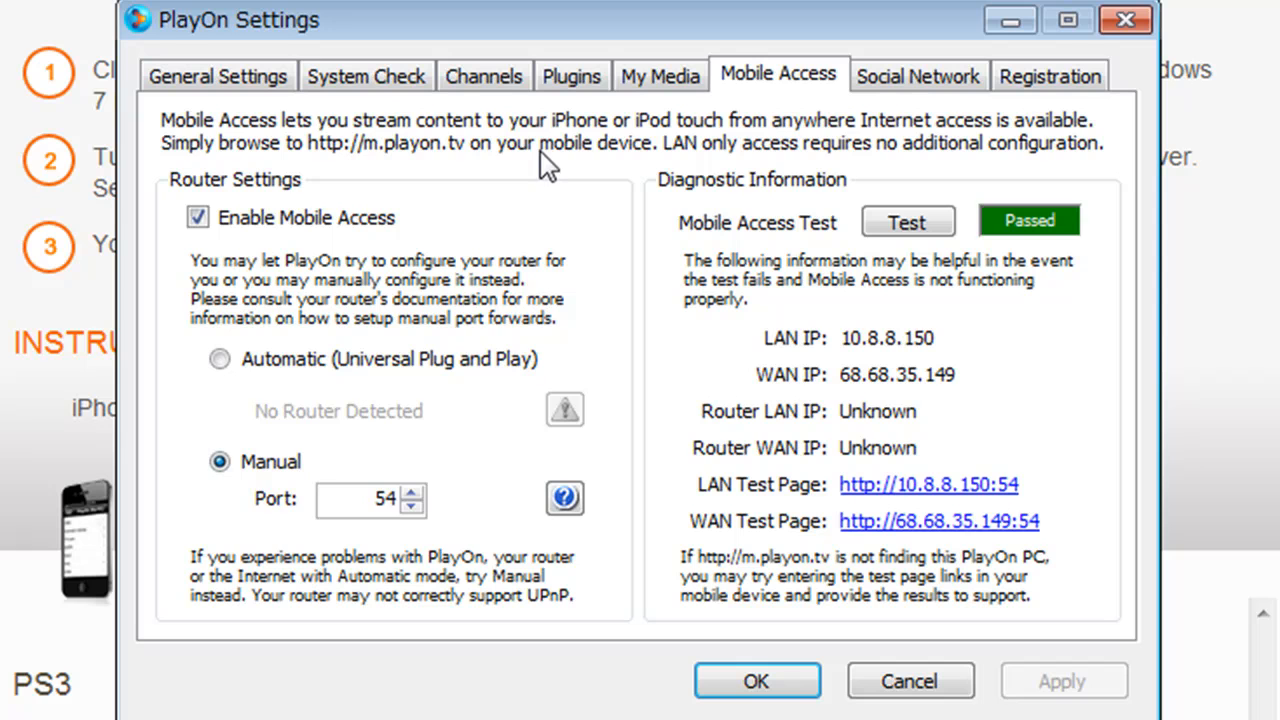
{"action": "mouse_move", "coordinate": [532, 172]}
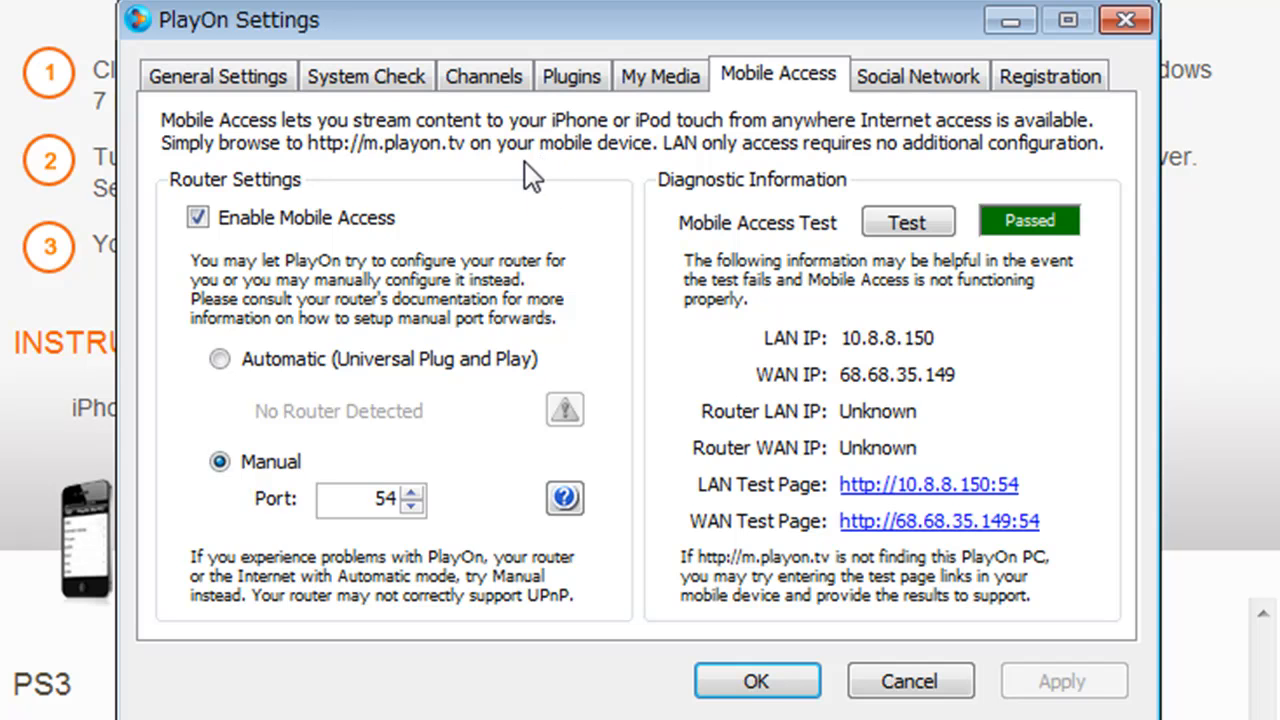